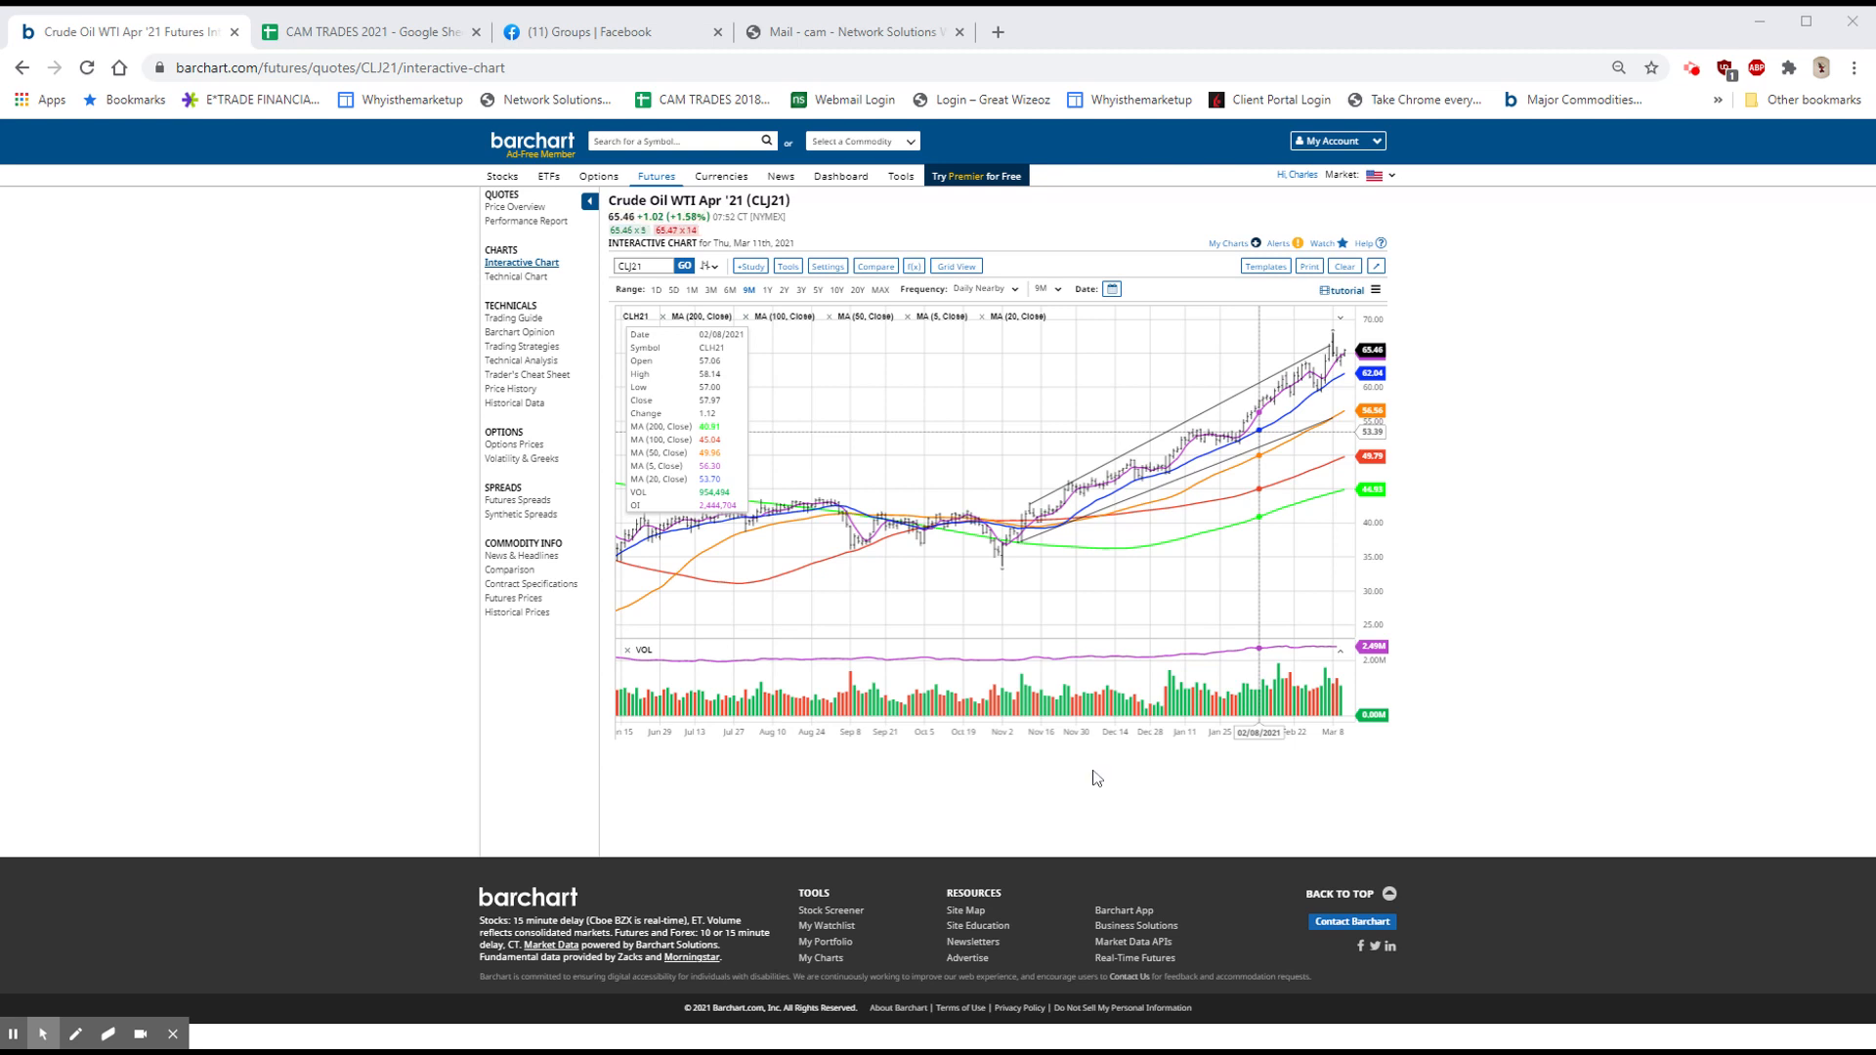
pyautogui.moveTo(1087, 778)
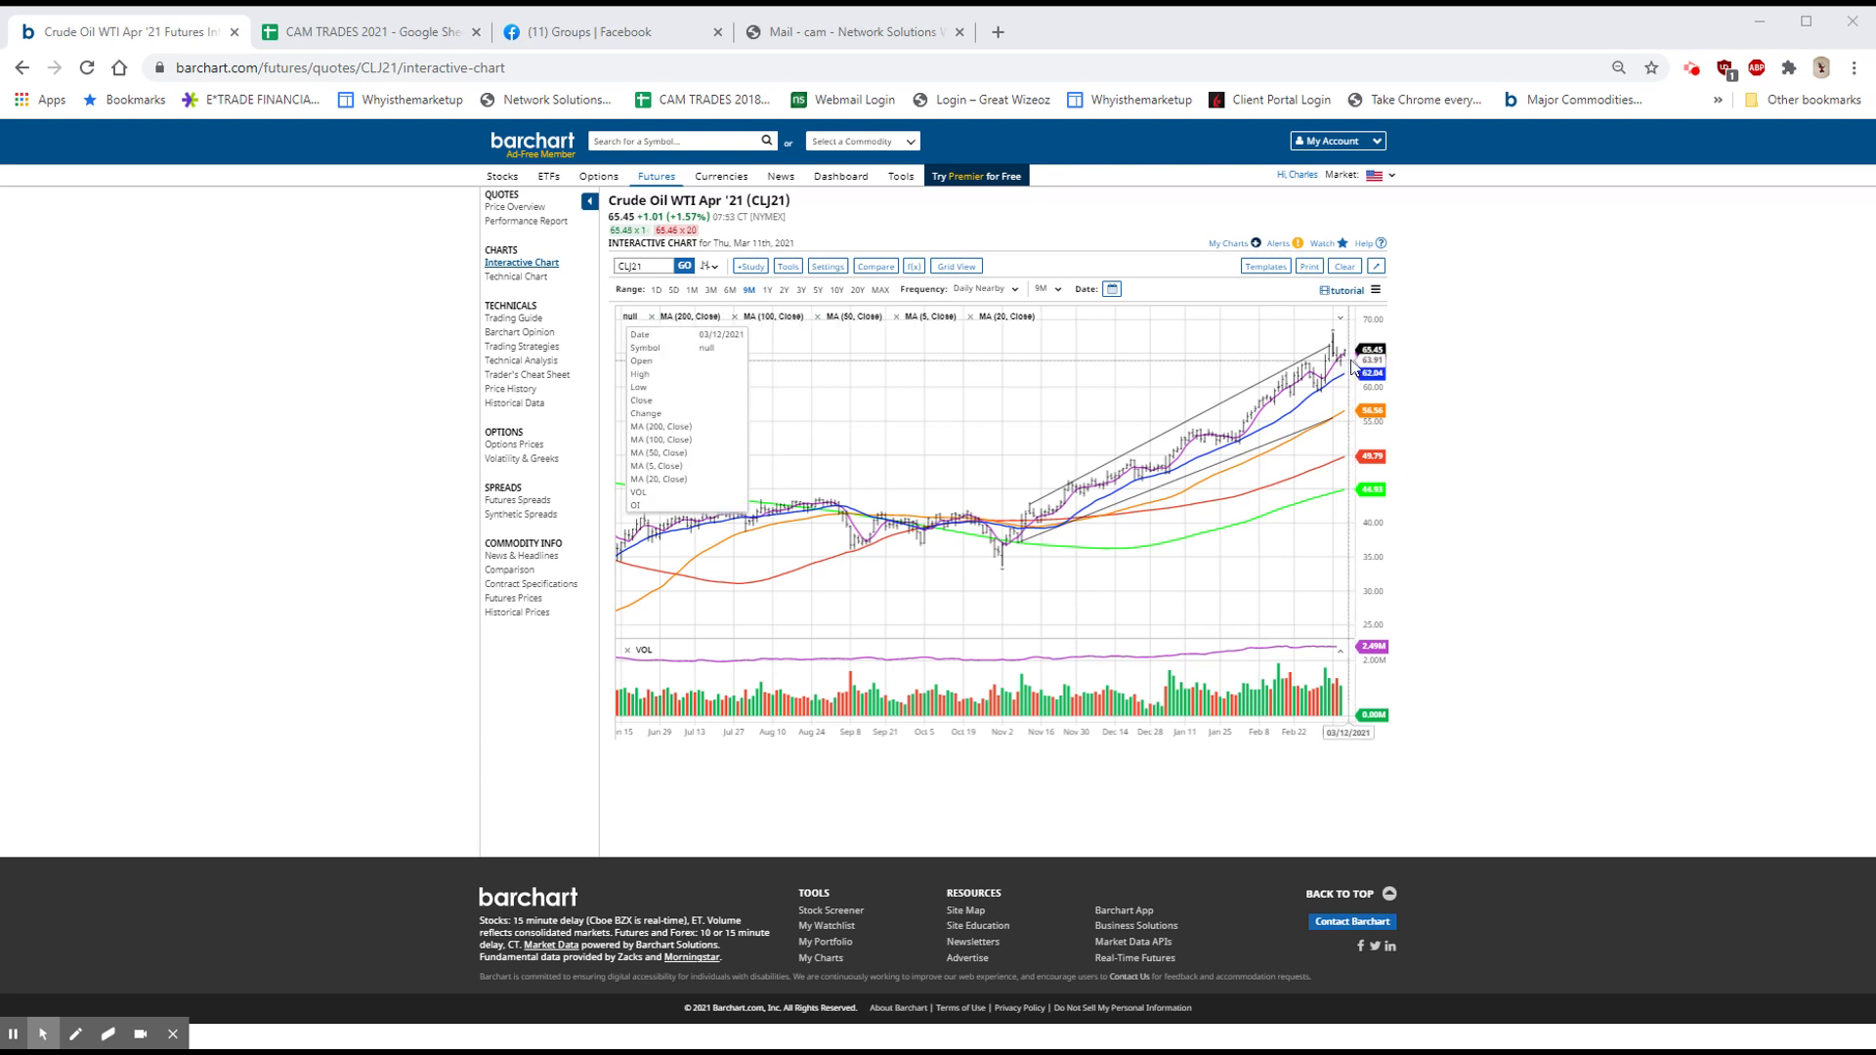
pyautogui.moveTo(1337, 359)
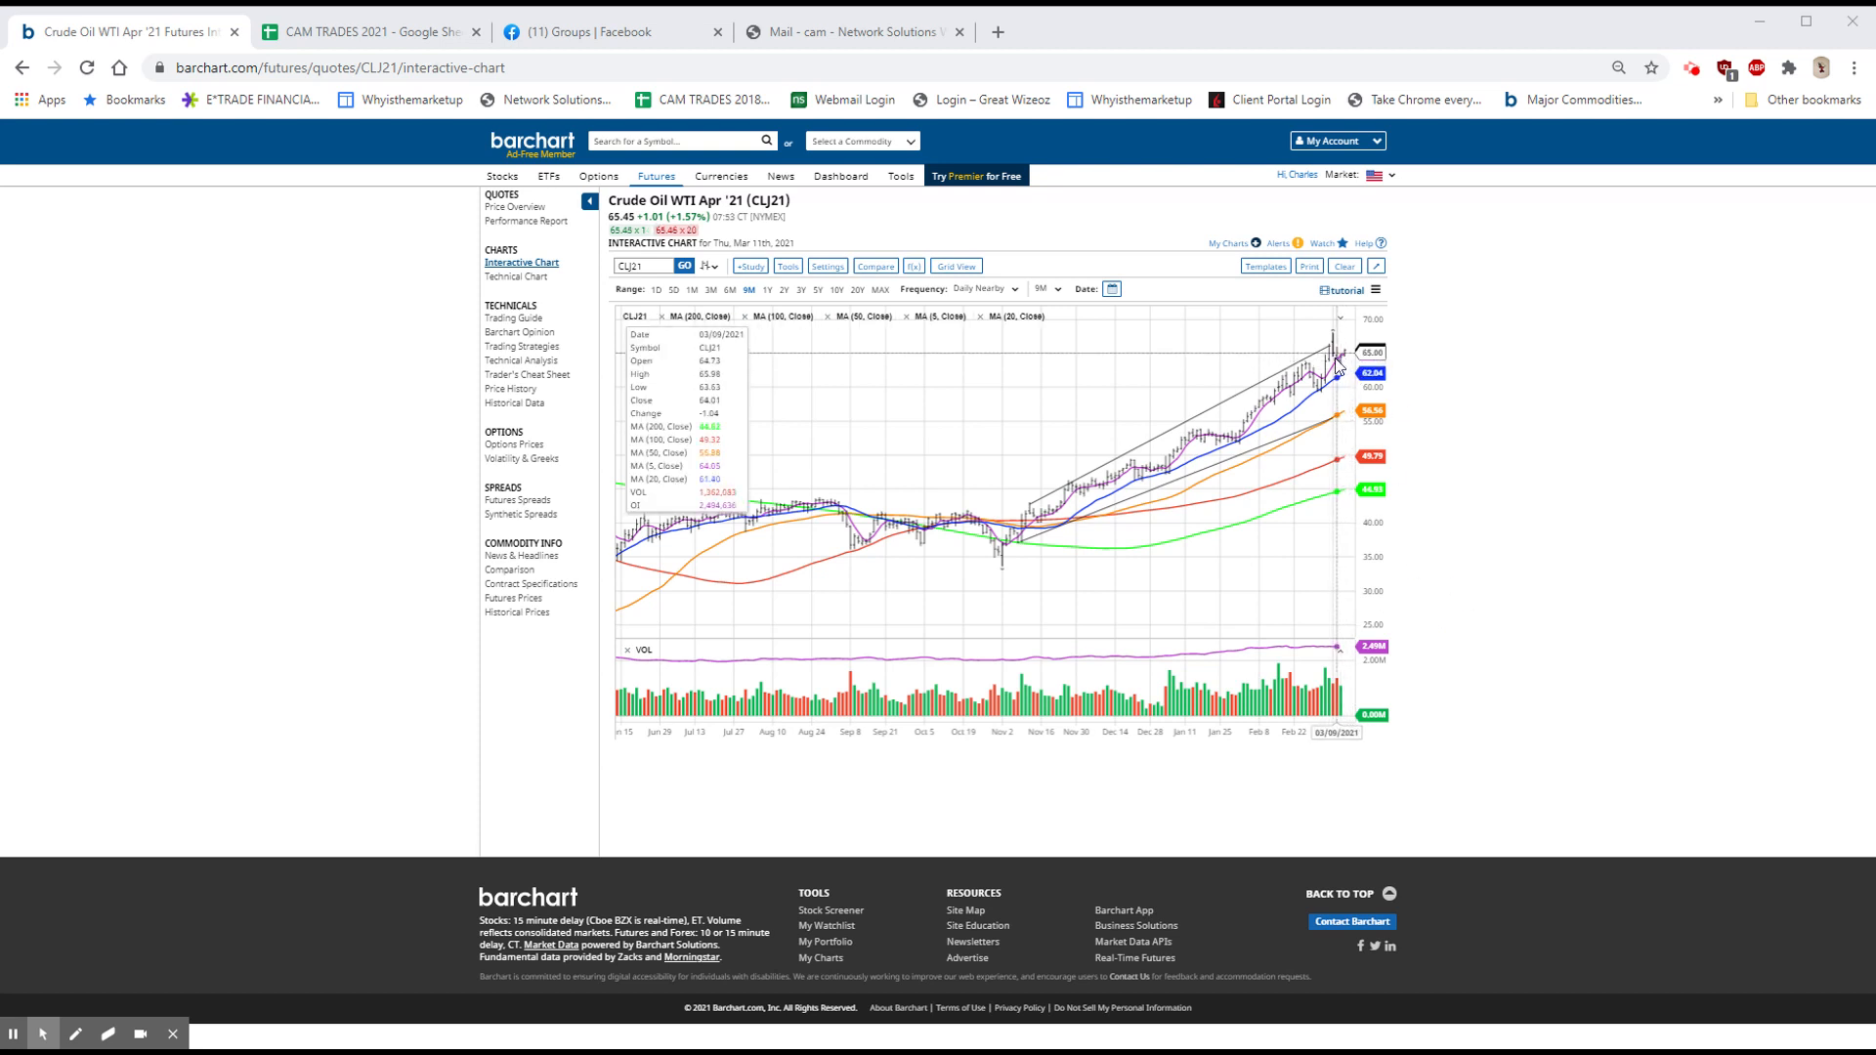
pyautogui.moveTo(1338, 416)
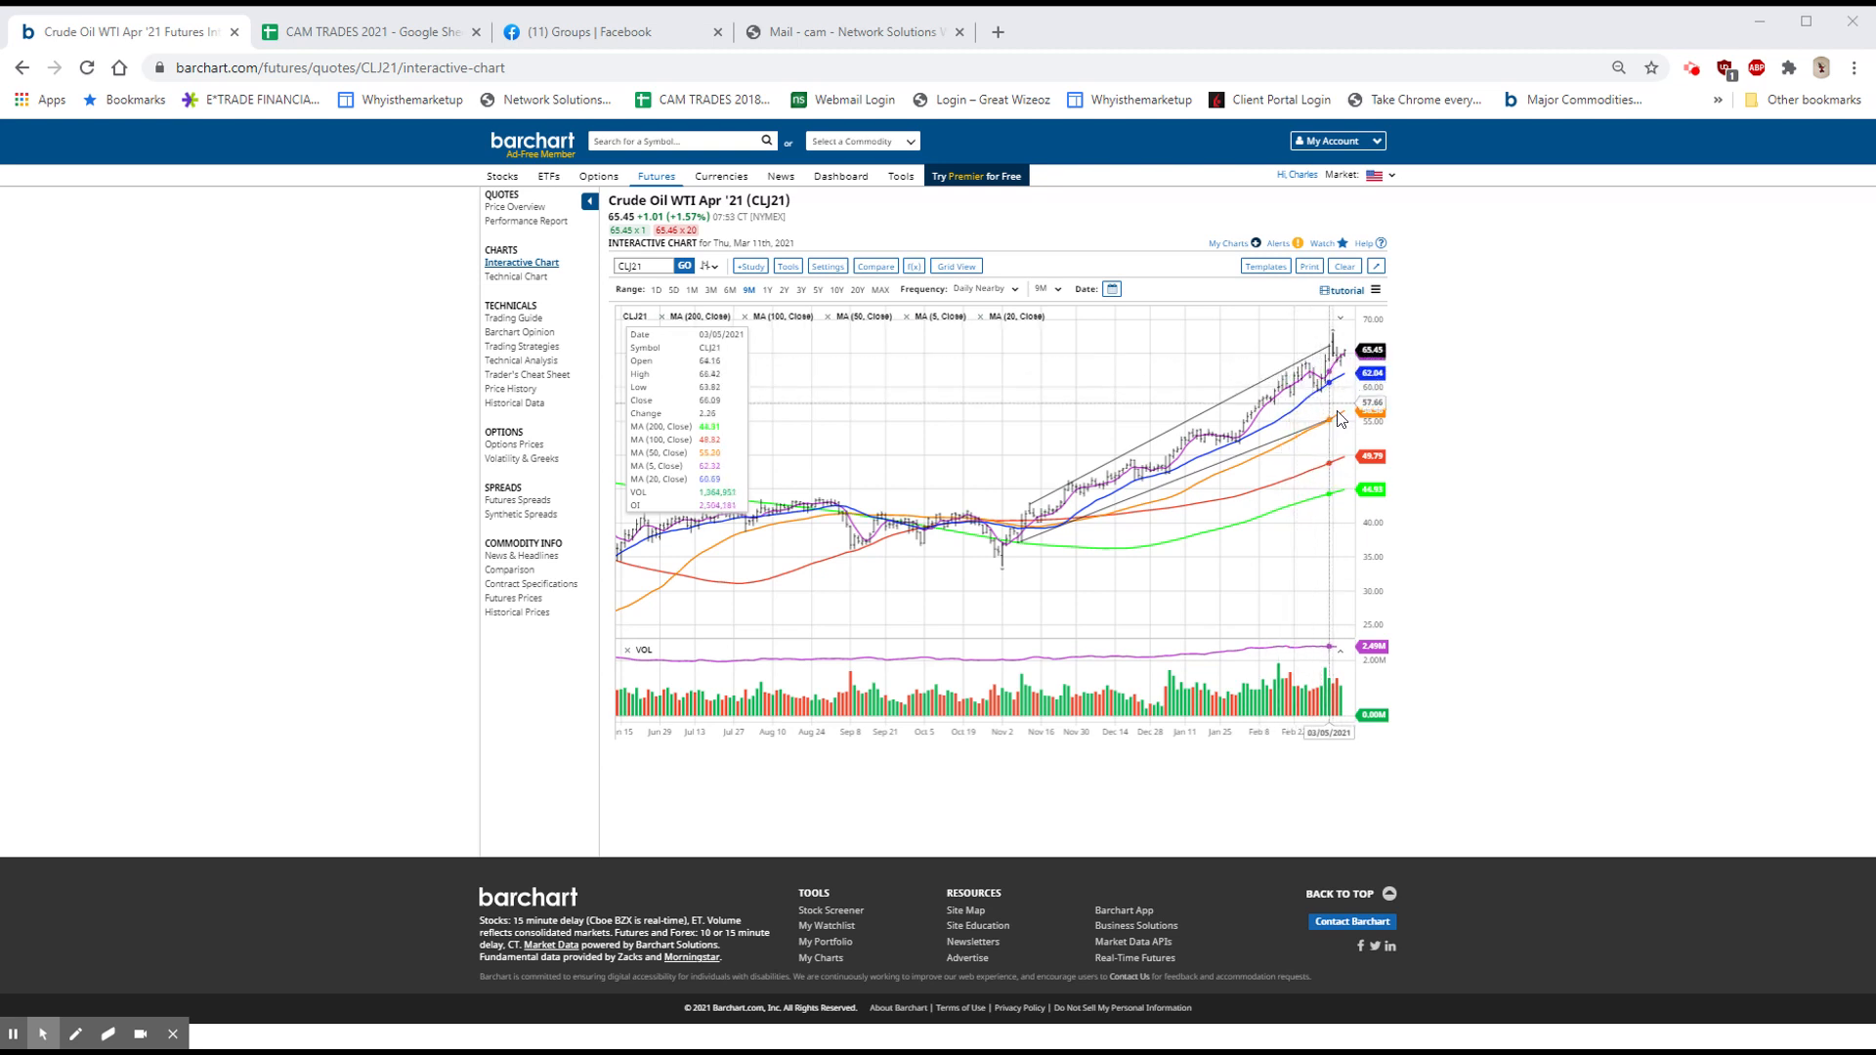
pyautogui.moveTo(1332, 347)
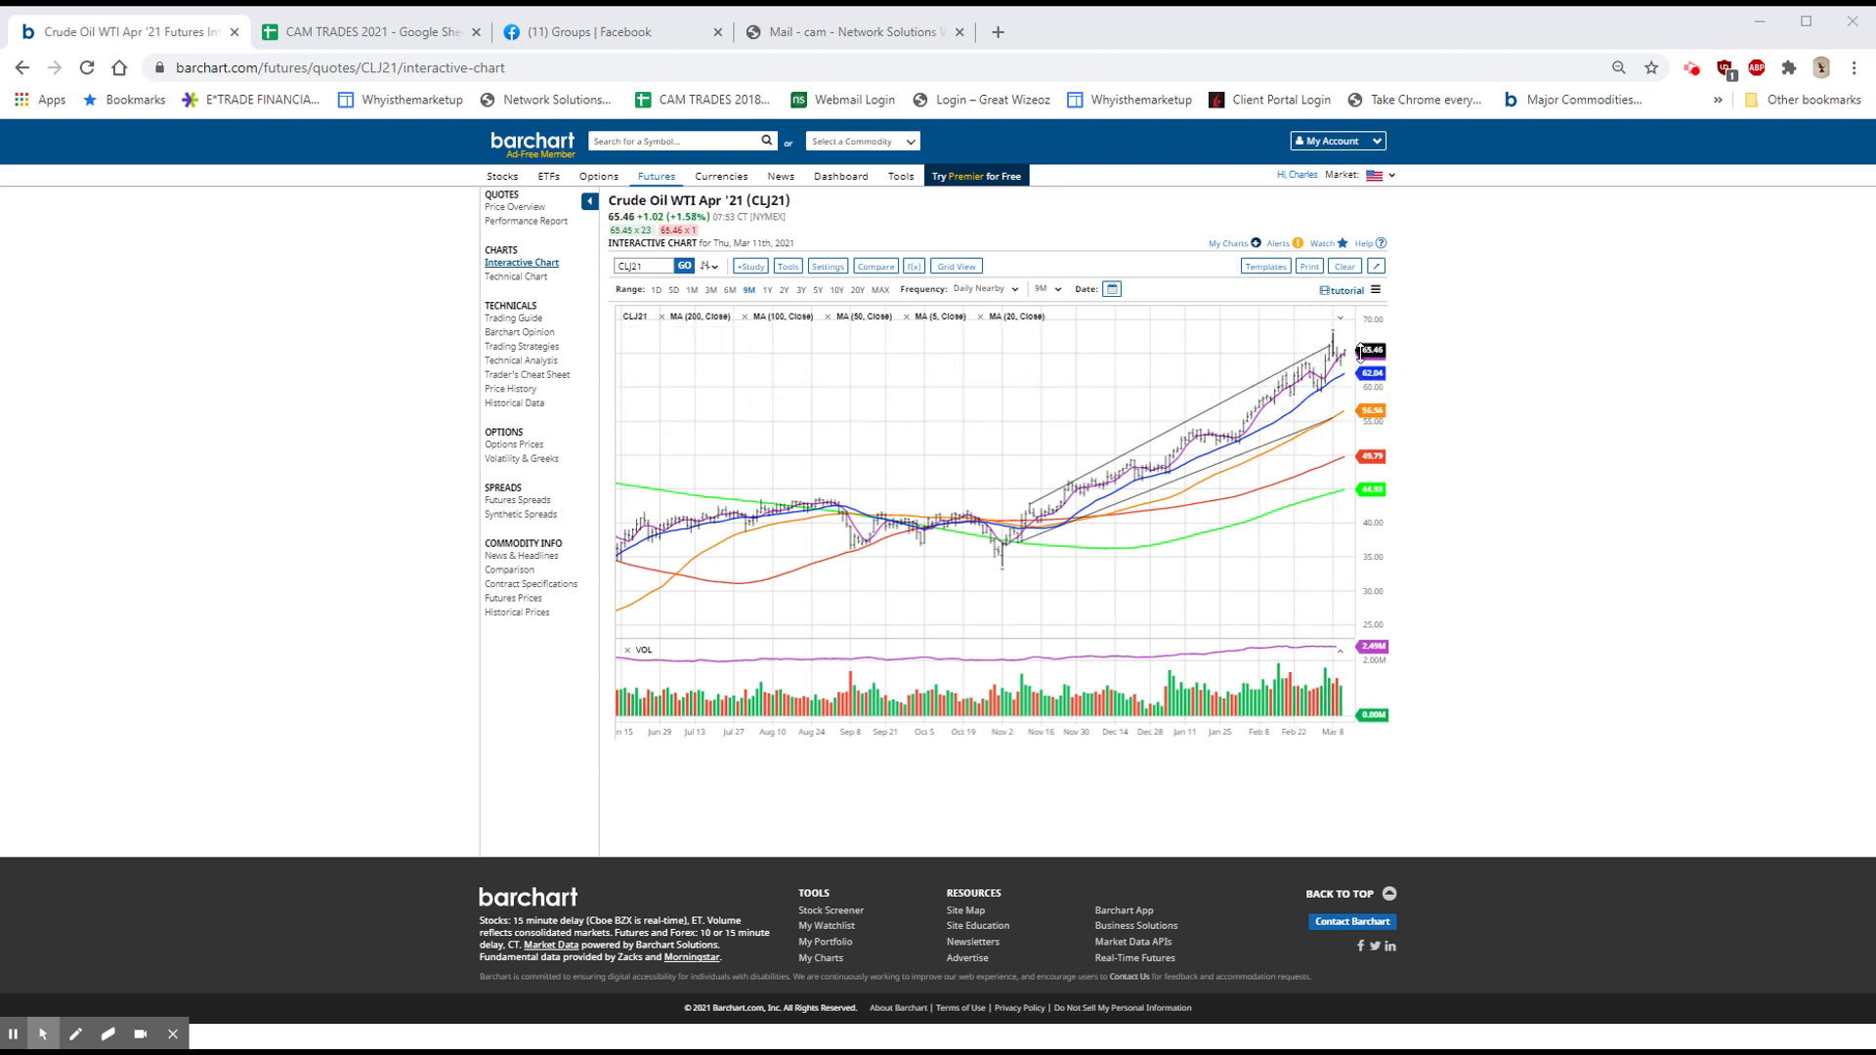
pyautogui.moveTo(1346, 364)
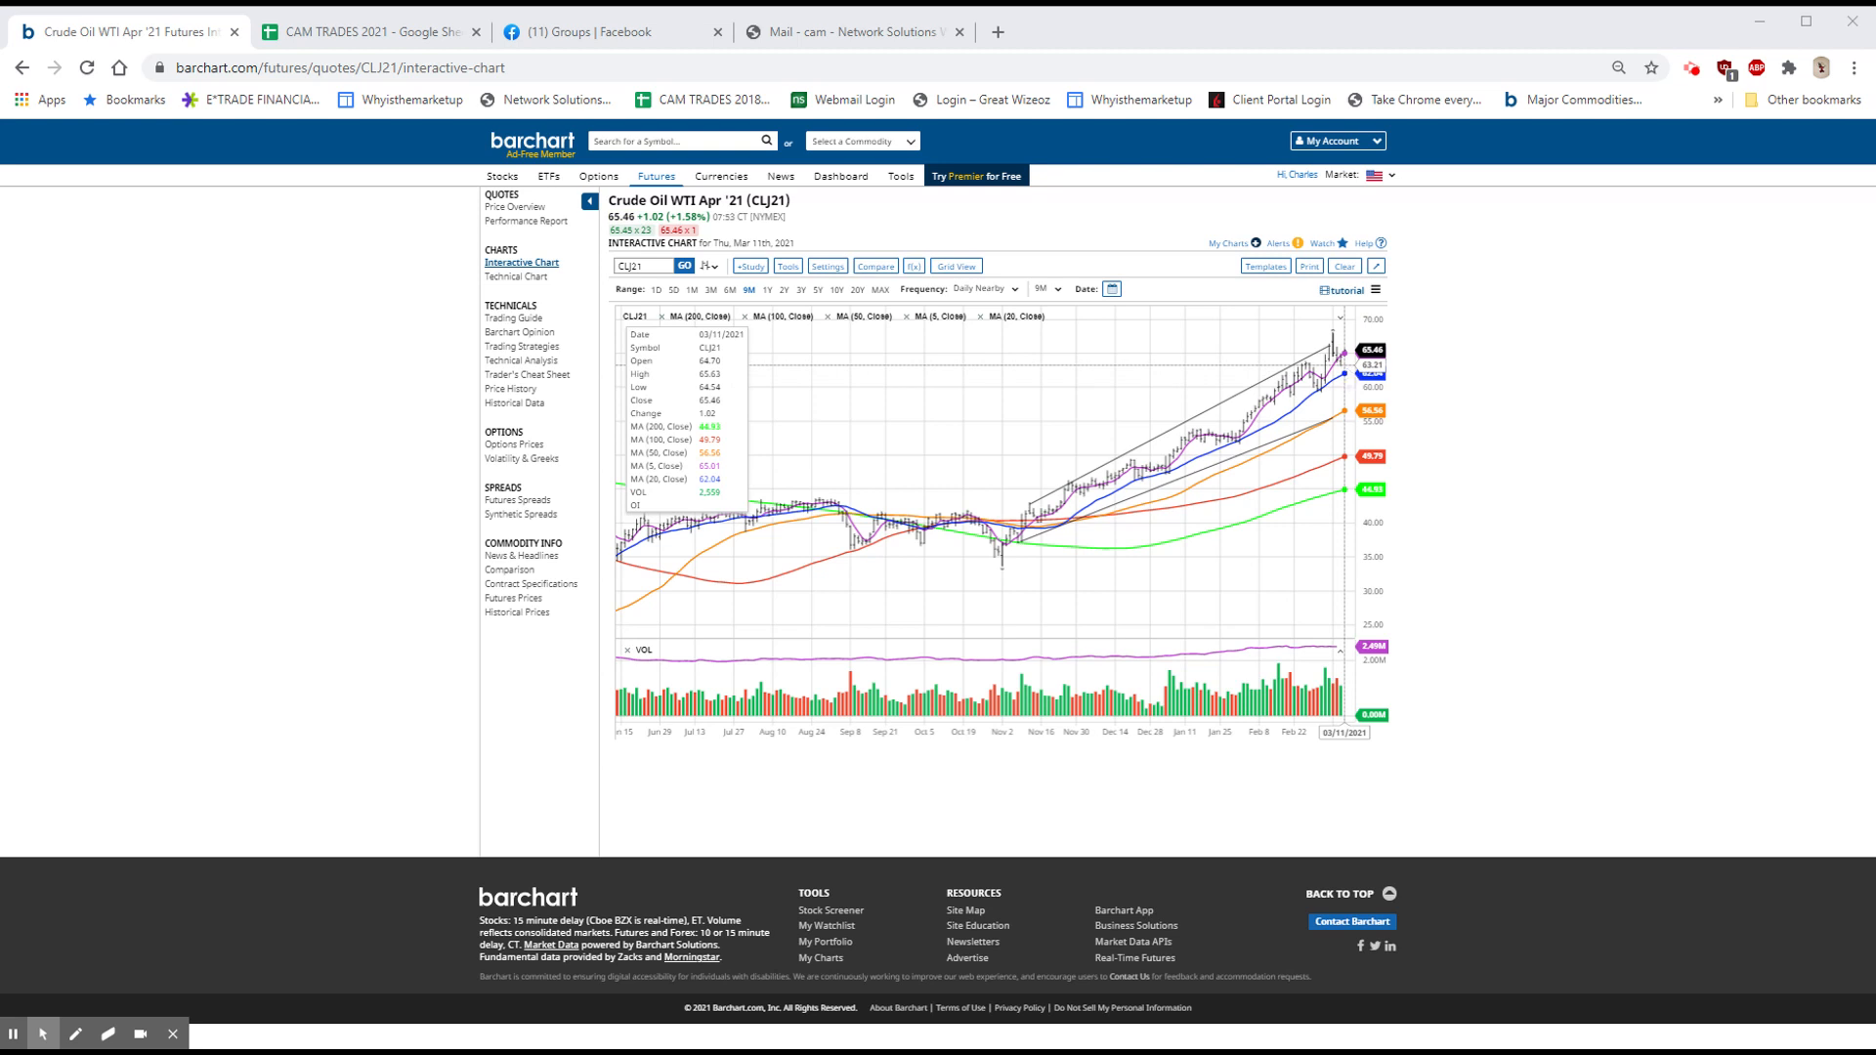
pyautogui.moveTo(1347, 353)
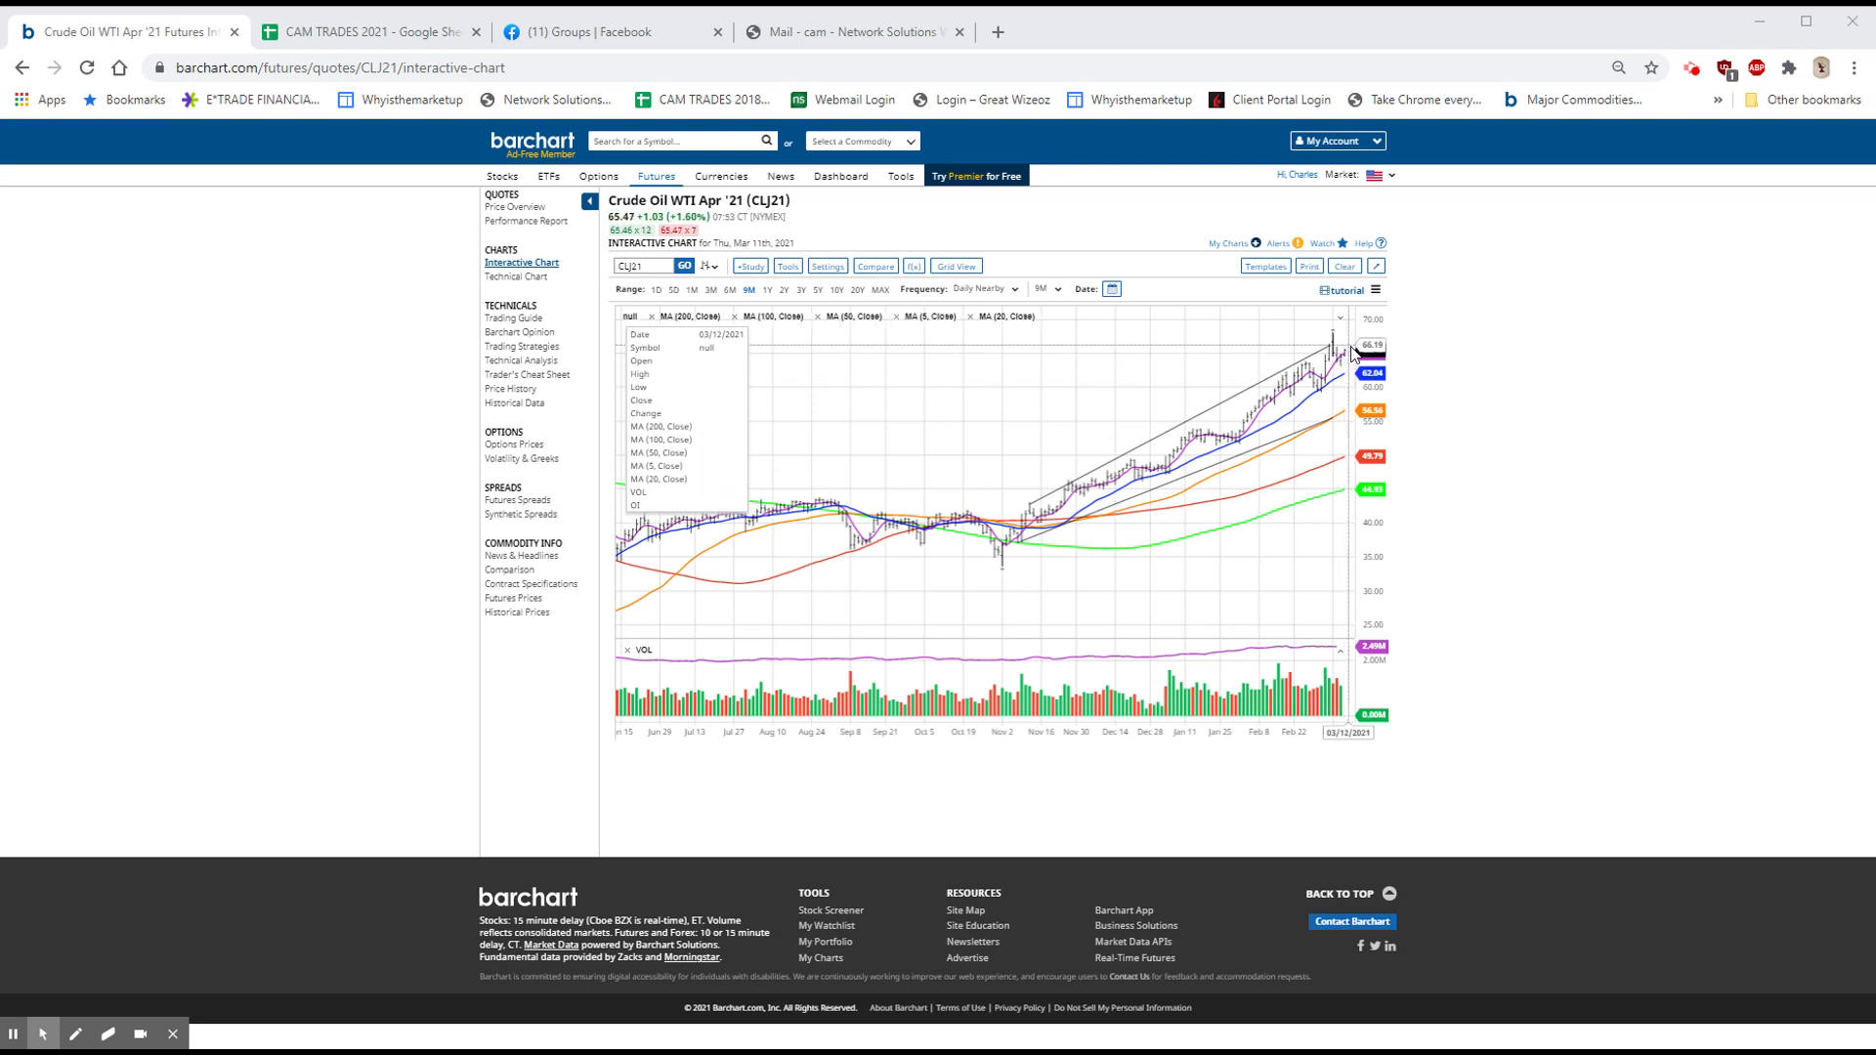
pyautogui.moveTo(1349, 351)
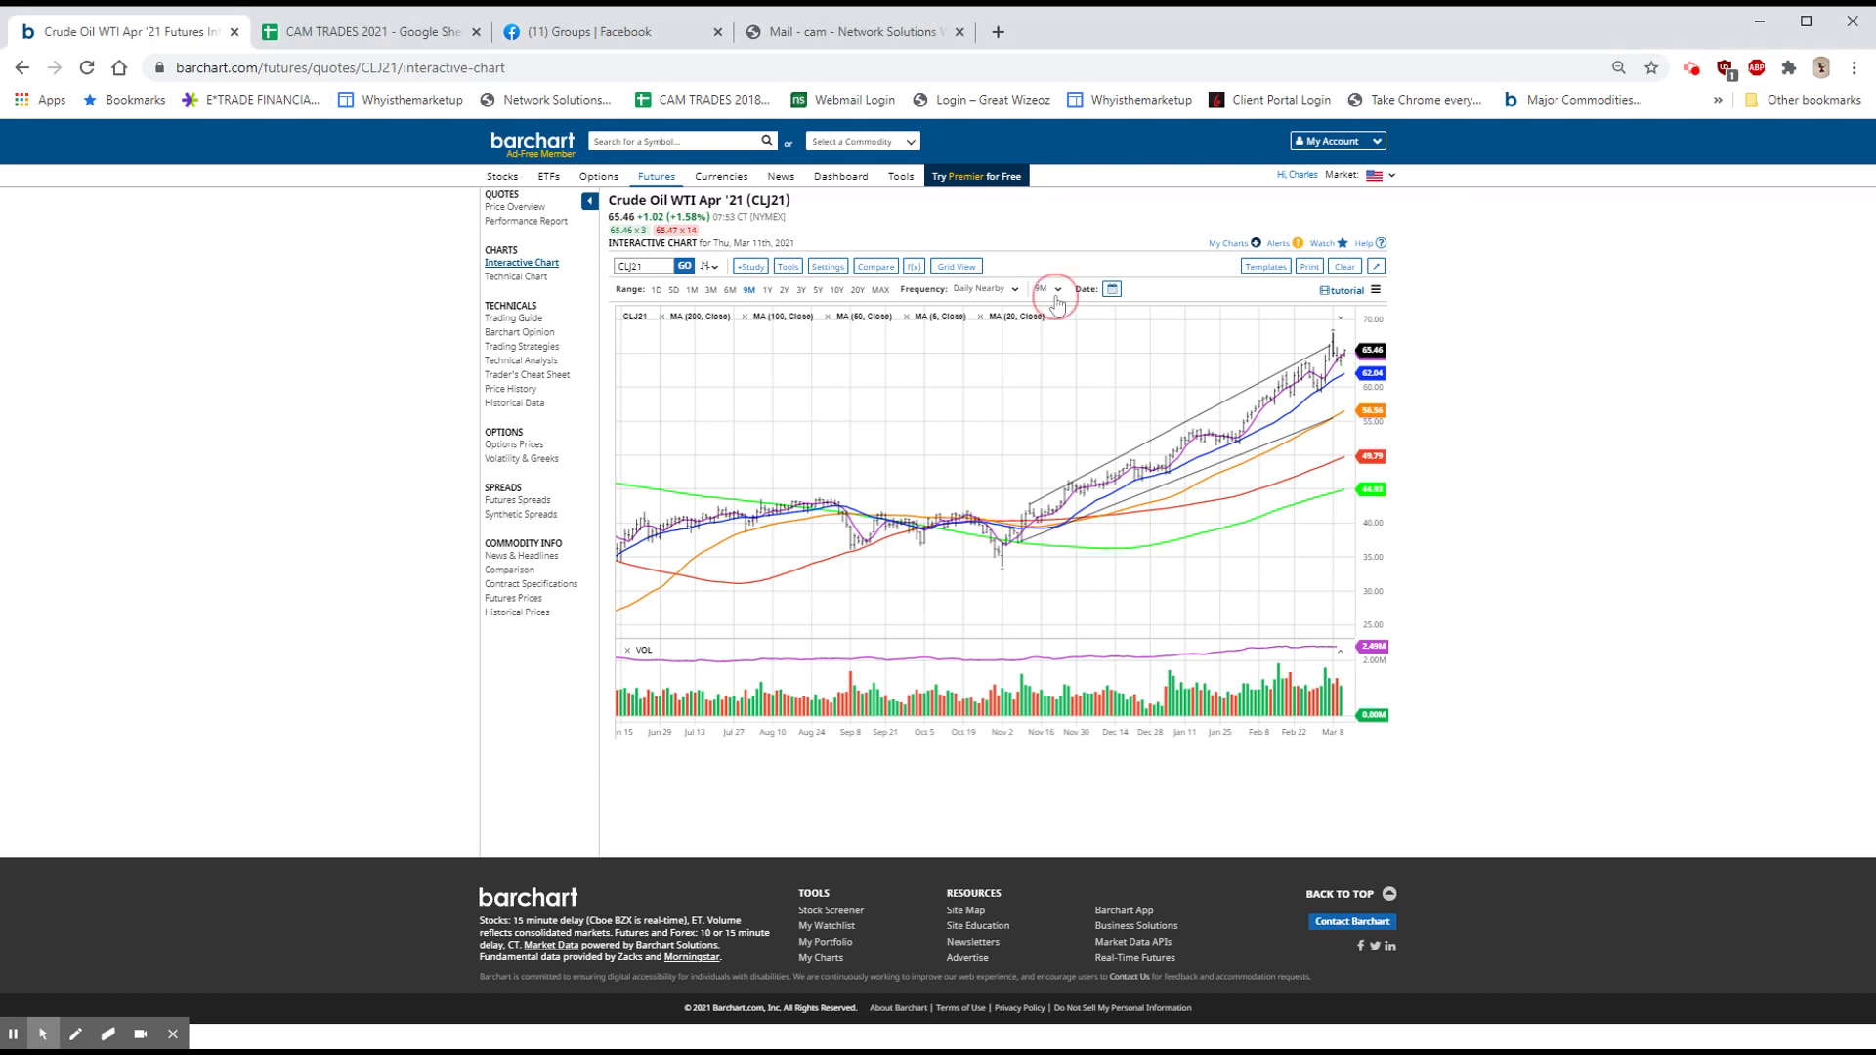
# Switch the Crude Oil WTI April '21 chart range from 9M to 6M.
pyautogui.click(1050, 288)
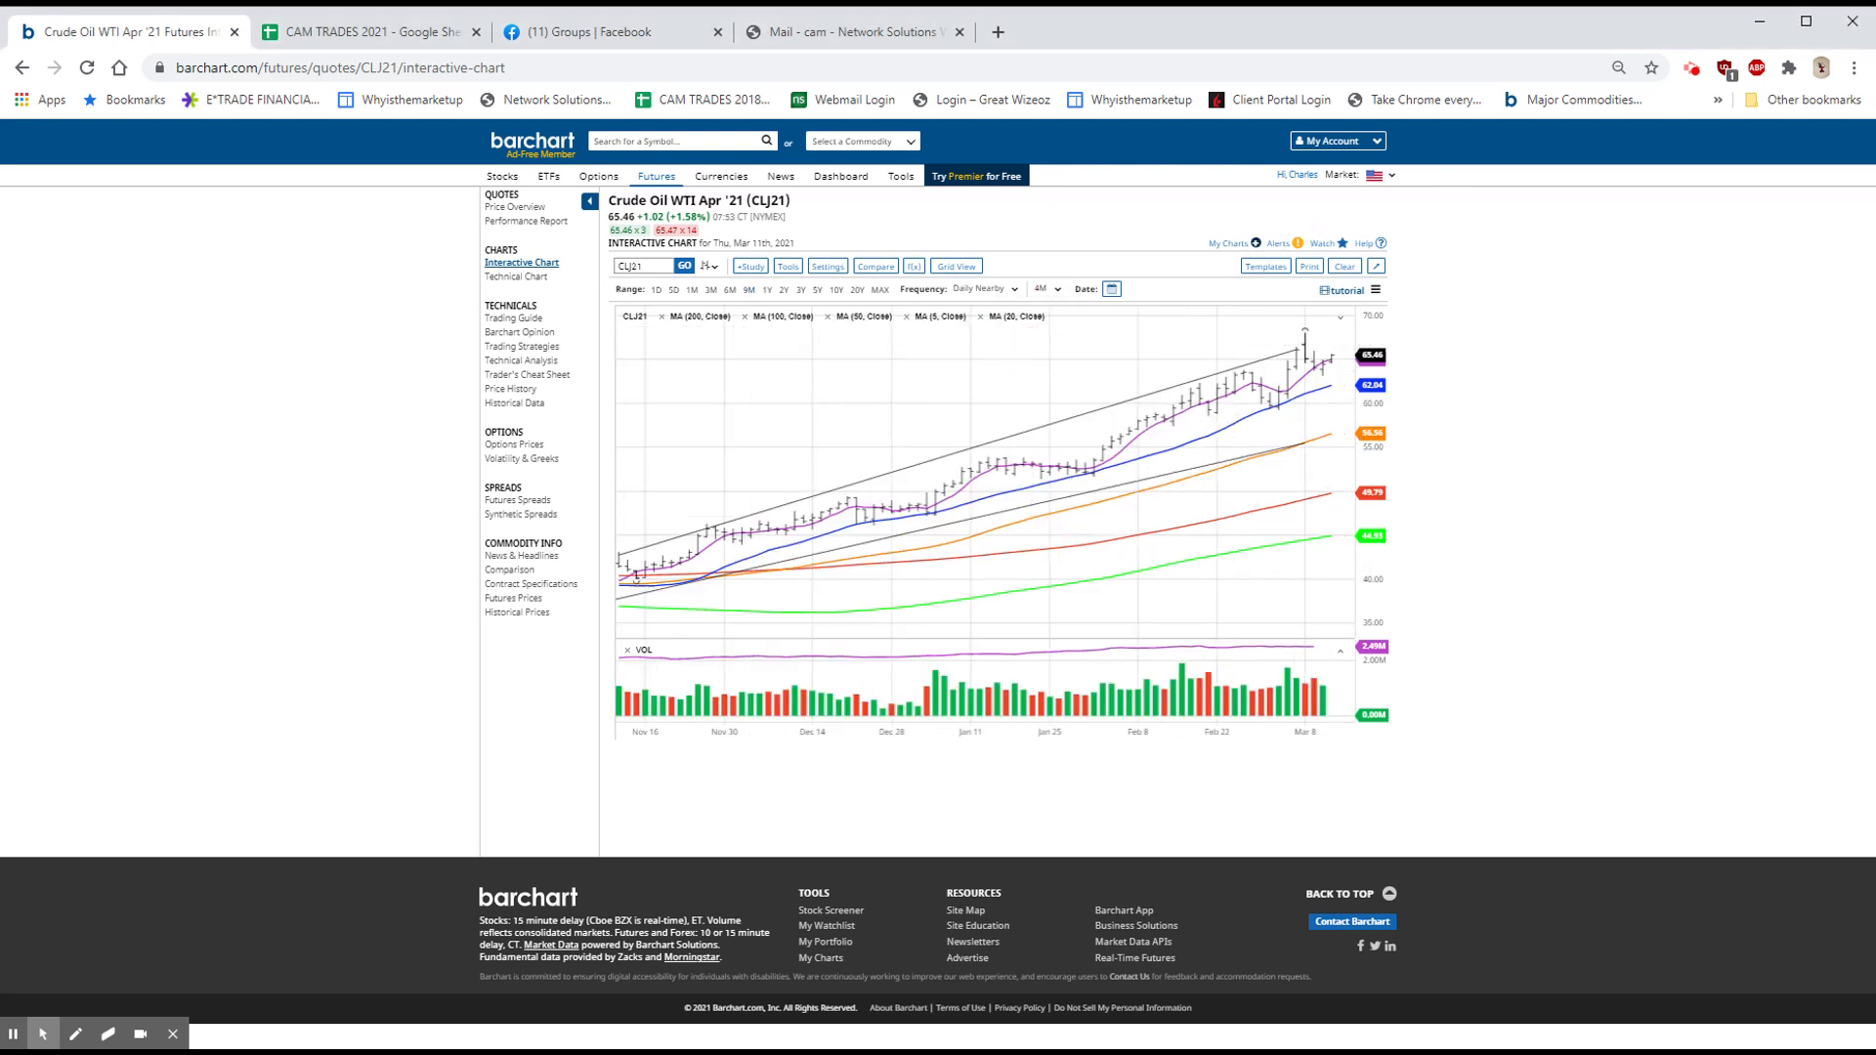
pyautogui.moveTo(1331, 375)
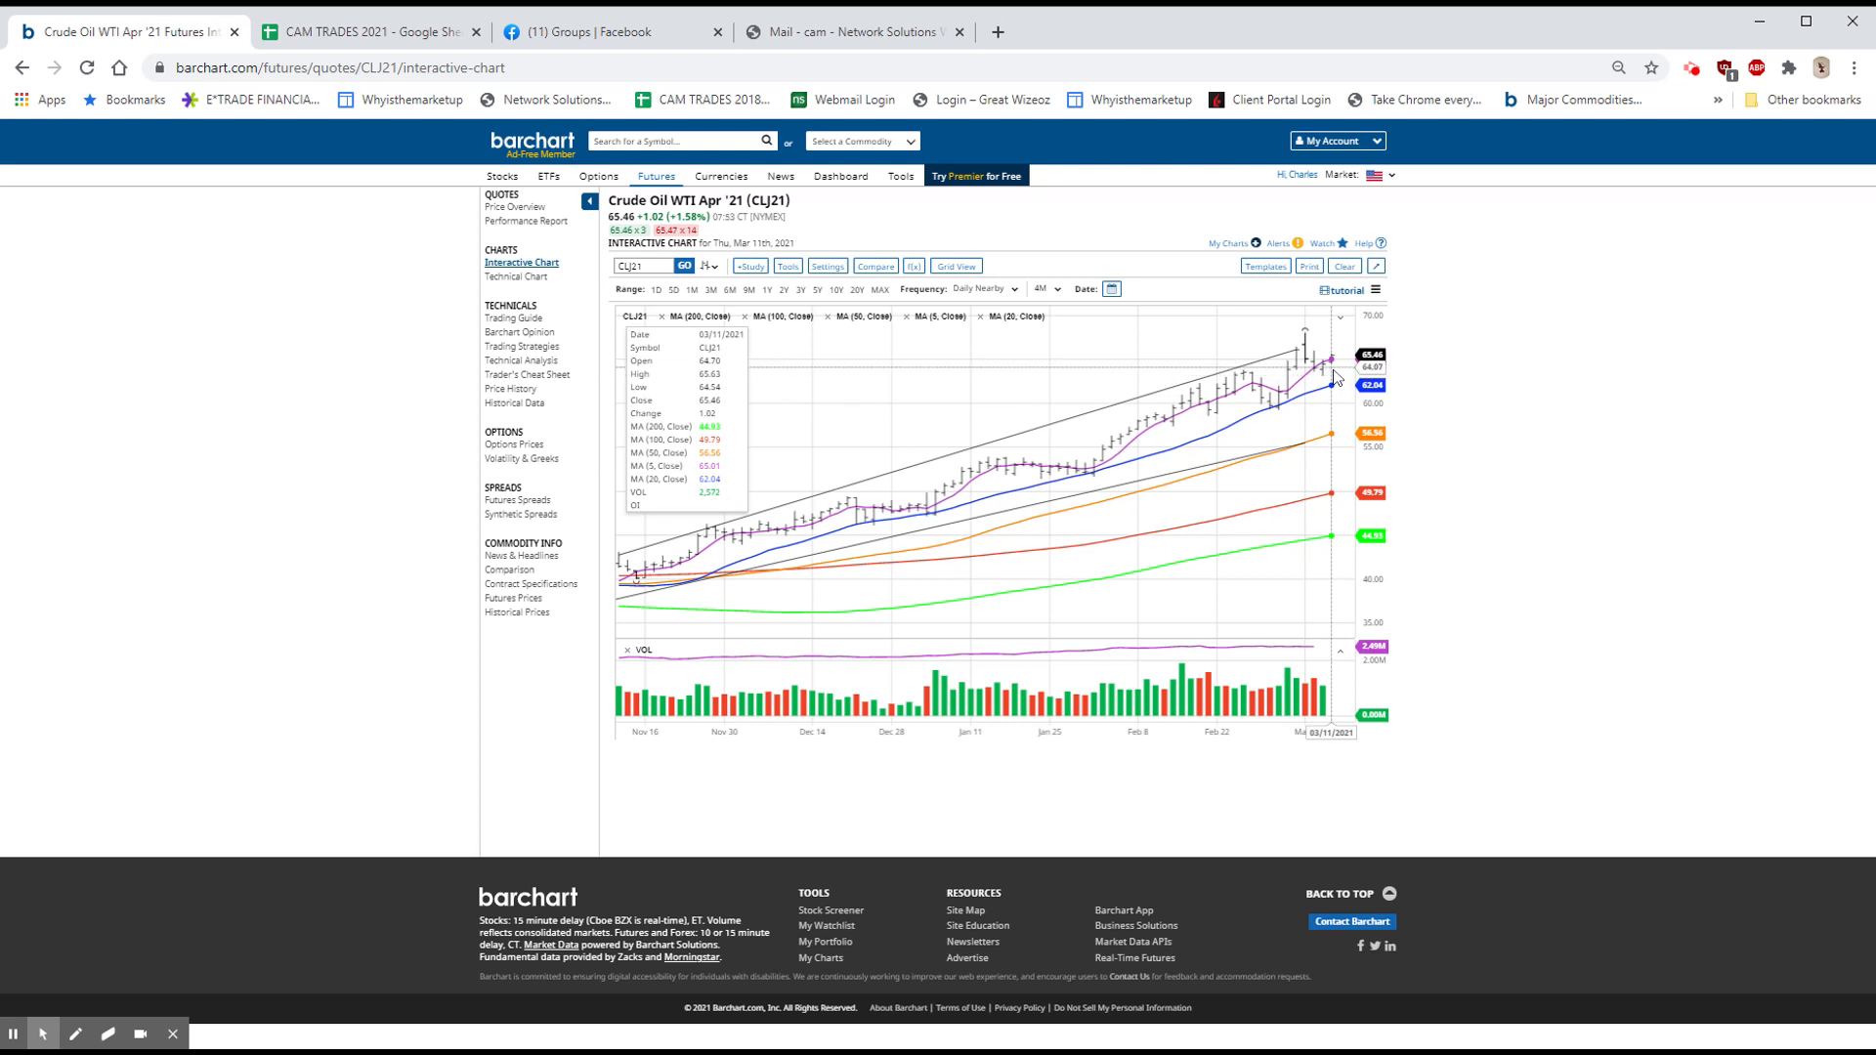
pyautogui.moveTo(1244, 395)
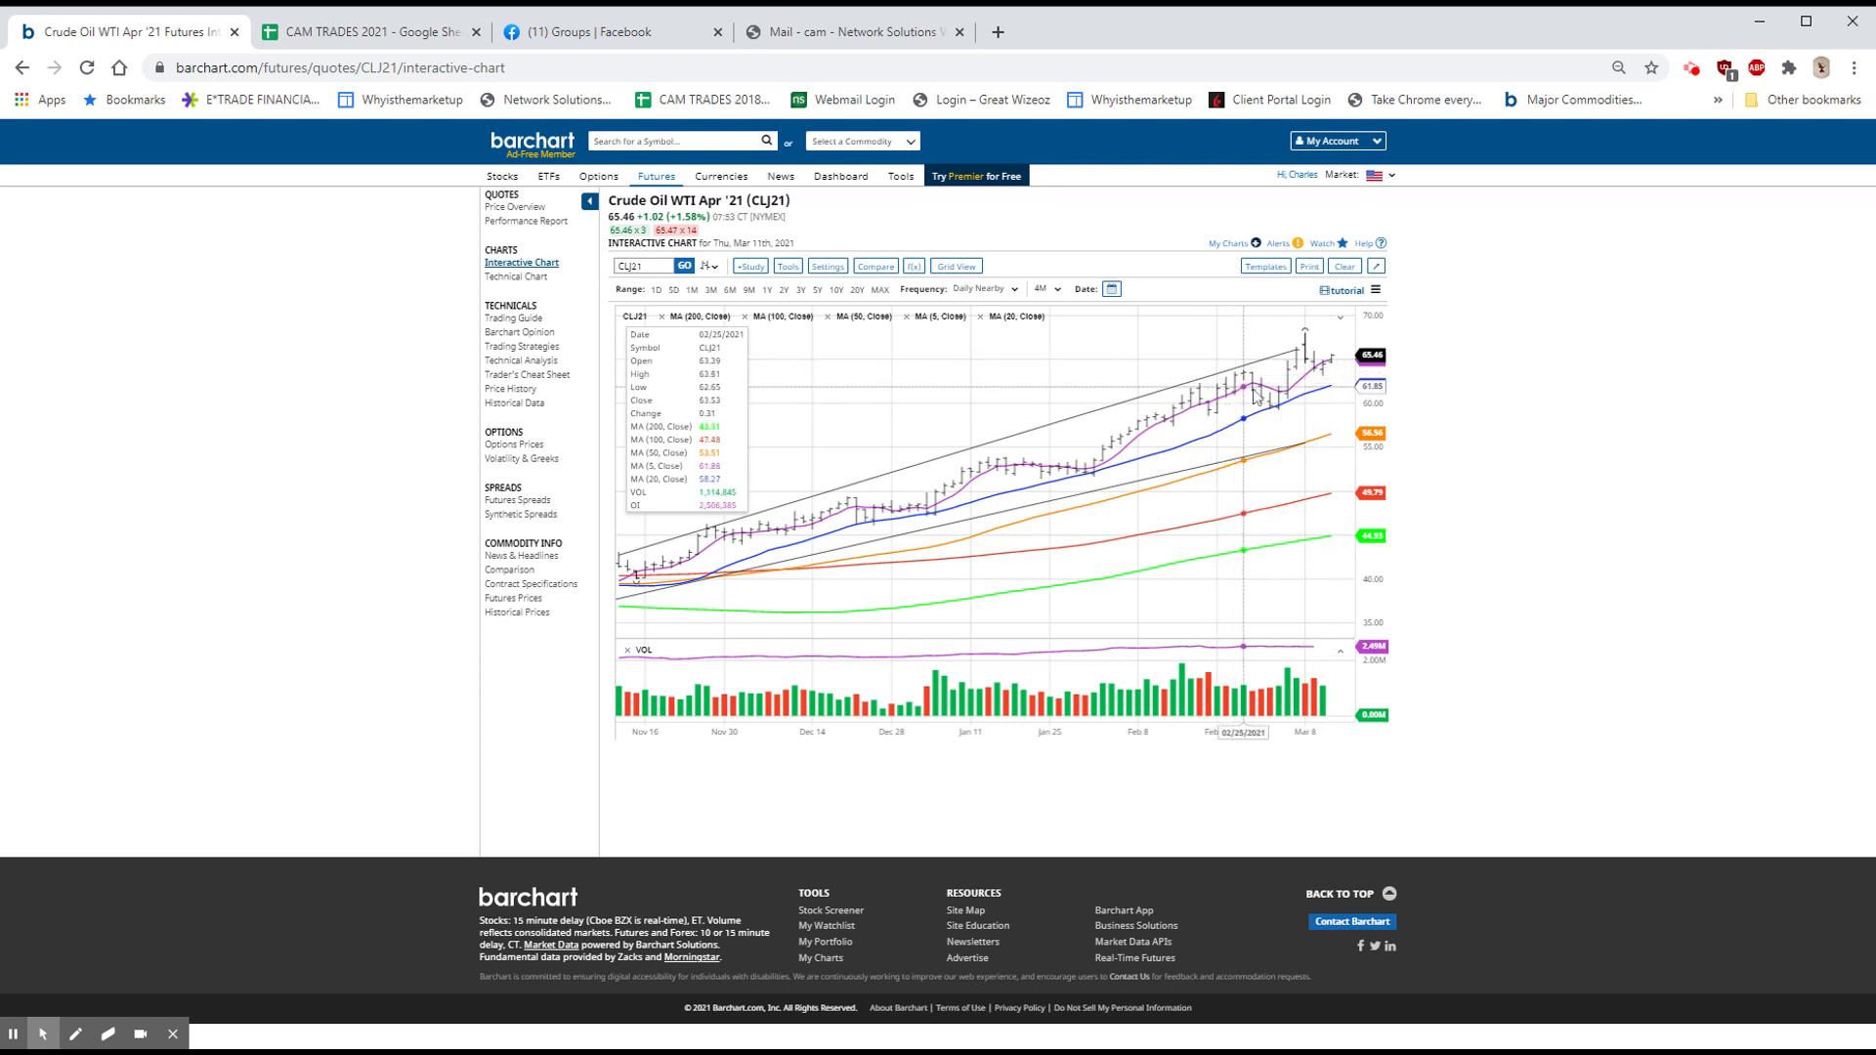
pyautogui.moveTo(1290, 420)
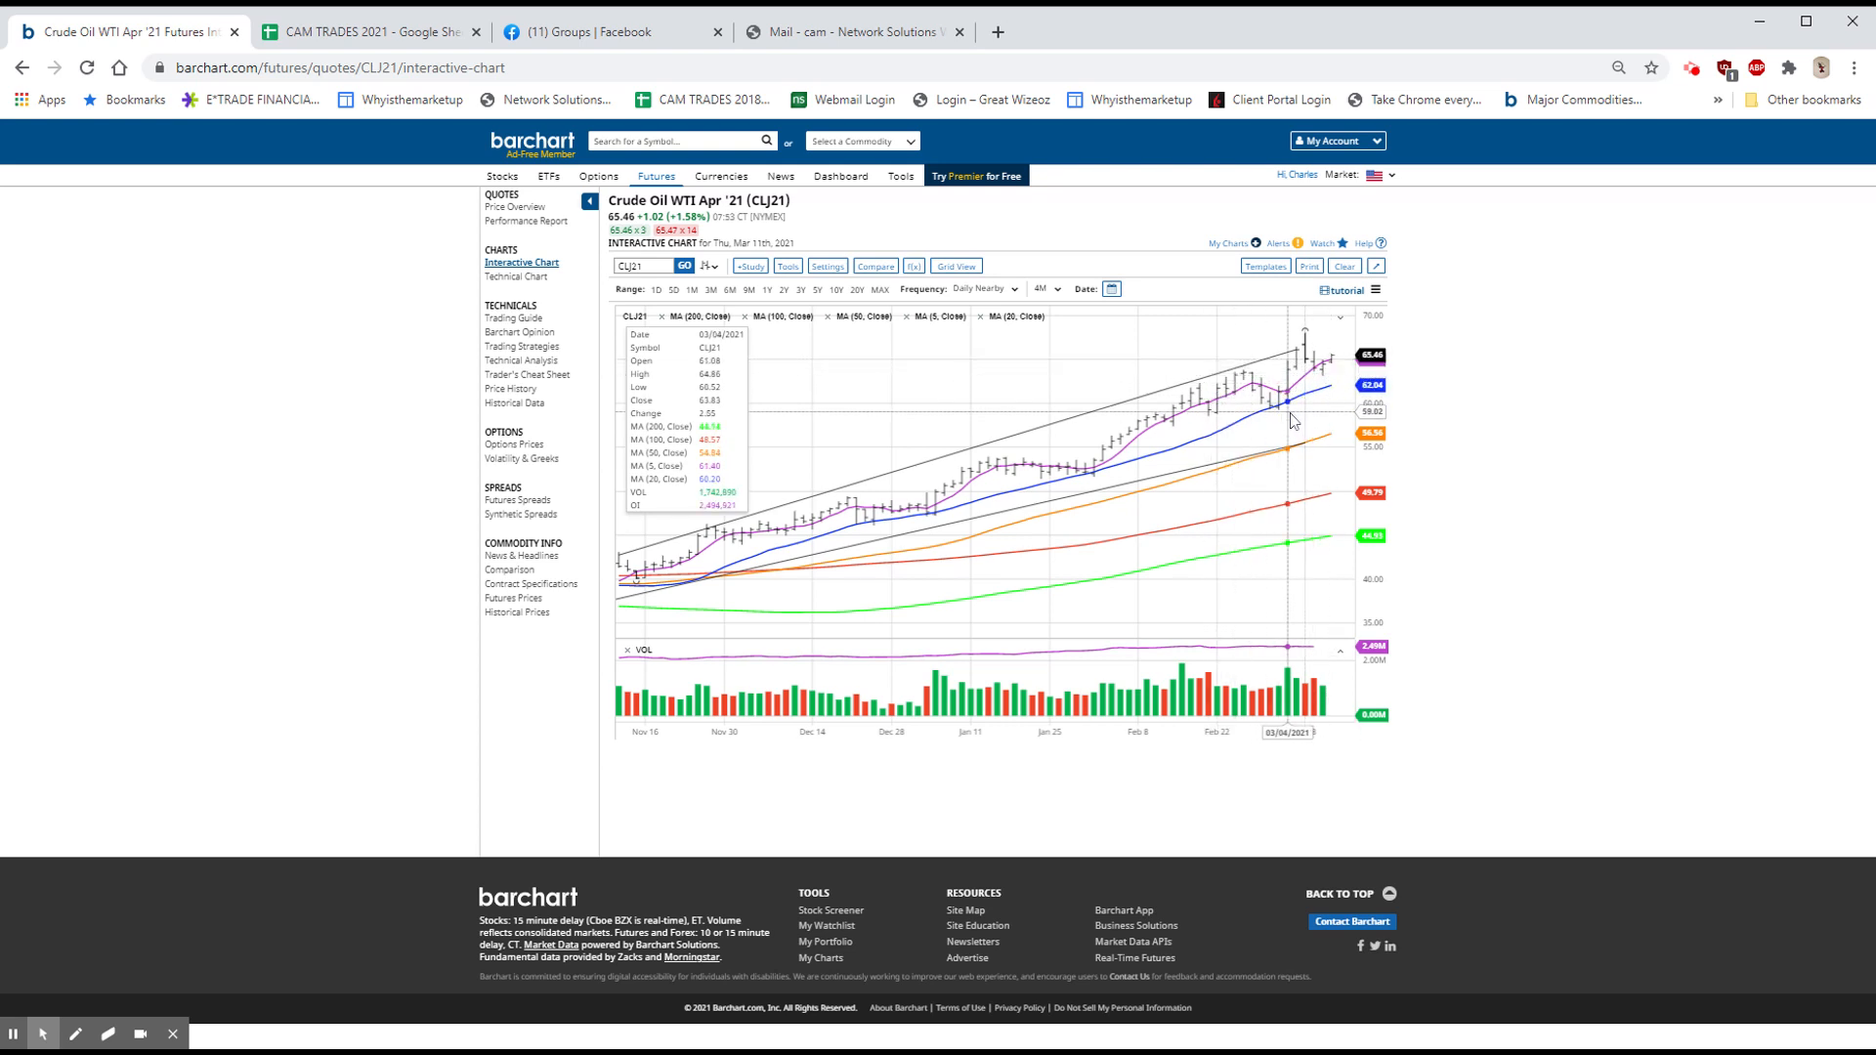
pyautogui.moveTo(1284, 413)
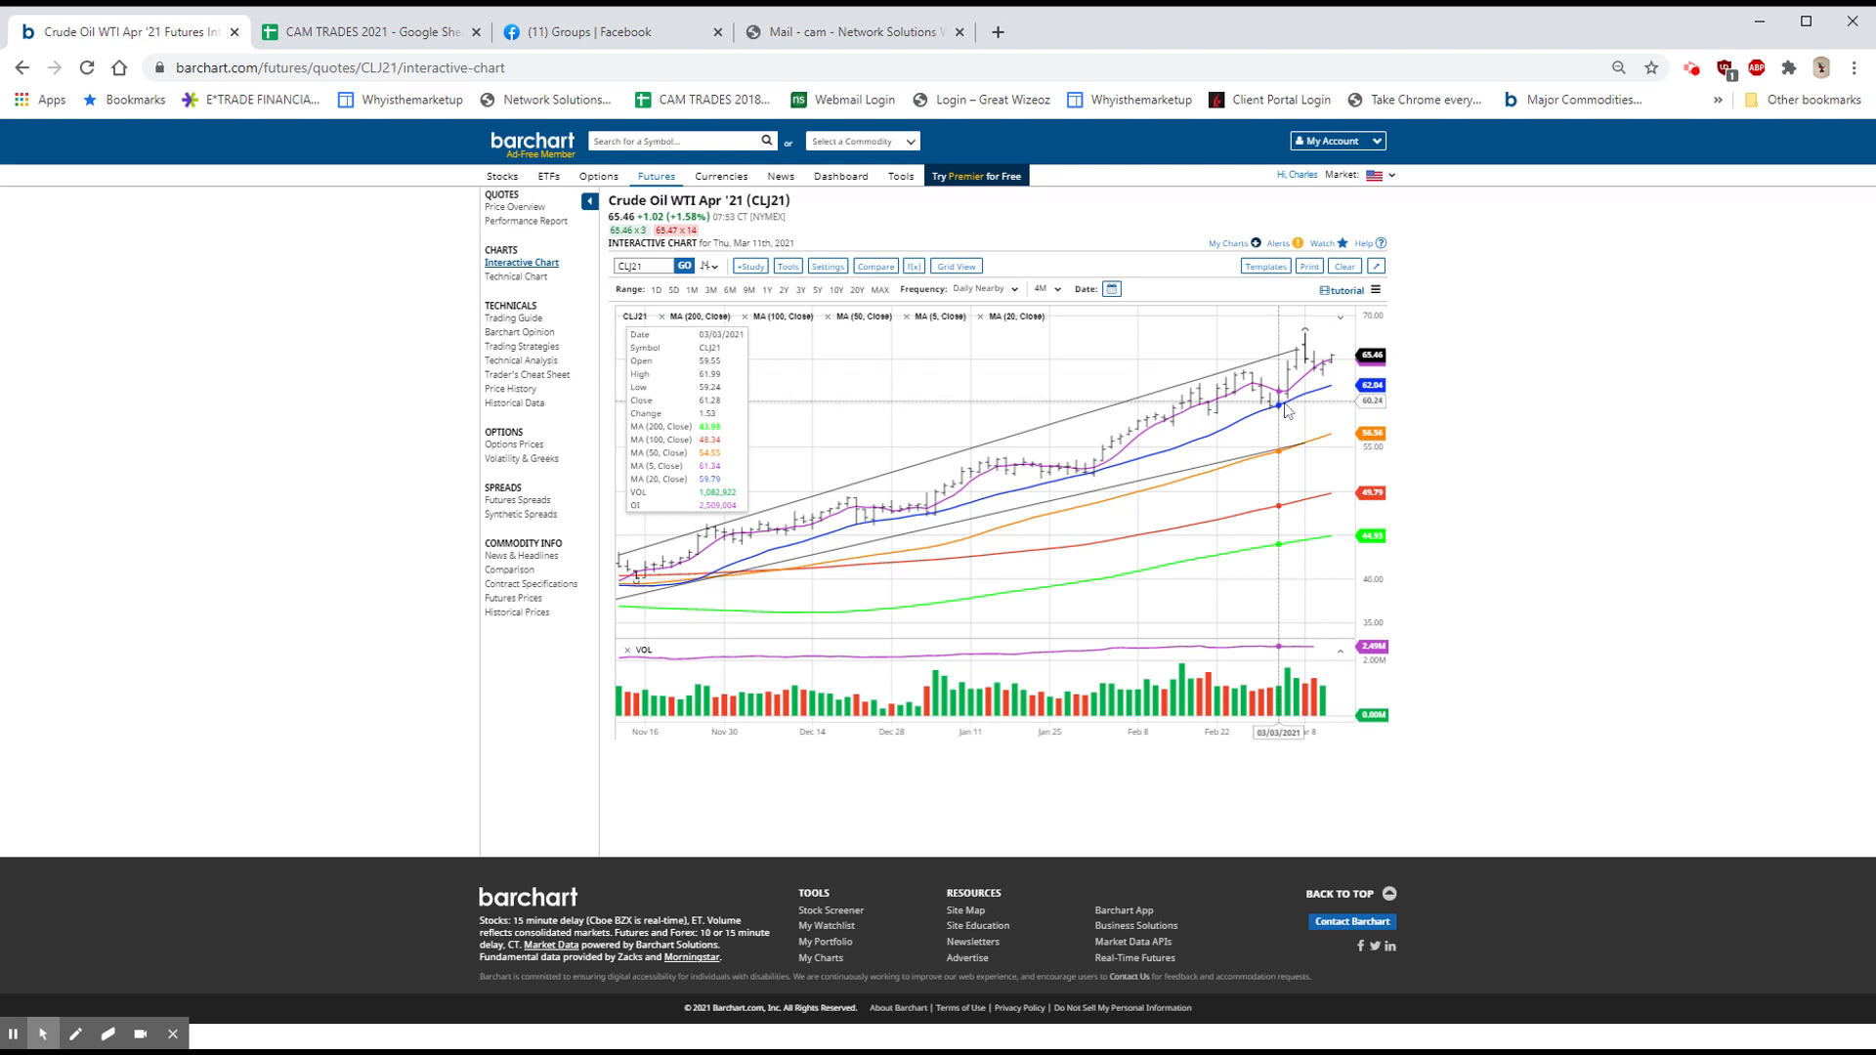
pyautogui.moveTo(857, 532)
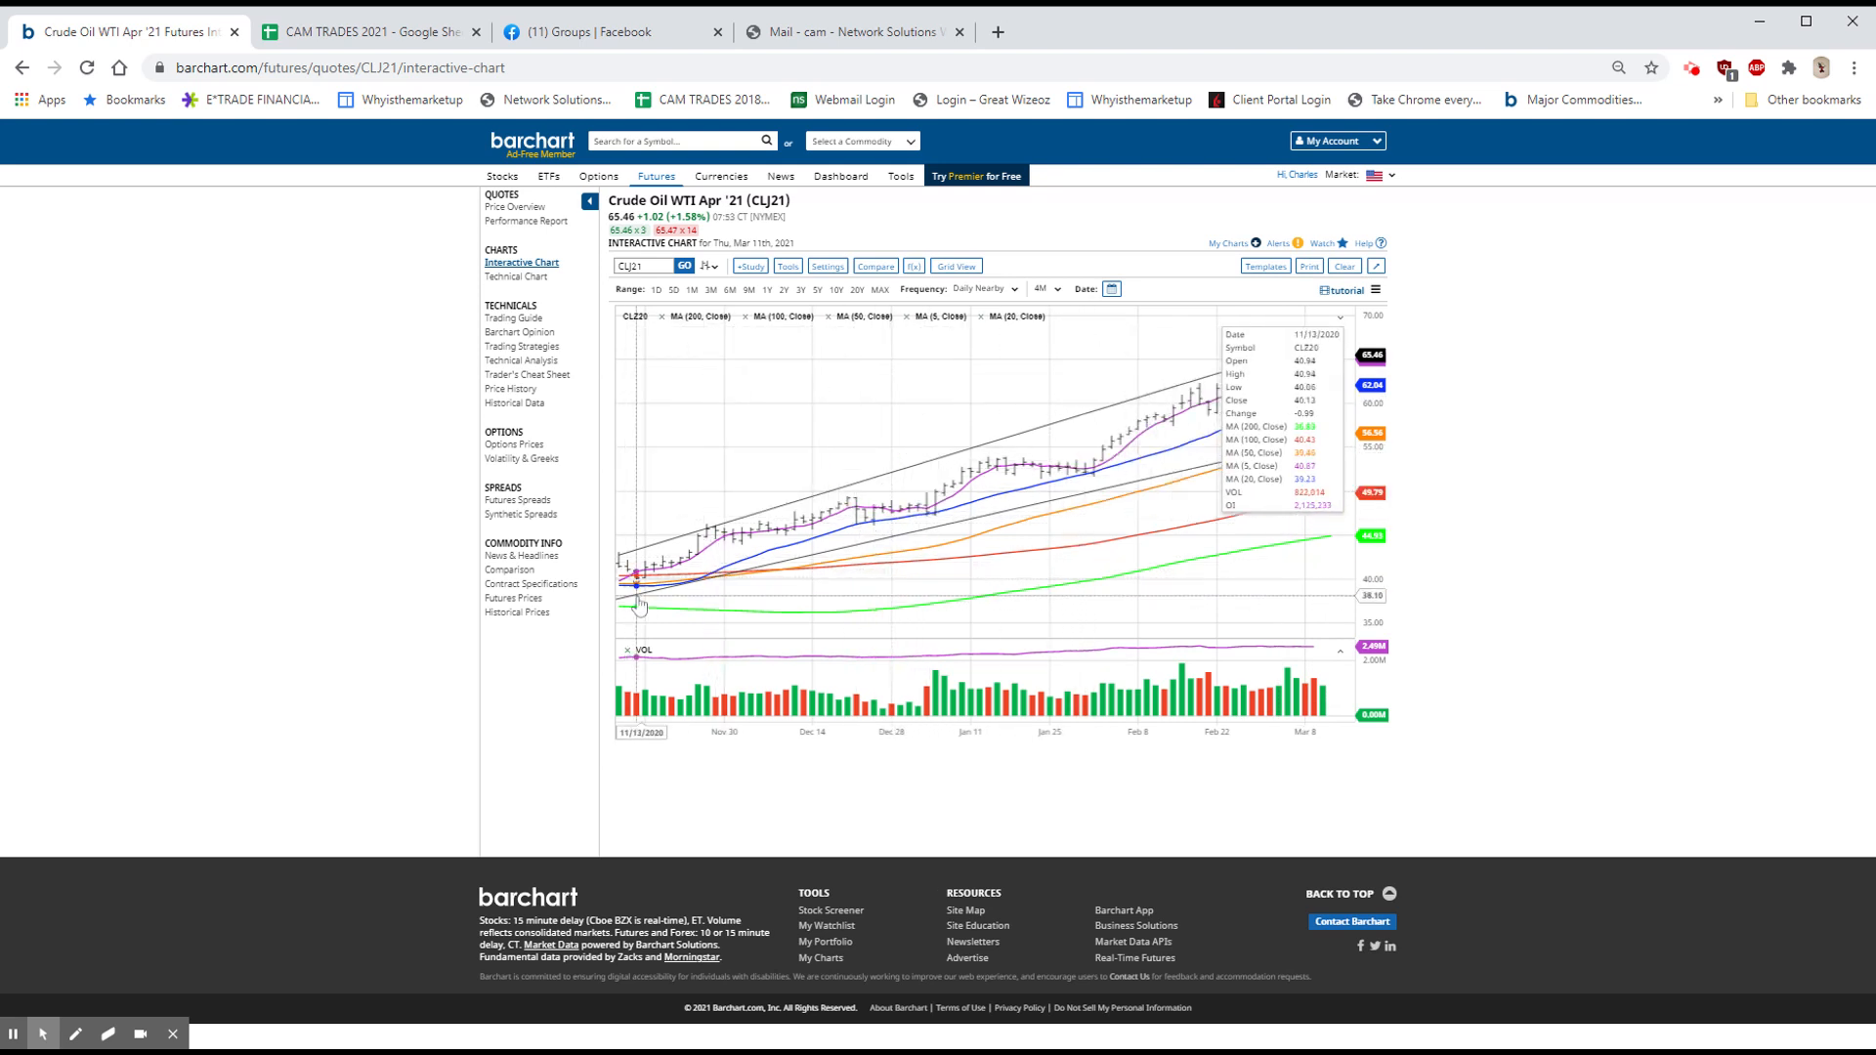
pyautogui.moveTo(1436, 331)
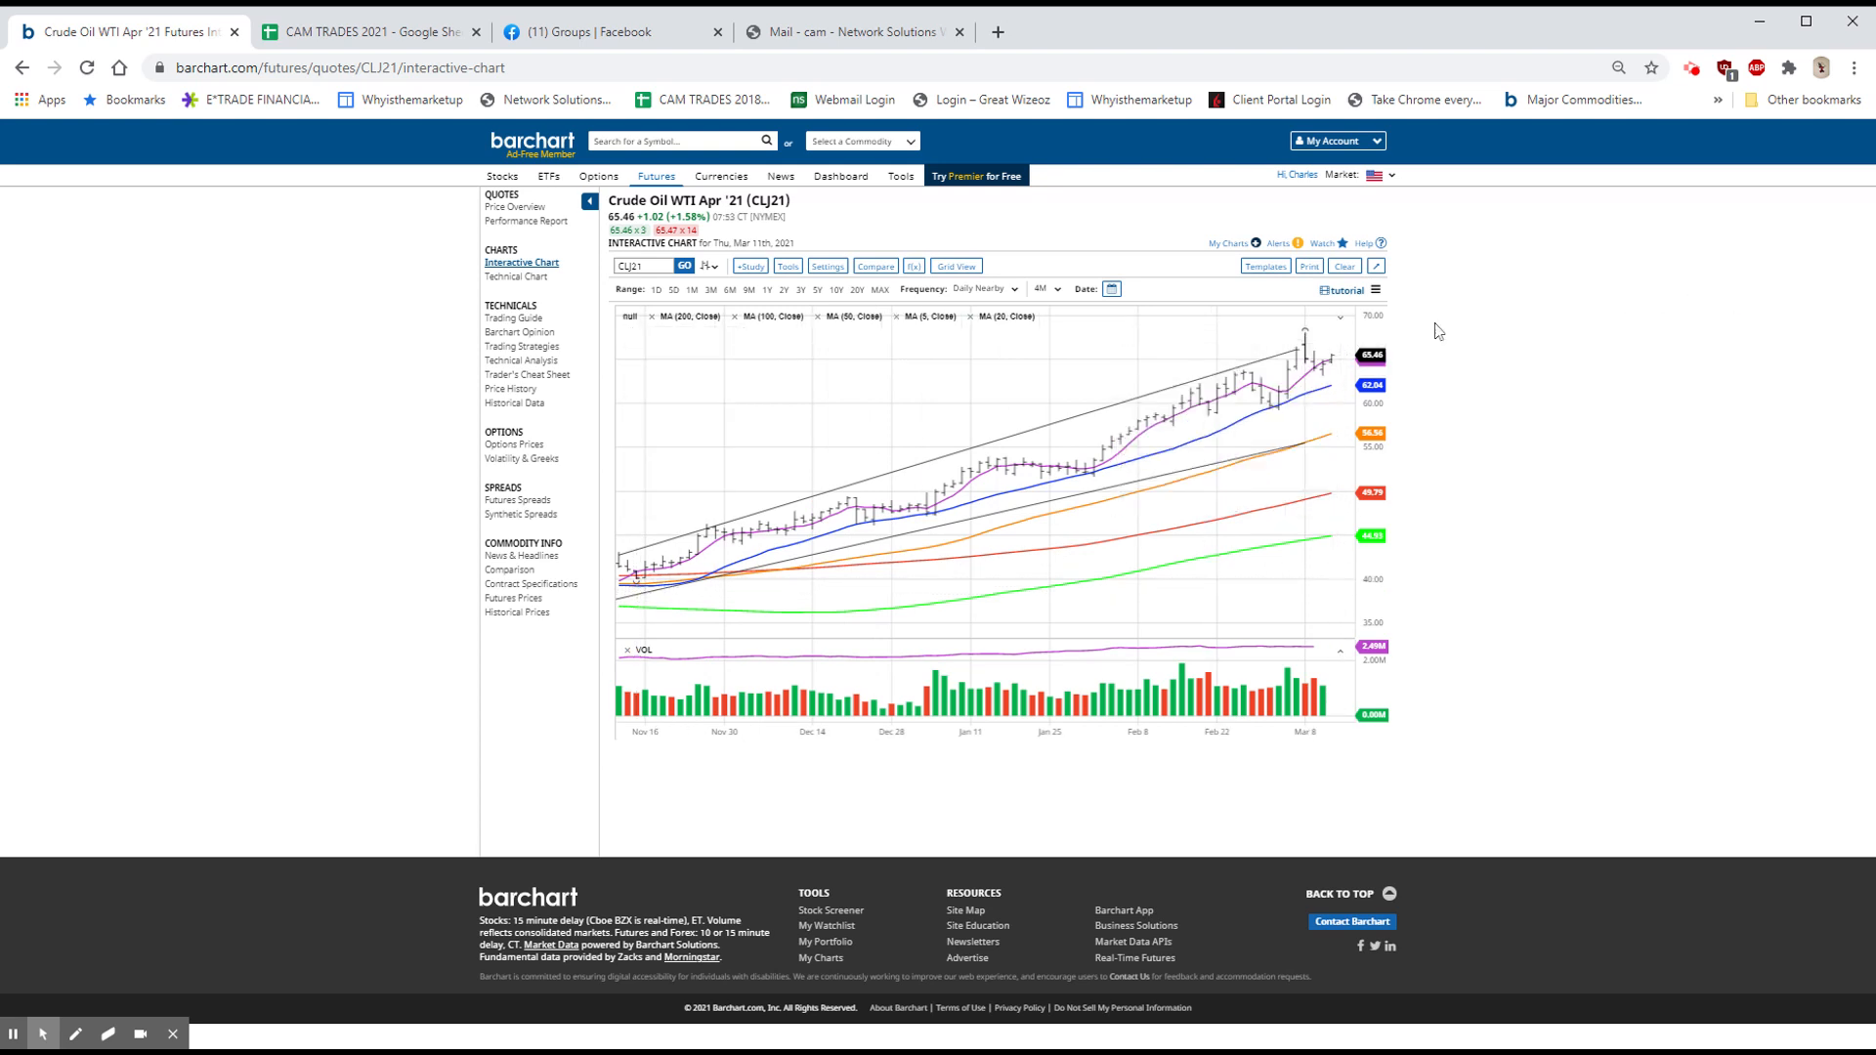
pyautogui.moveTo(1253, 551)
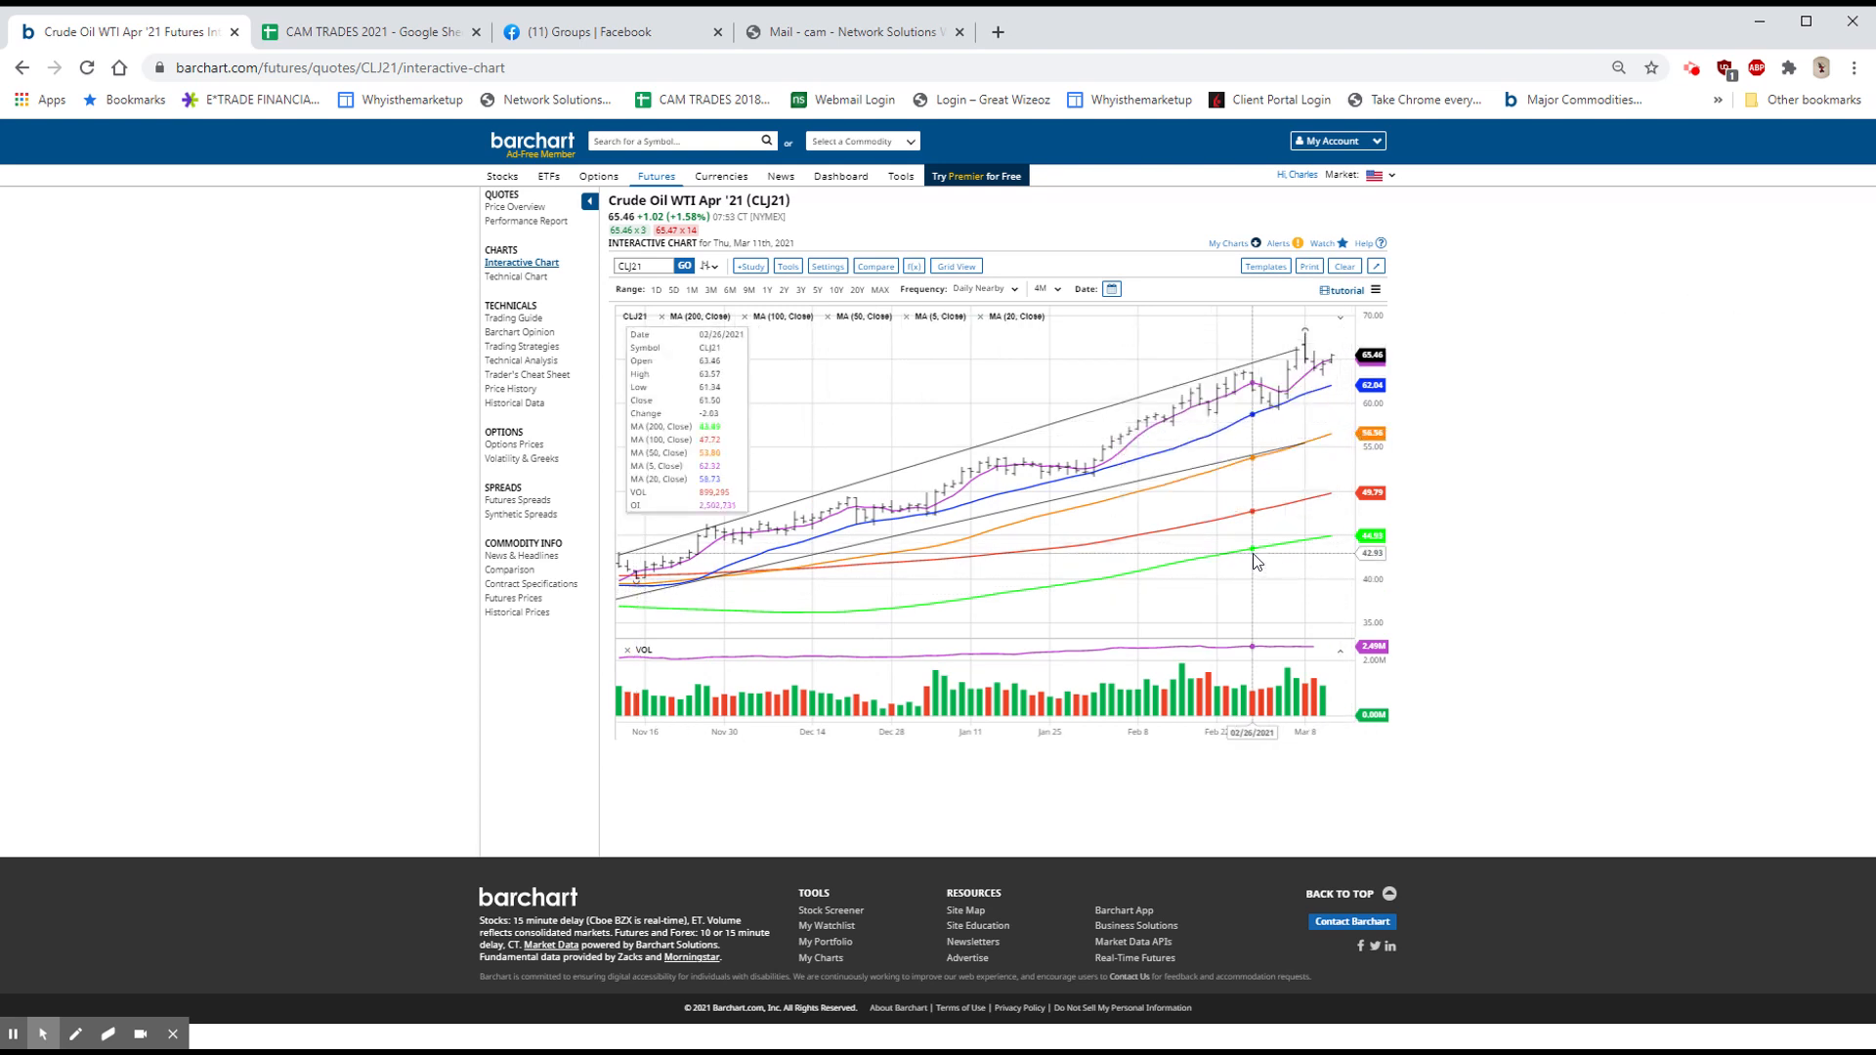
pyautogui.moveTo(1315, 539)
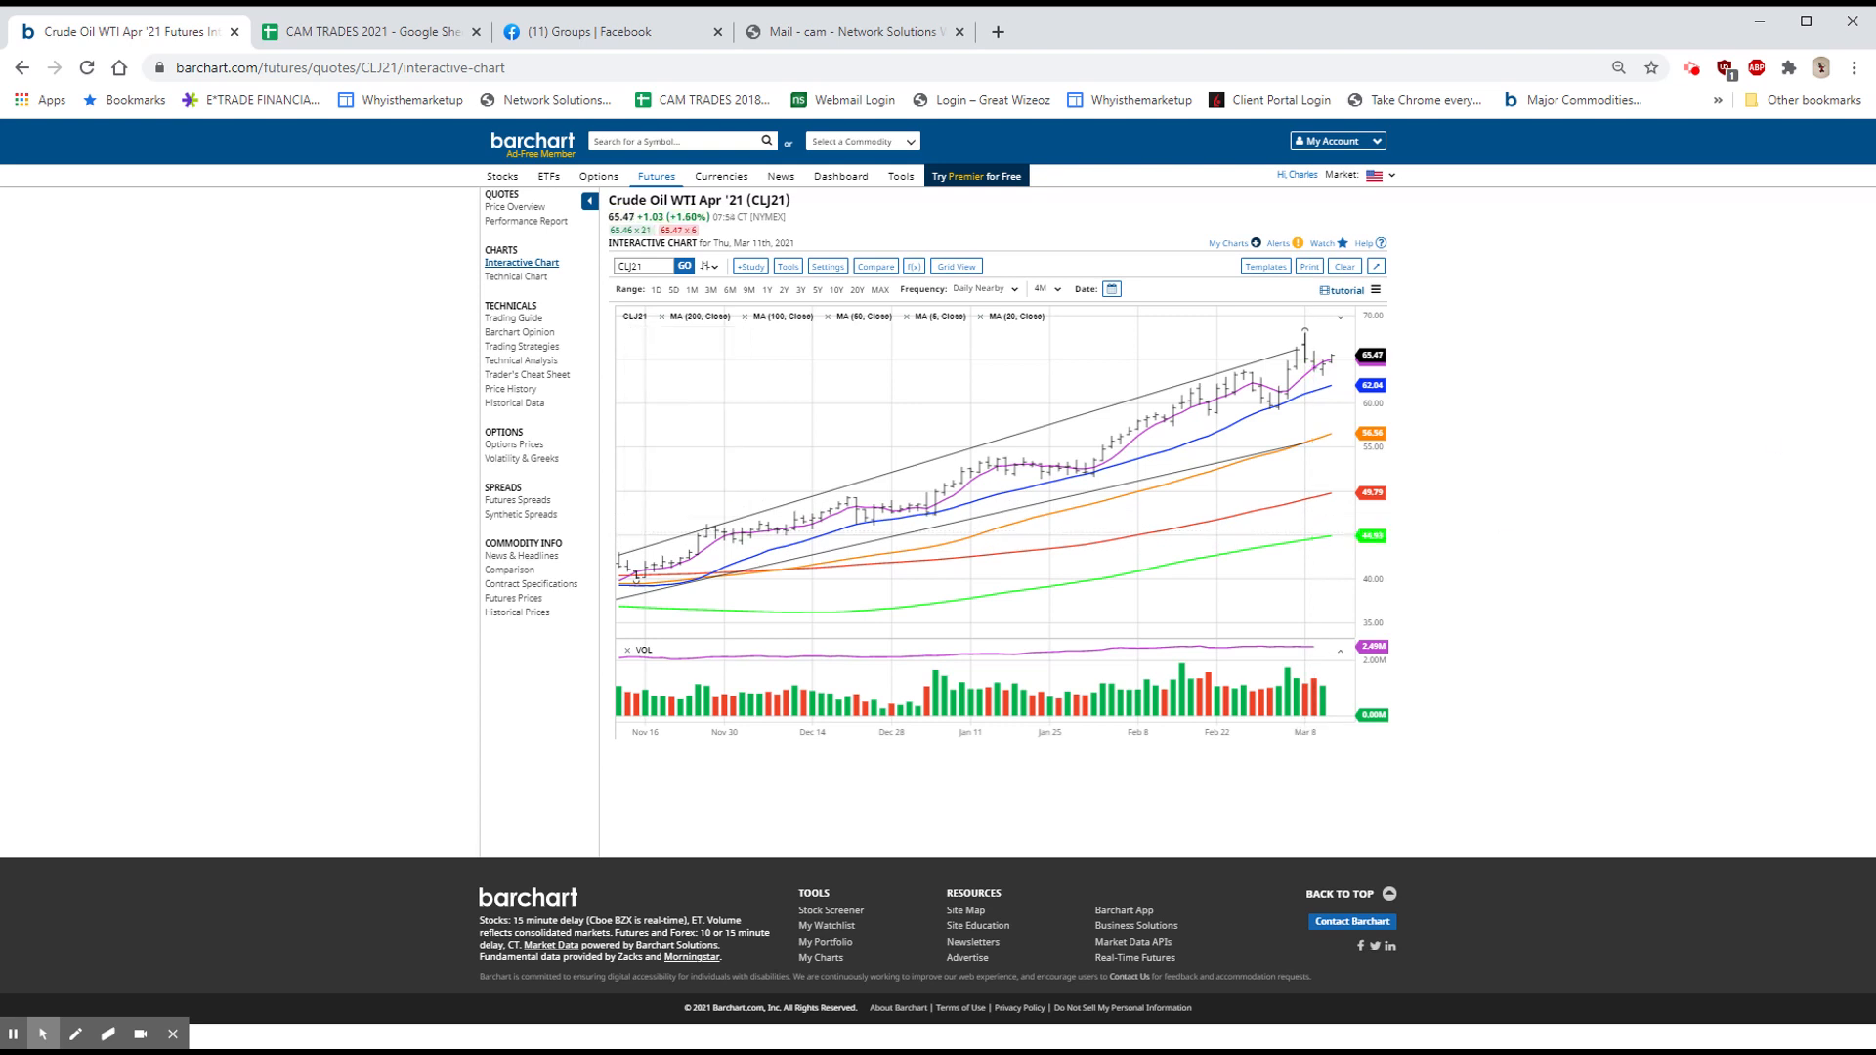
pyautogui.moveTo(1757, 223)
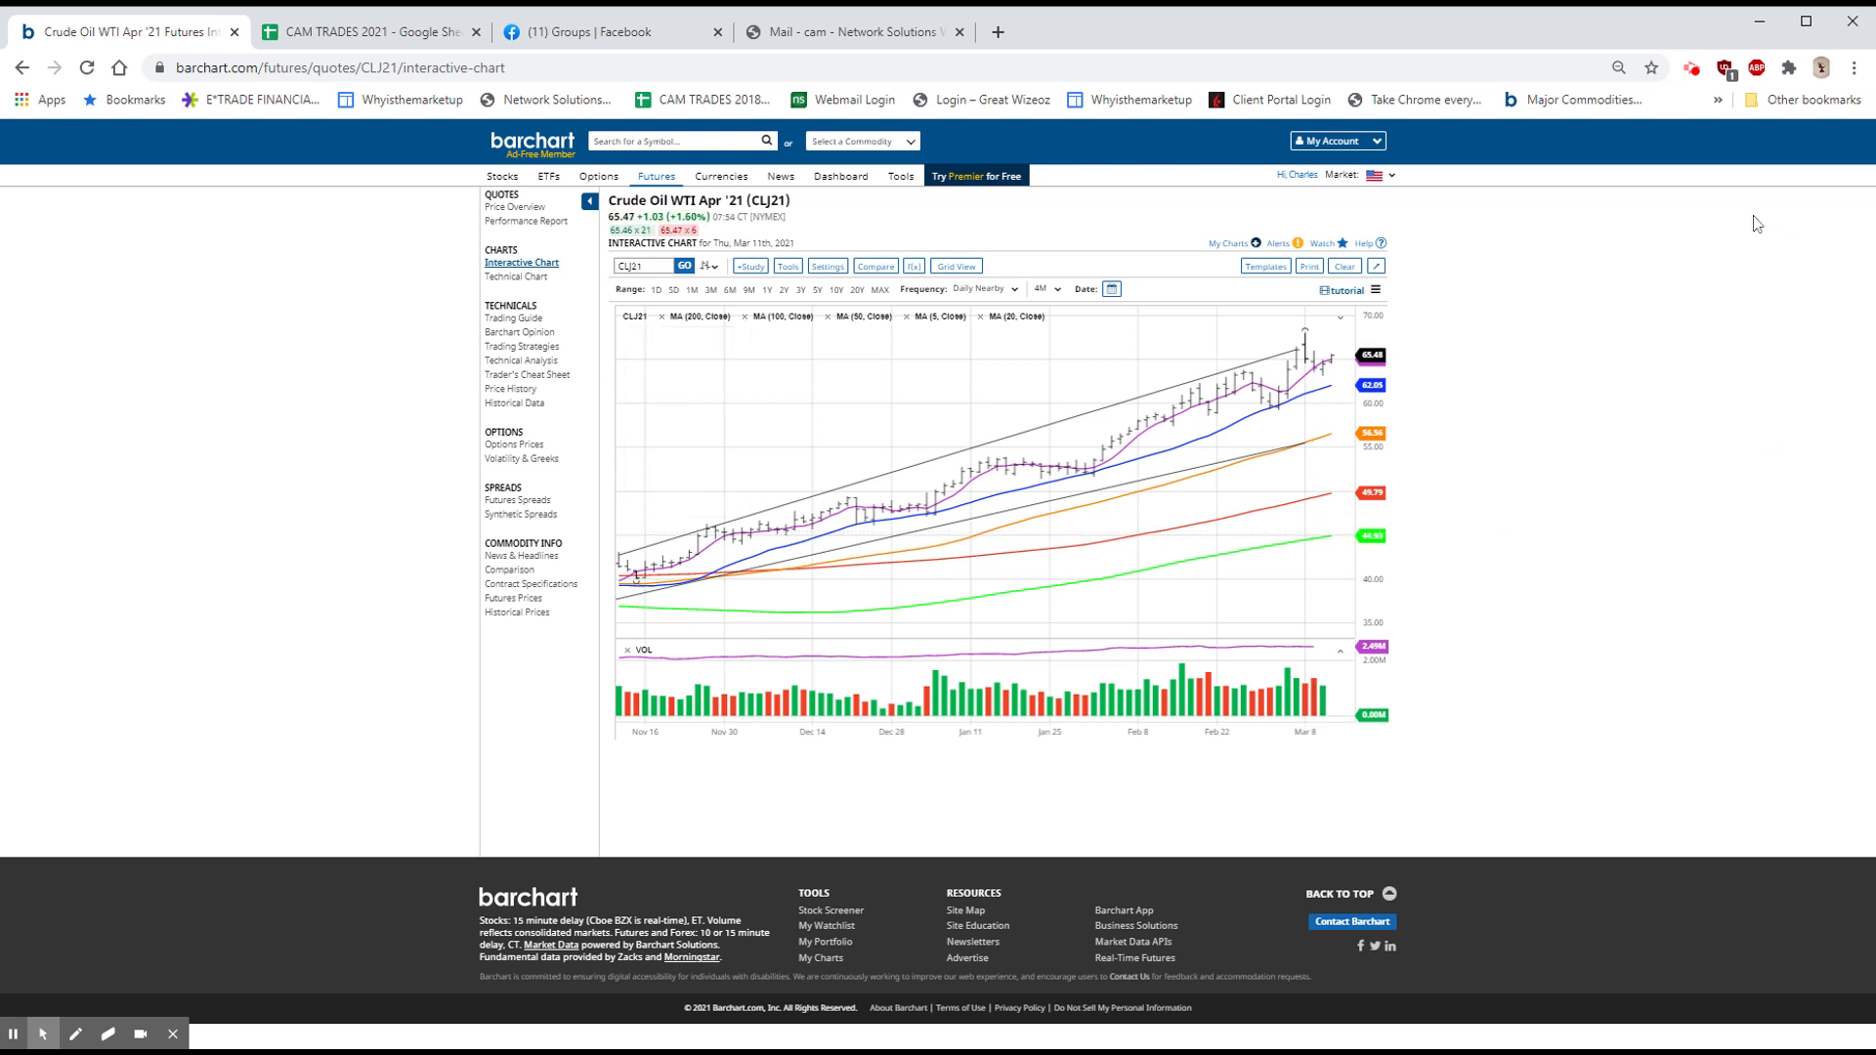
pyautogui.moveTo(1508, 484)
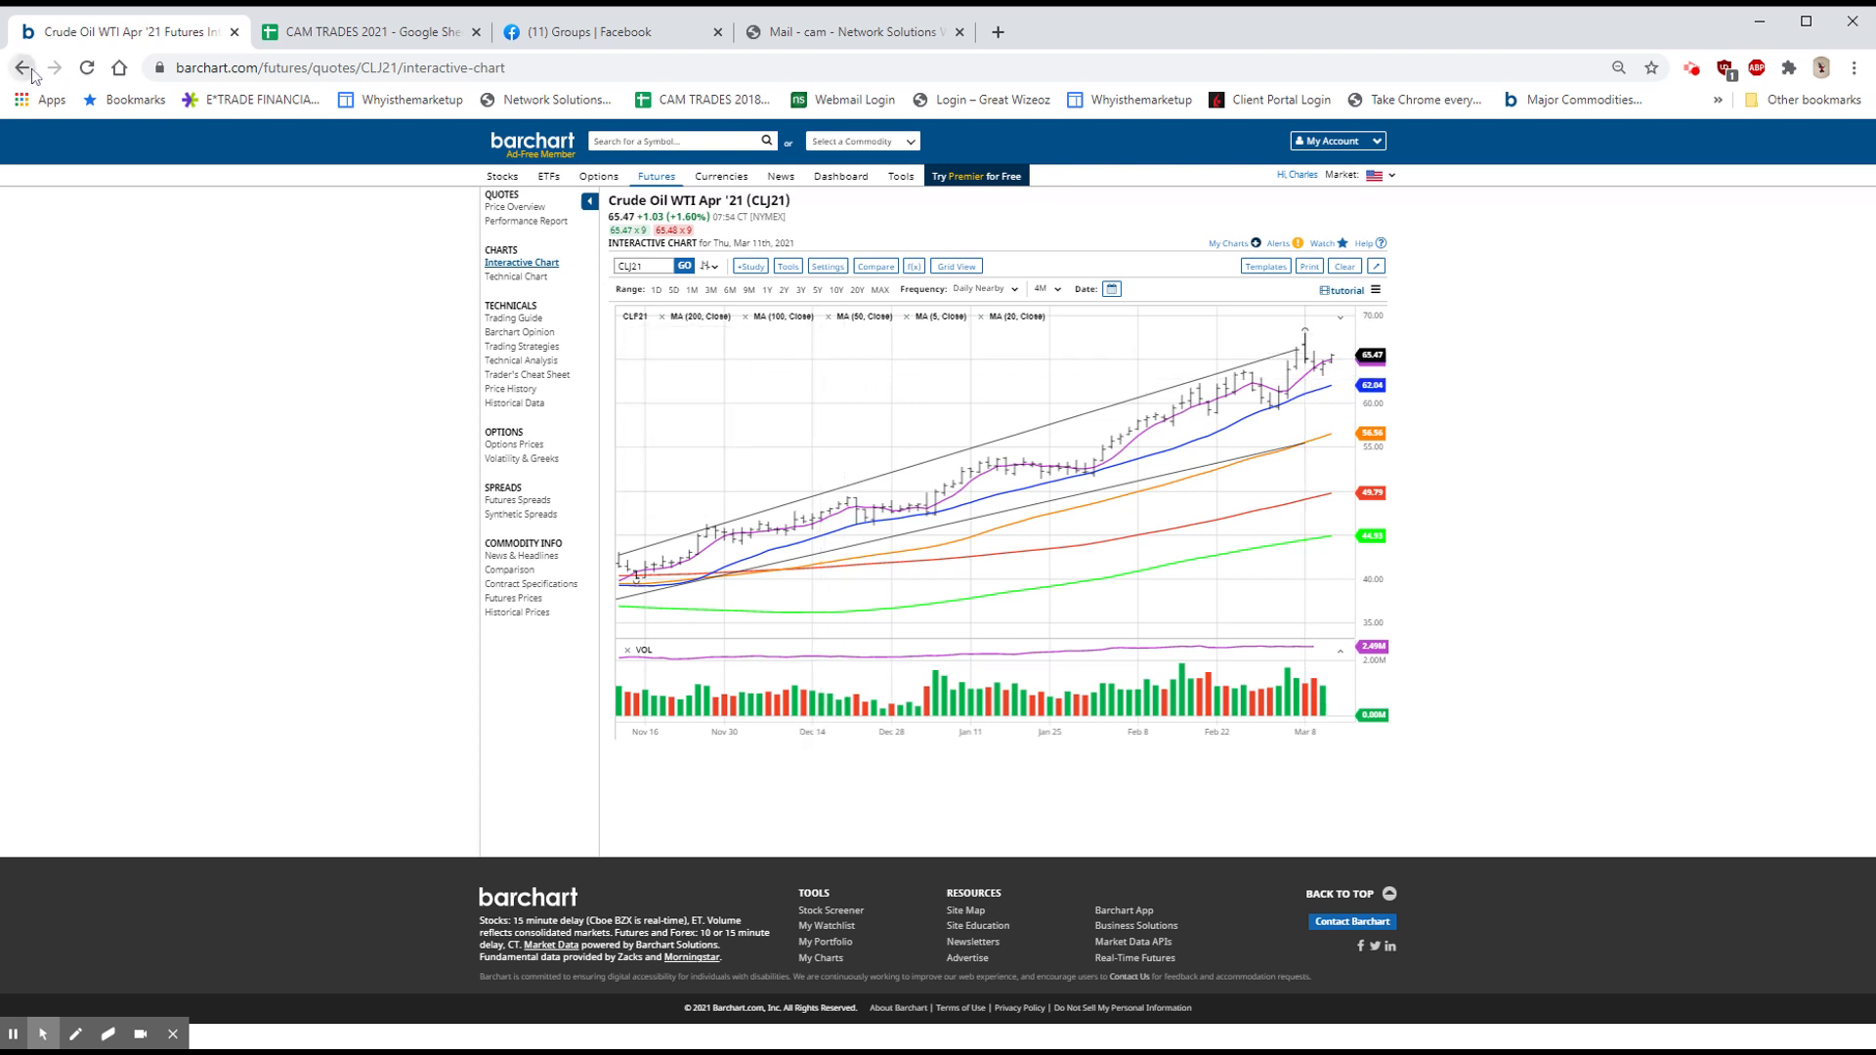
# Go back to Commodities Overview and open the Links menu on the Gold row under Metals.
pyautogui.click(21, 67)
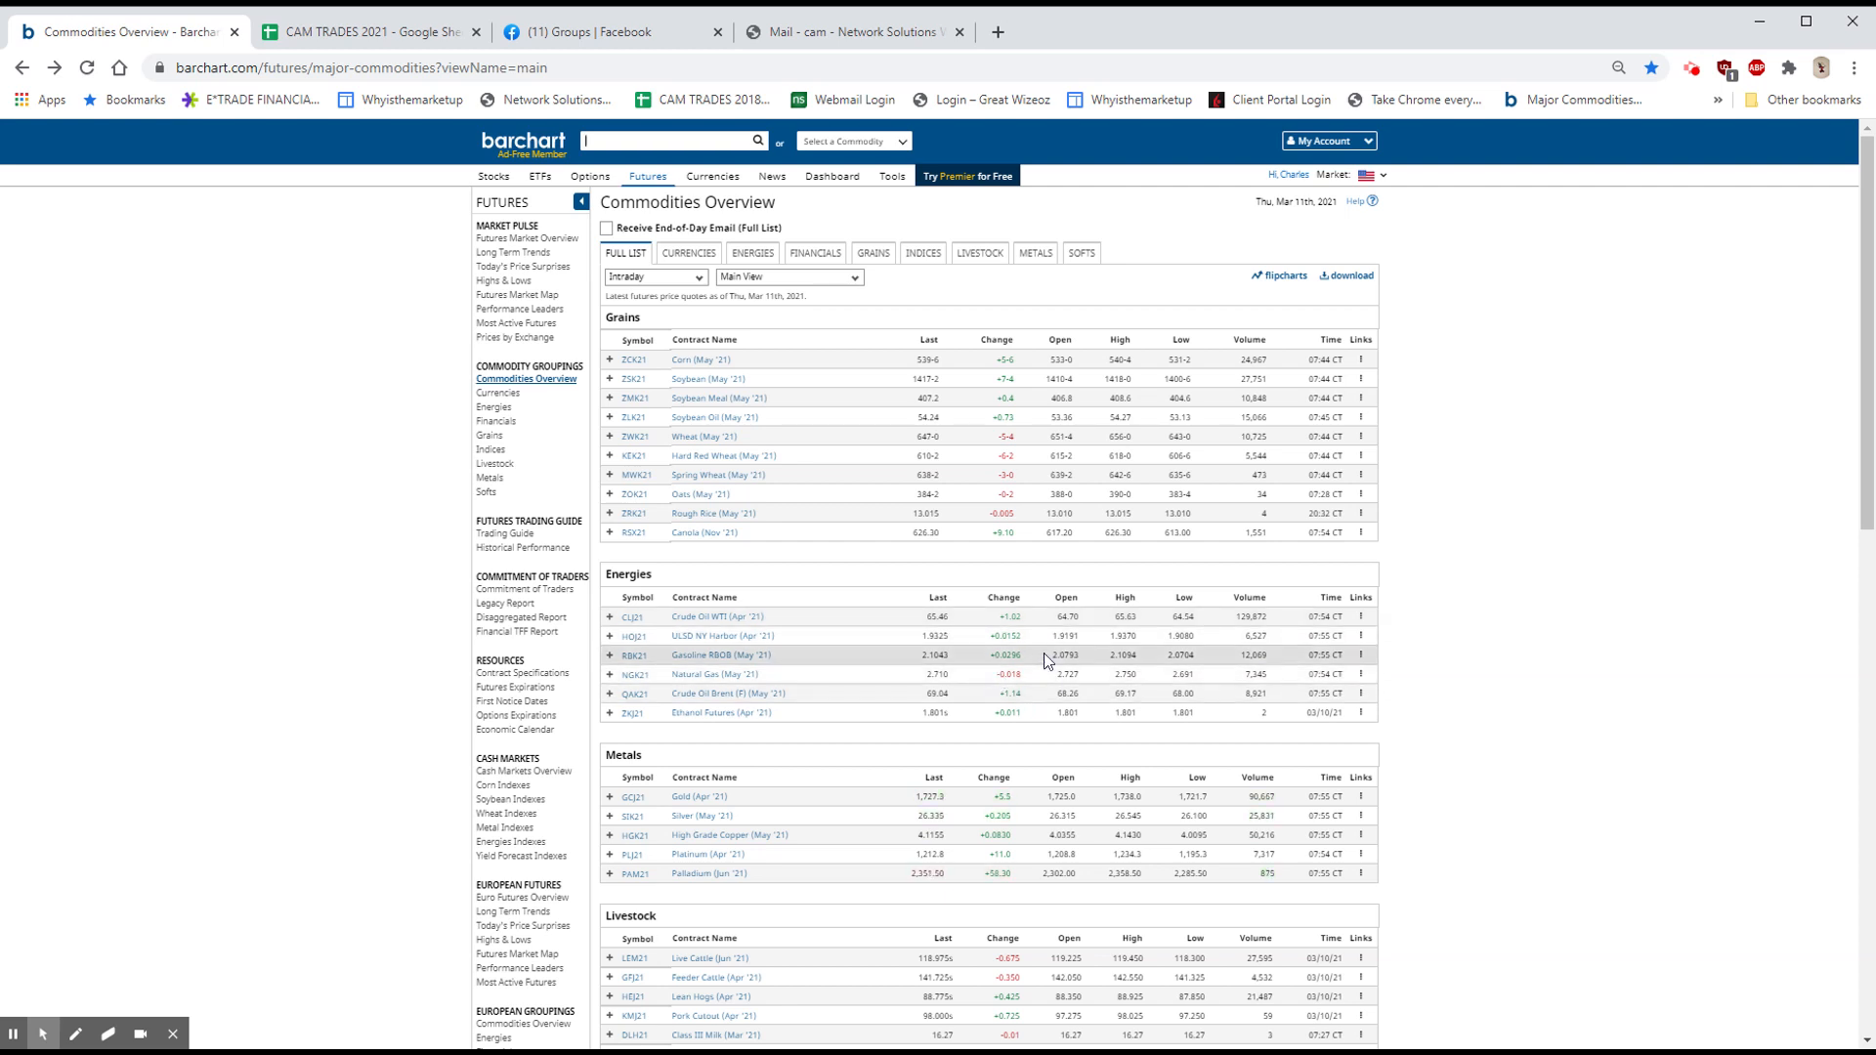
pyautogui.moveTo(1455, 613)
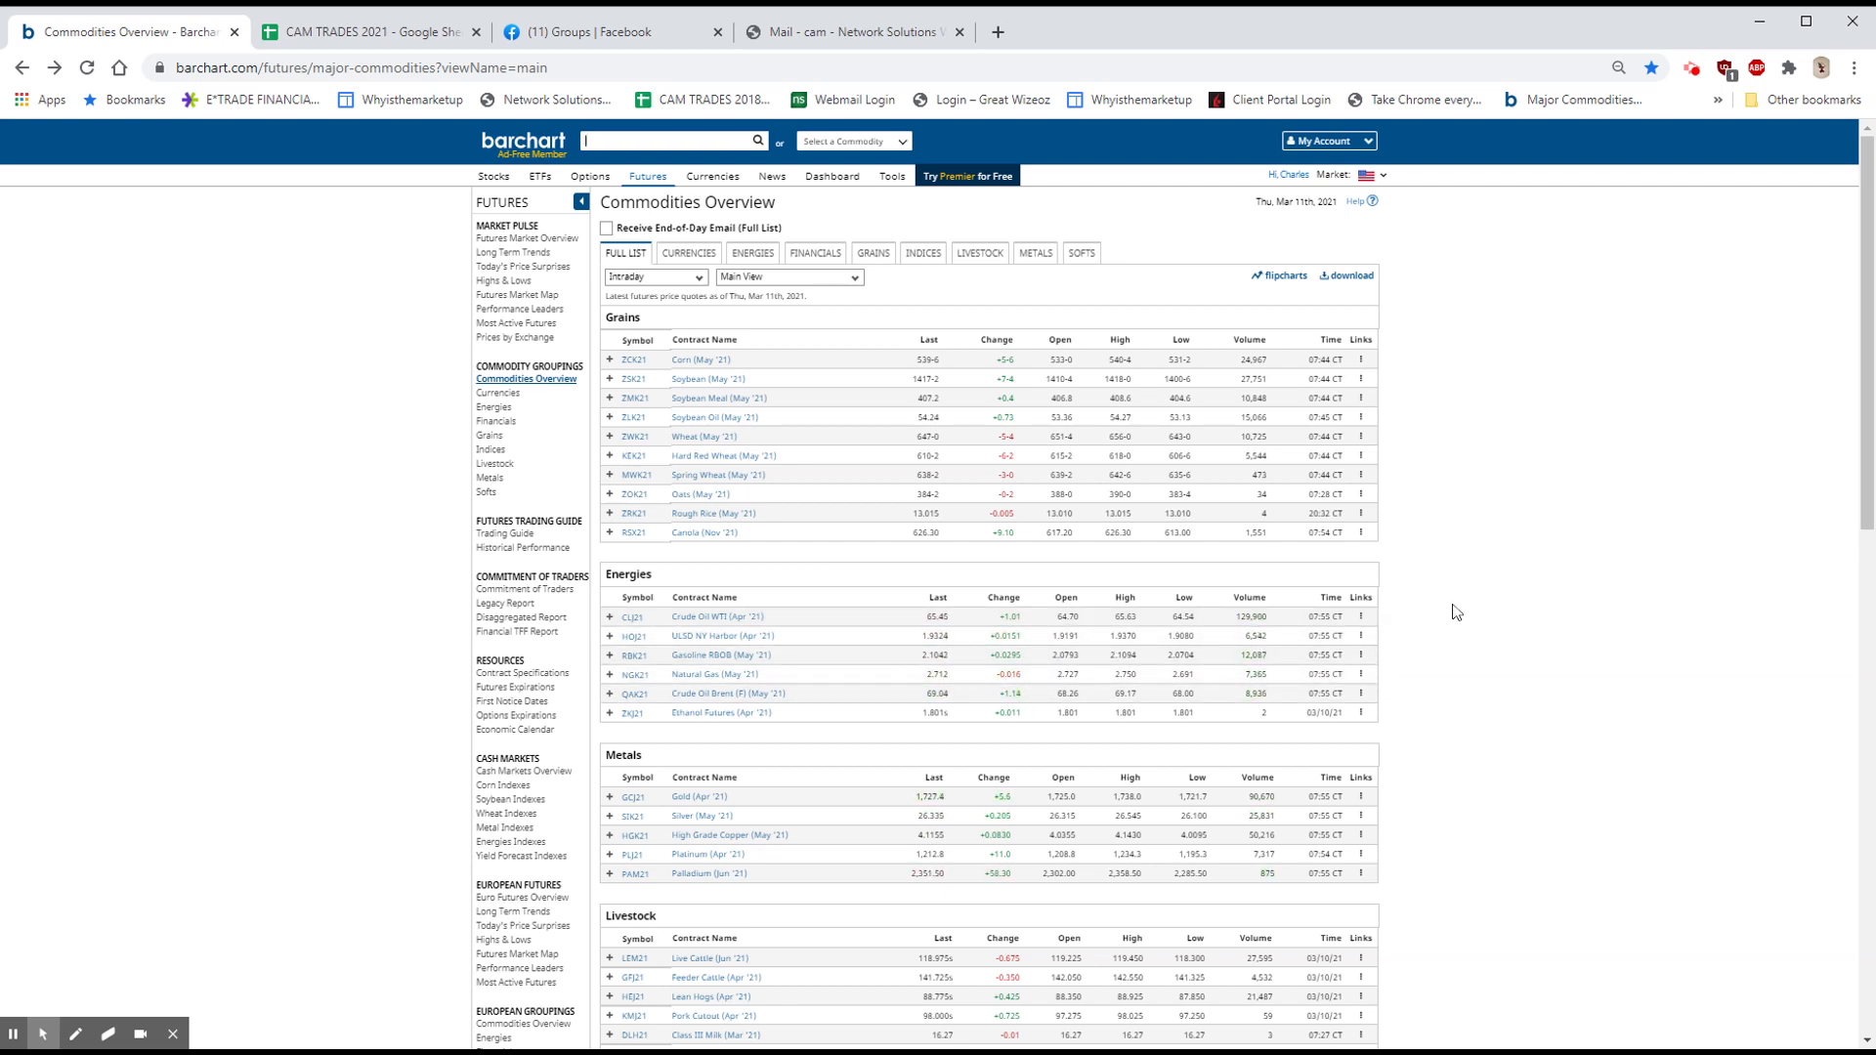
pyautogui.scroll(-3)
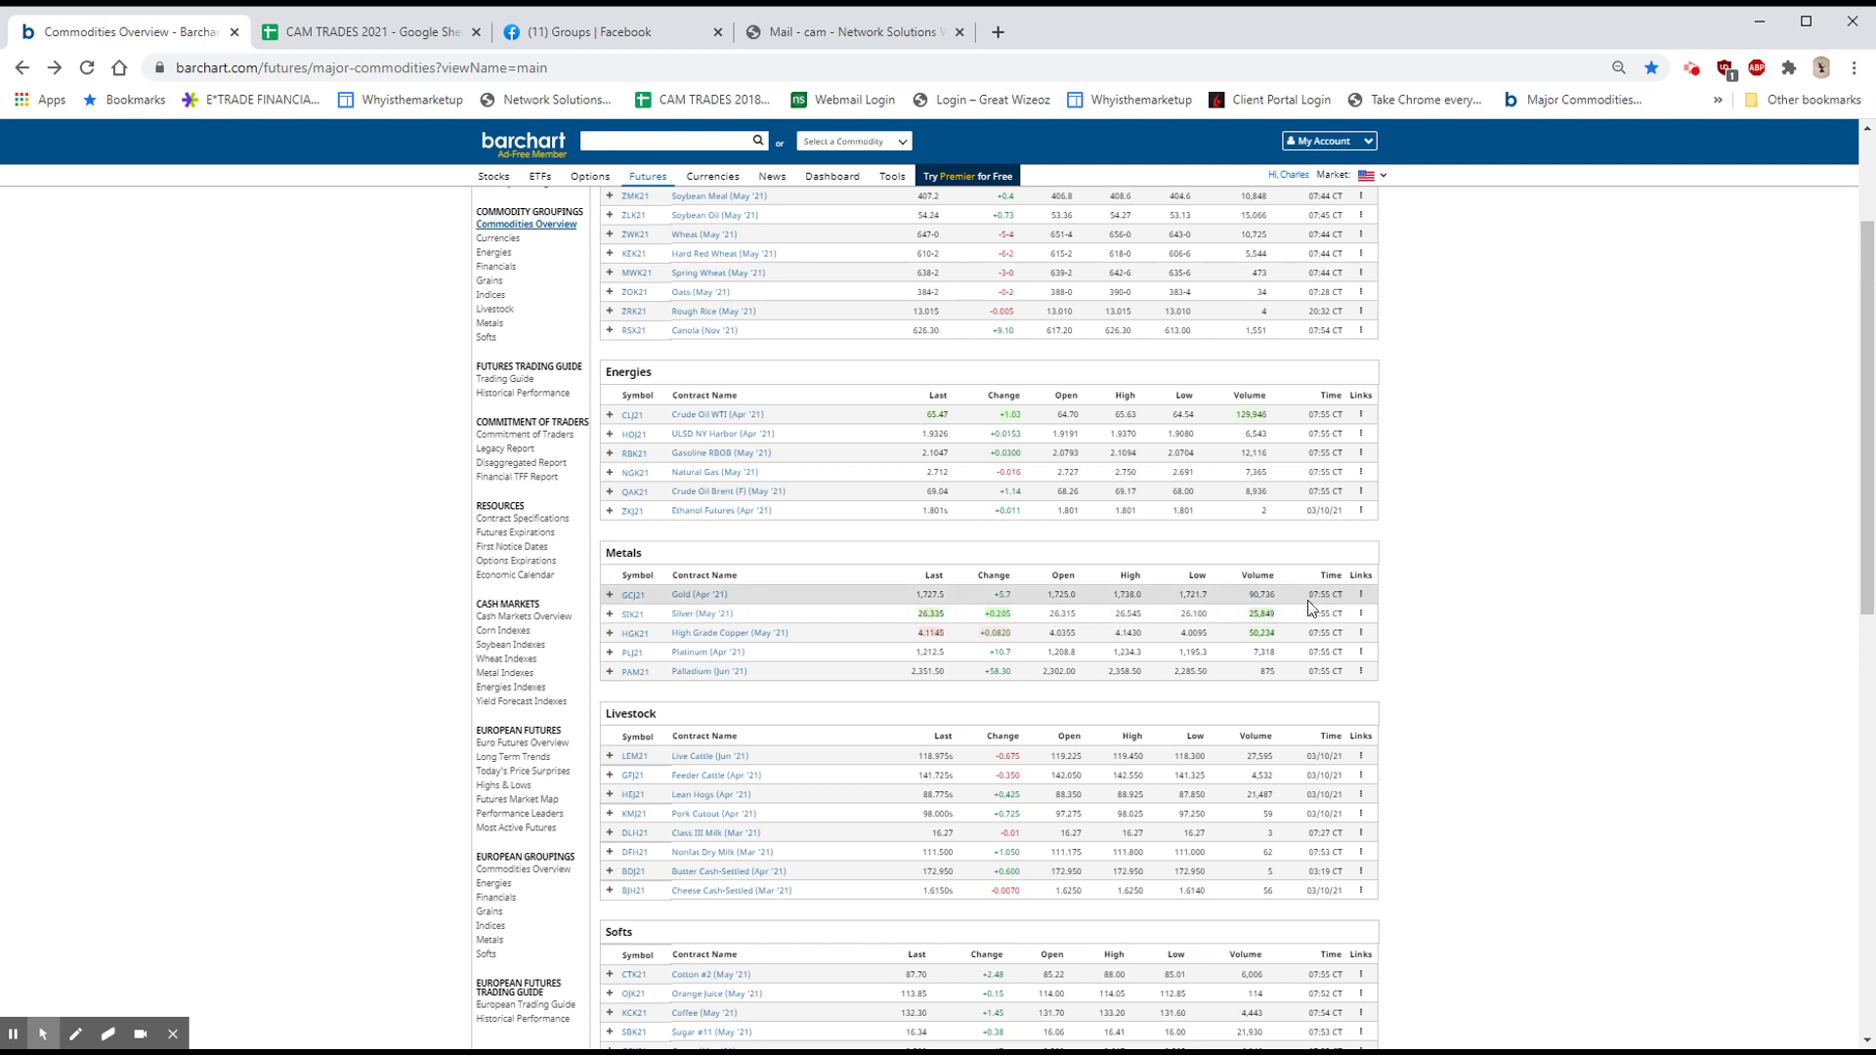
pyautogui.click(1360, 595)
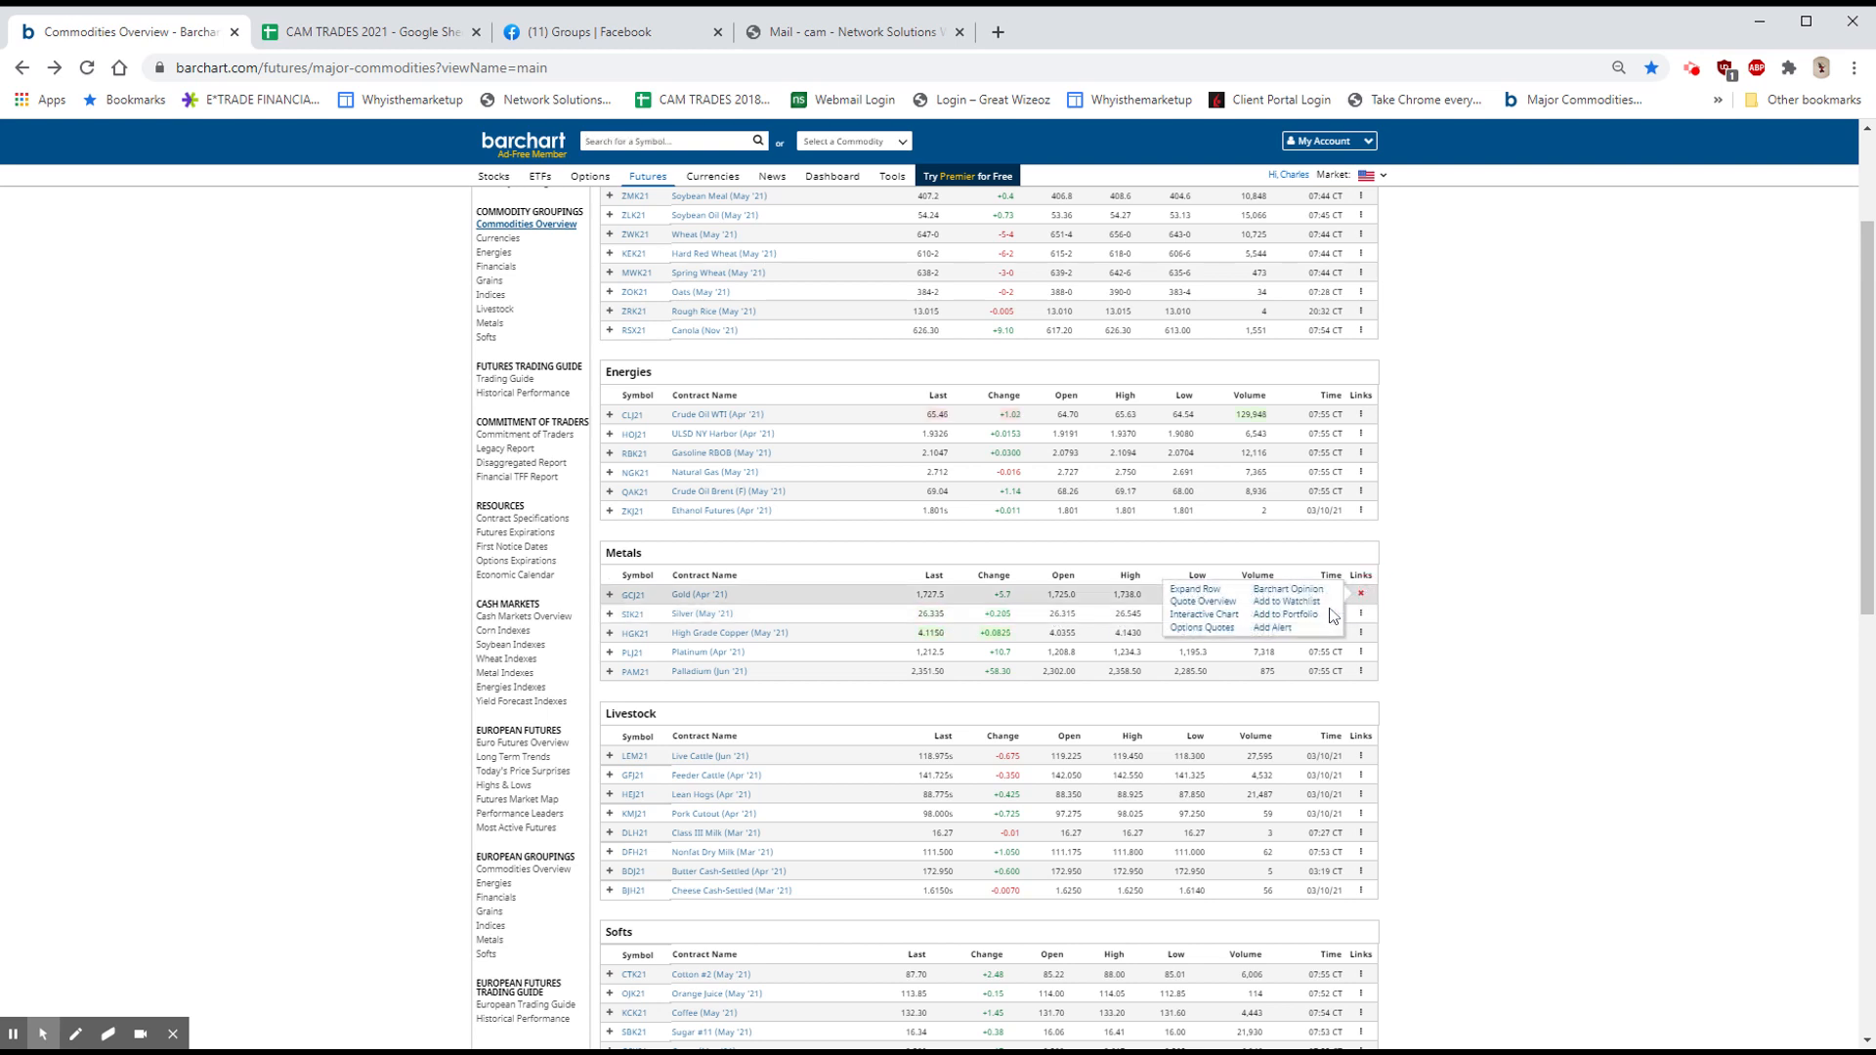
pyautogui.click(1203, 614)
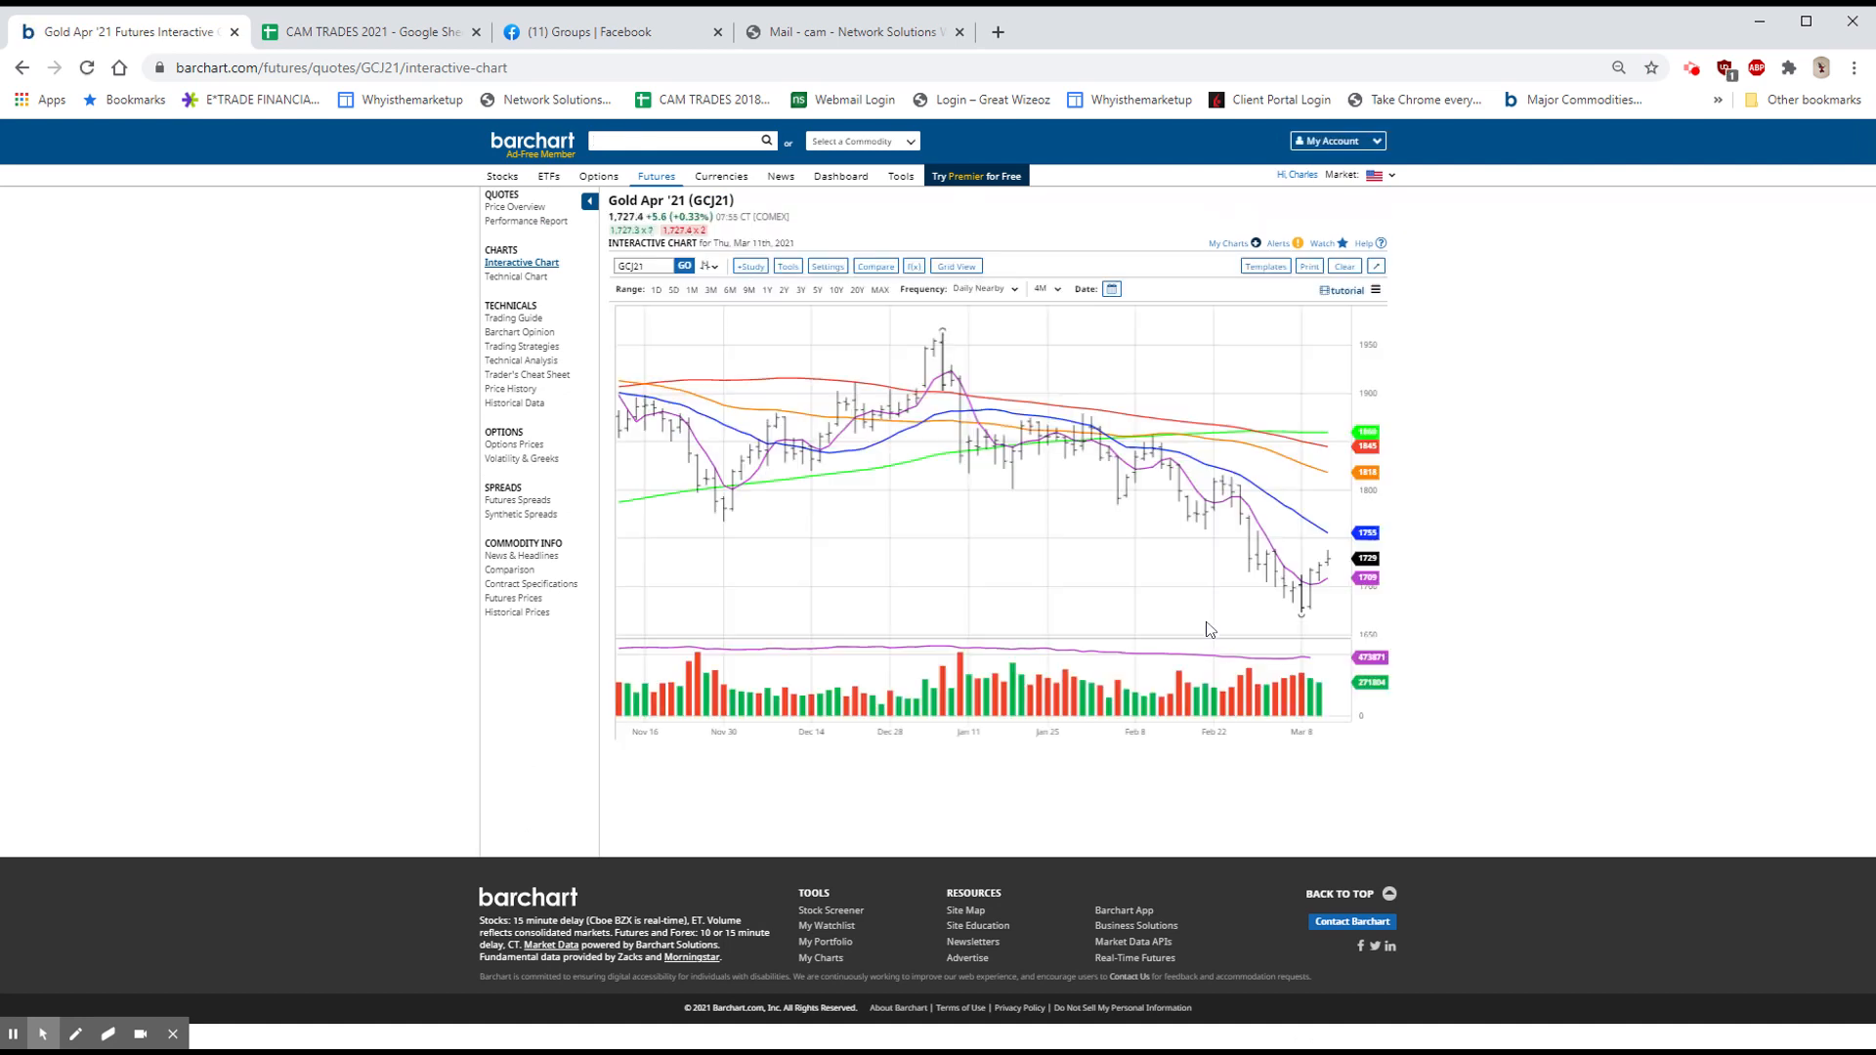
pyautogui.moveTo(1283, 619)
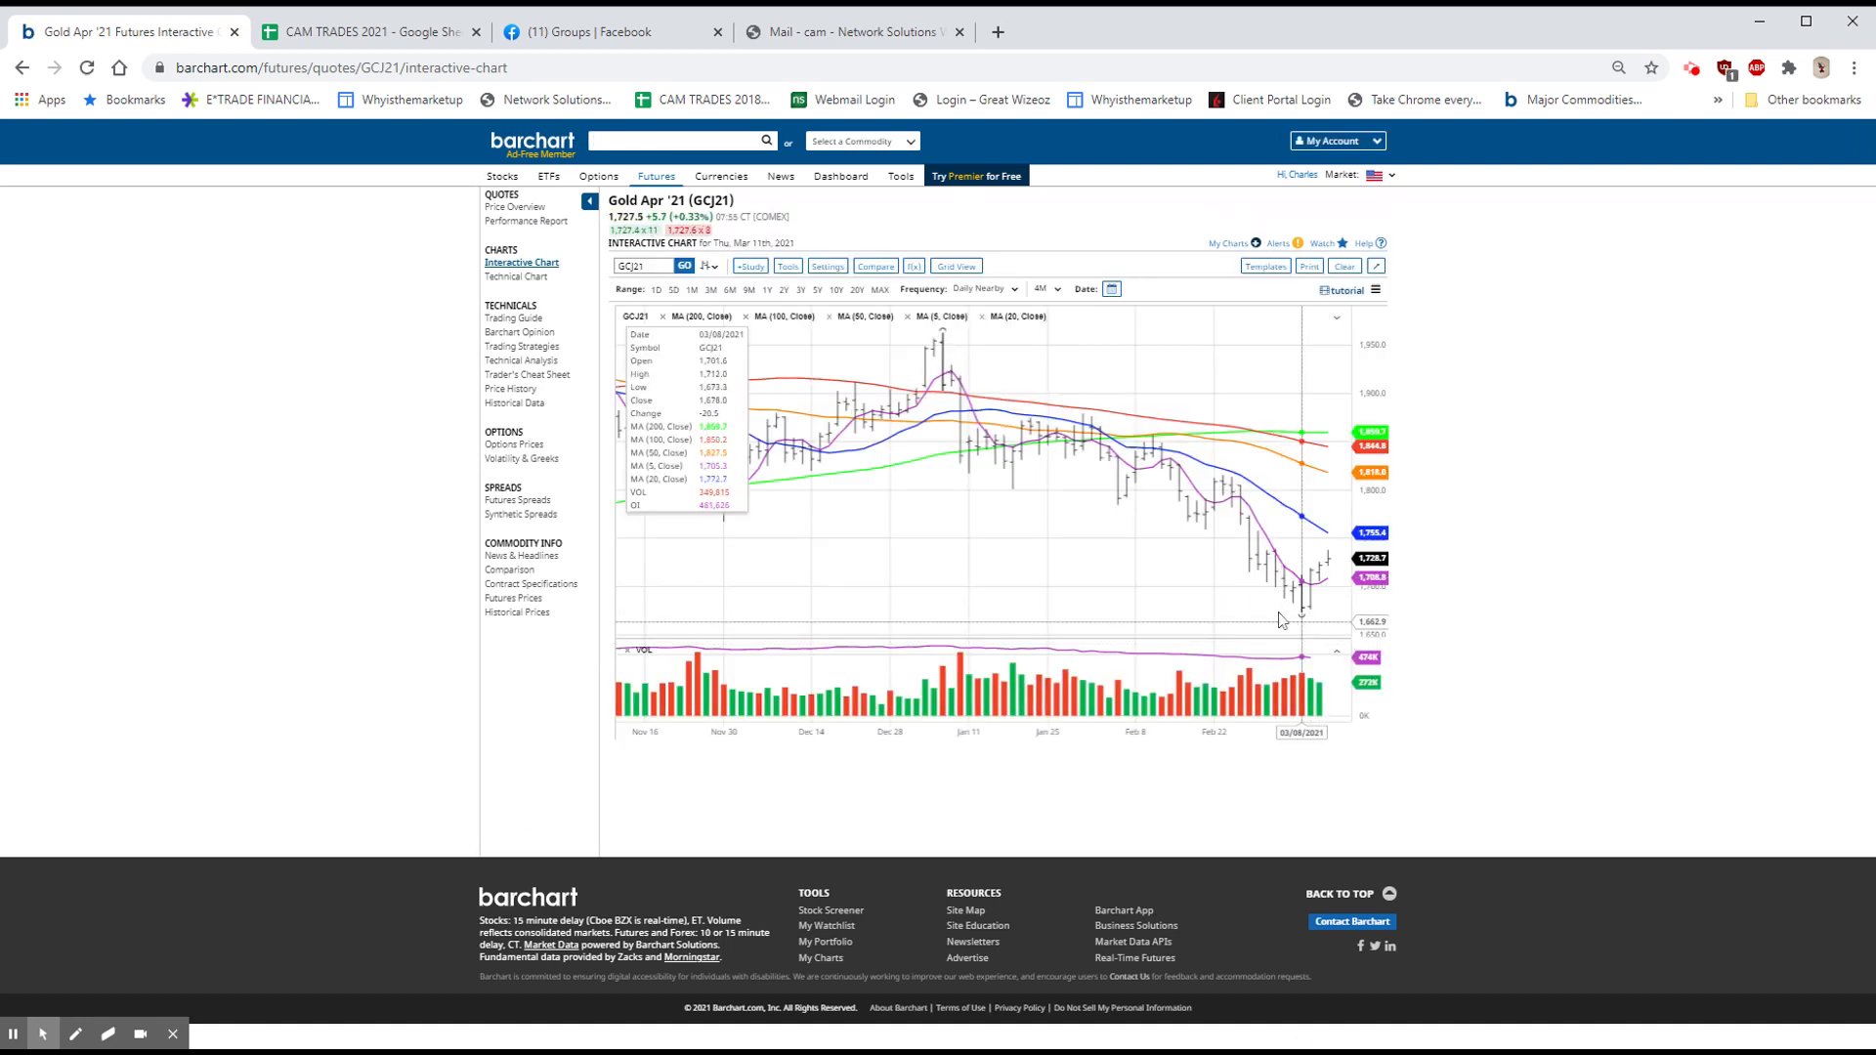
pyautogui.click(987, 288)
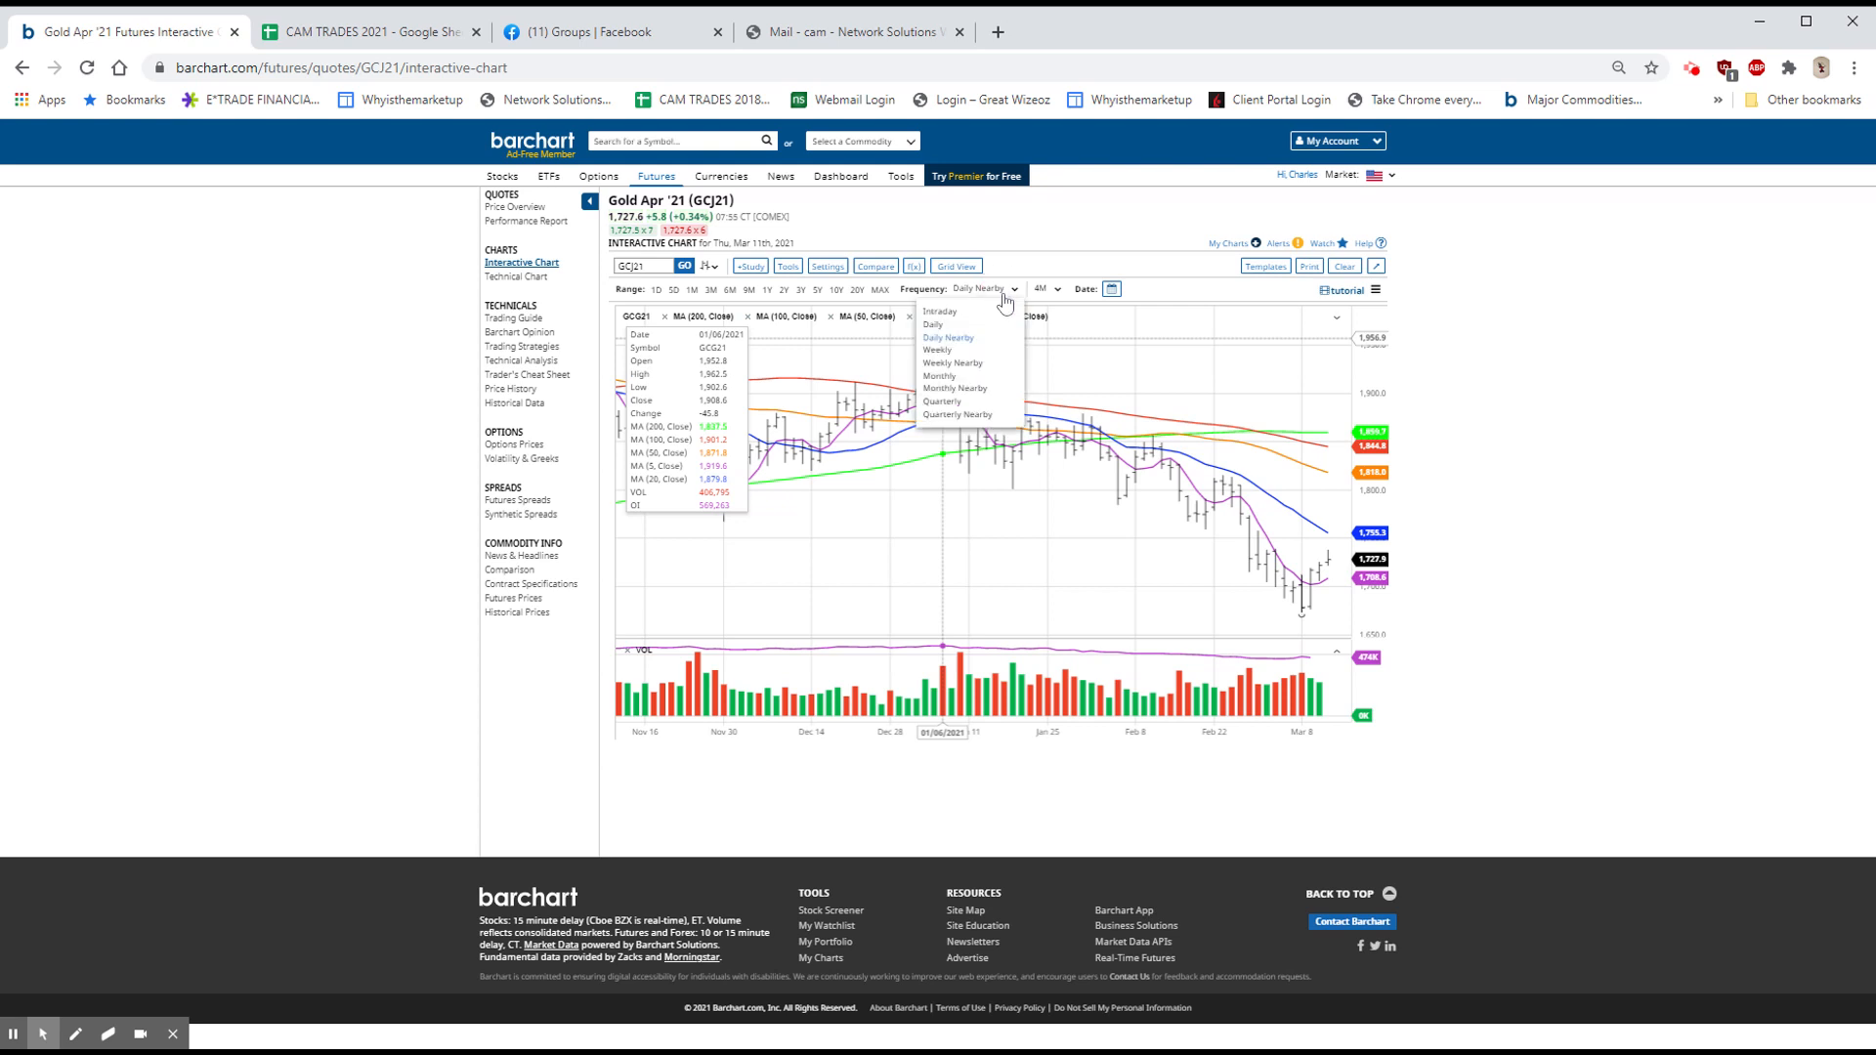
pyautogui.moveTo(953, 371)
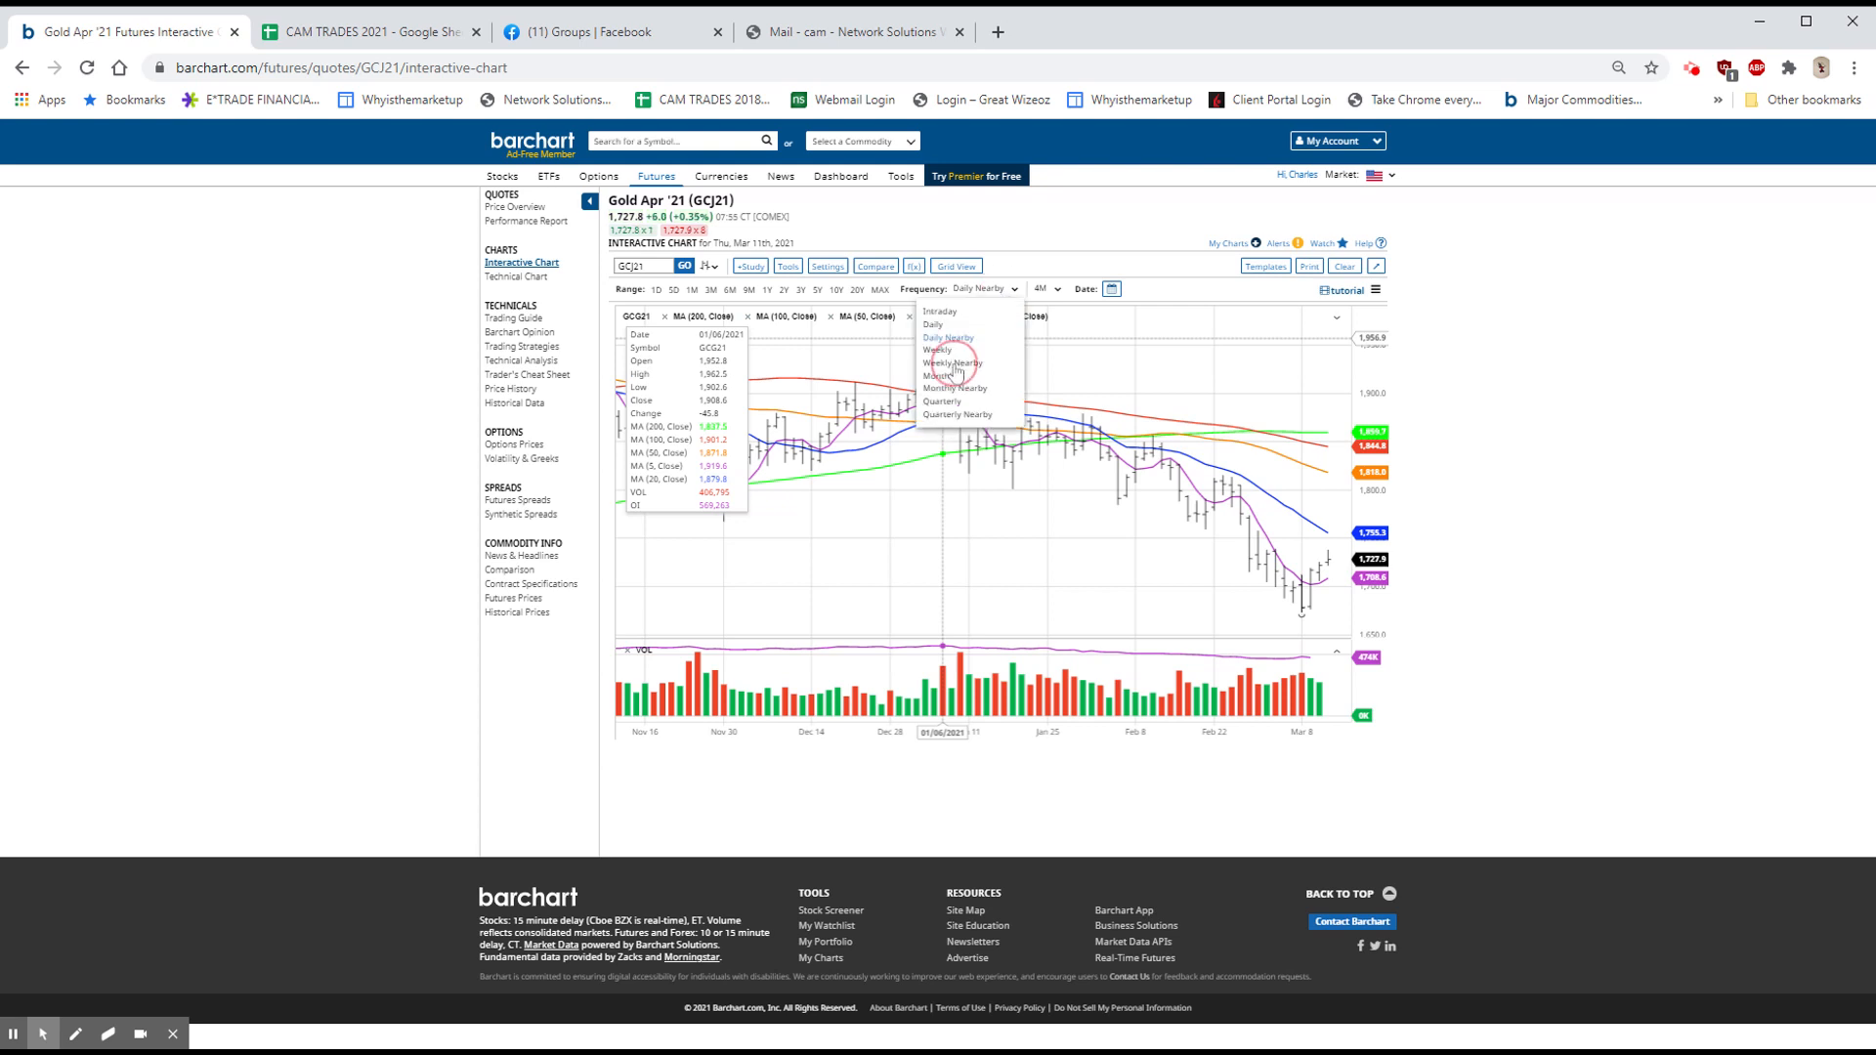
pyautogui.click(952, 363)
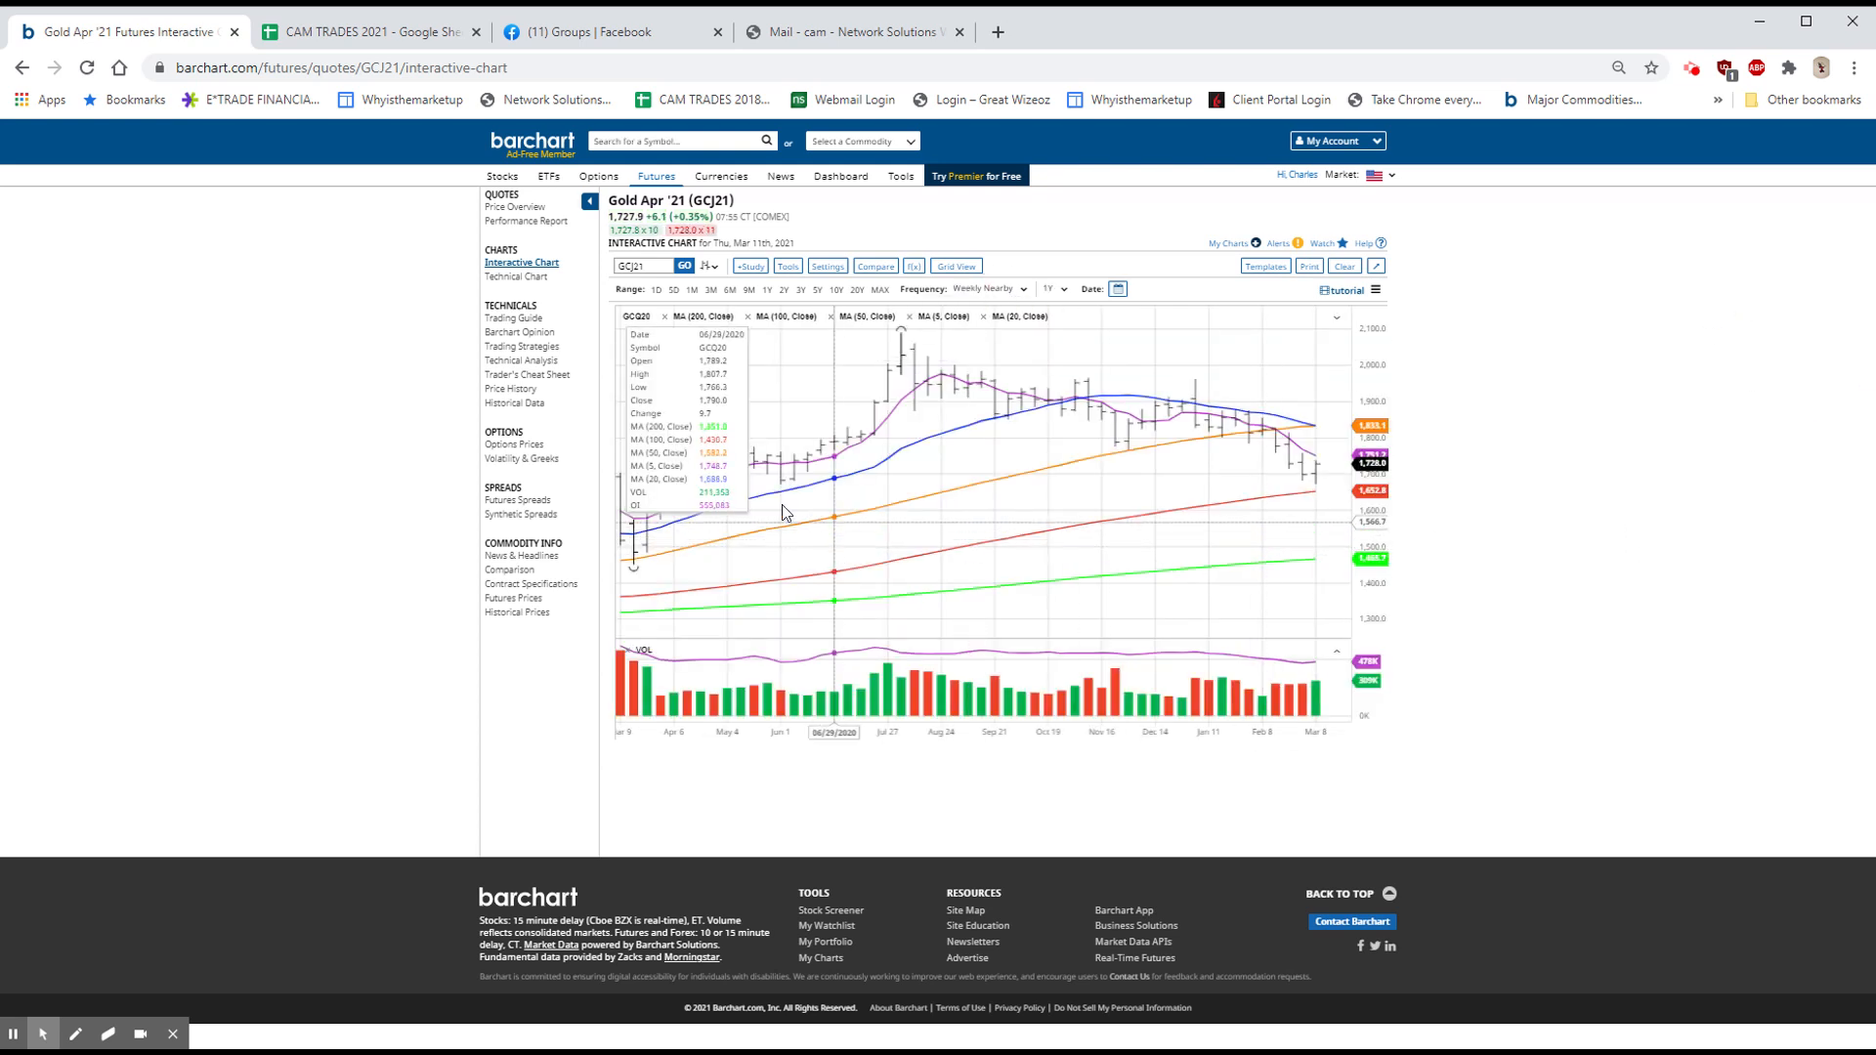
pyautogui.moveTo(638, 491)
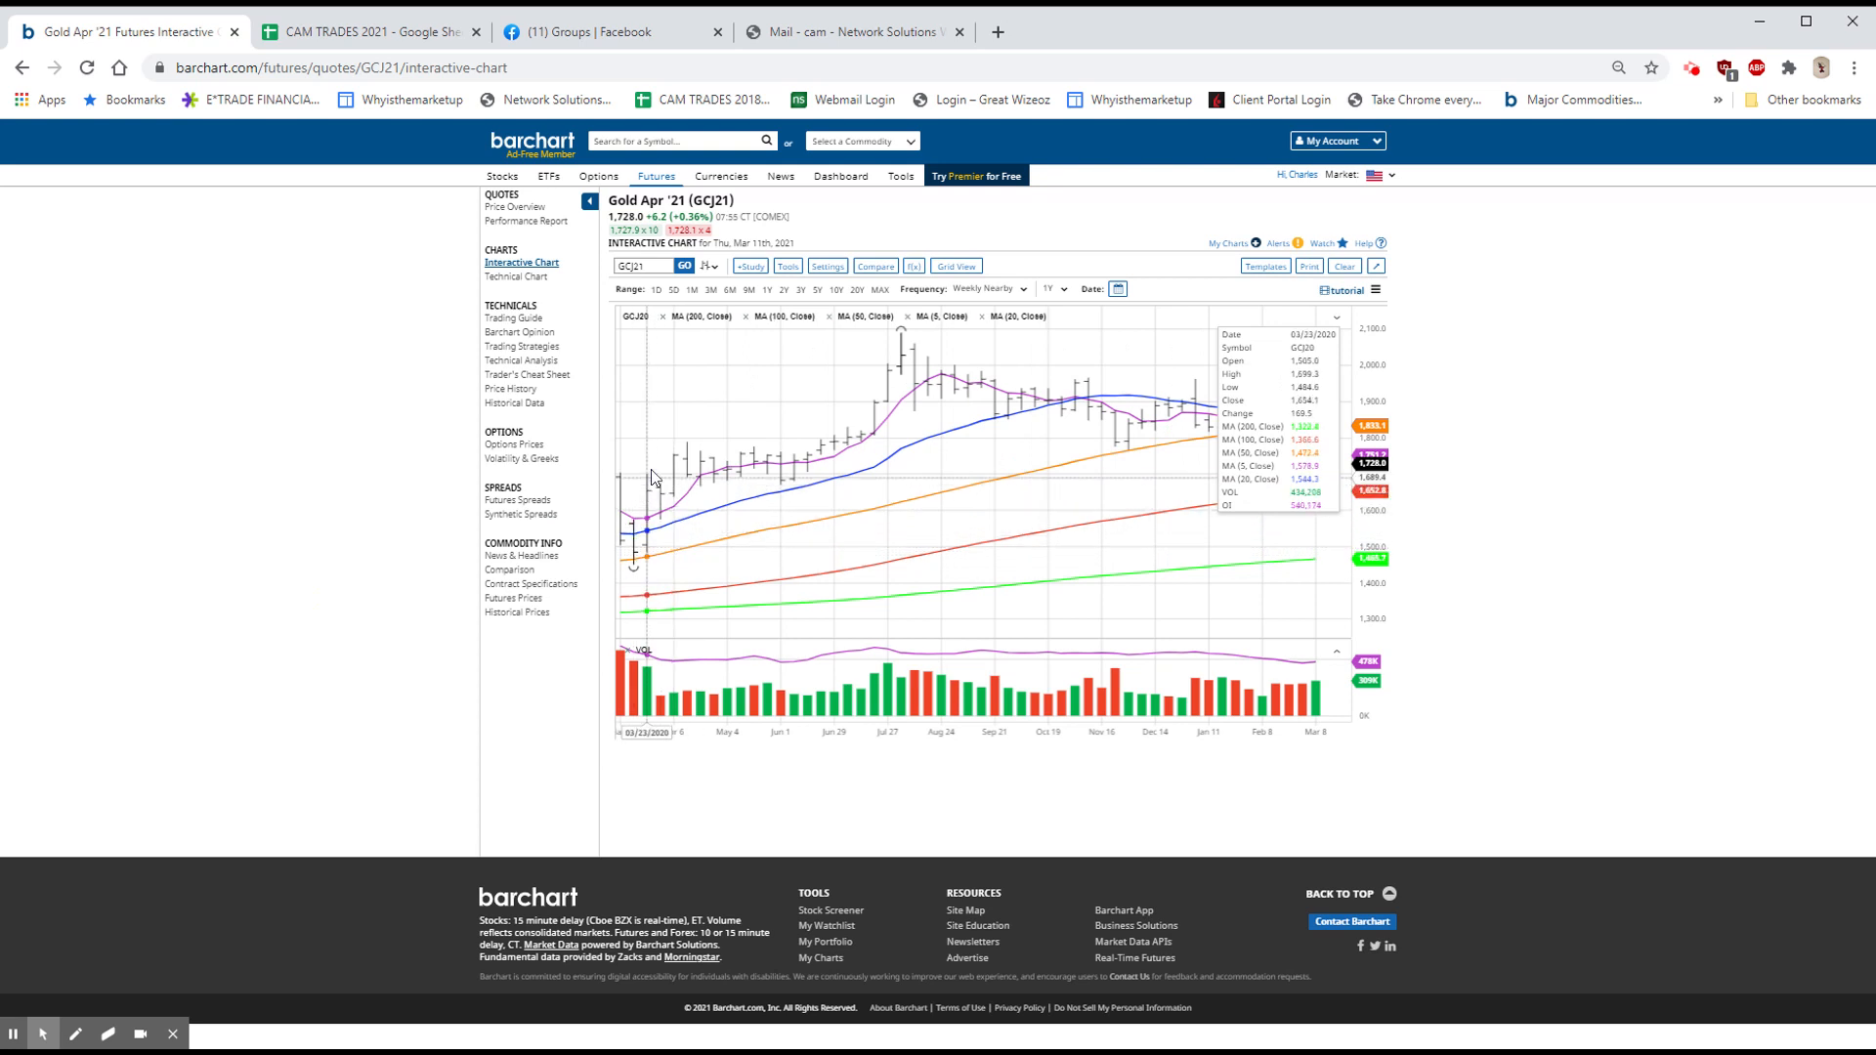
pyautogui.moveTo(808, 479)
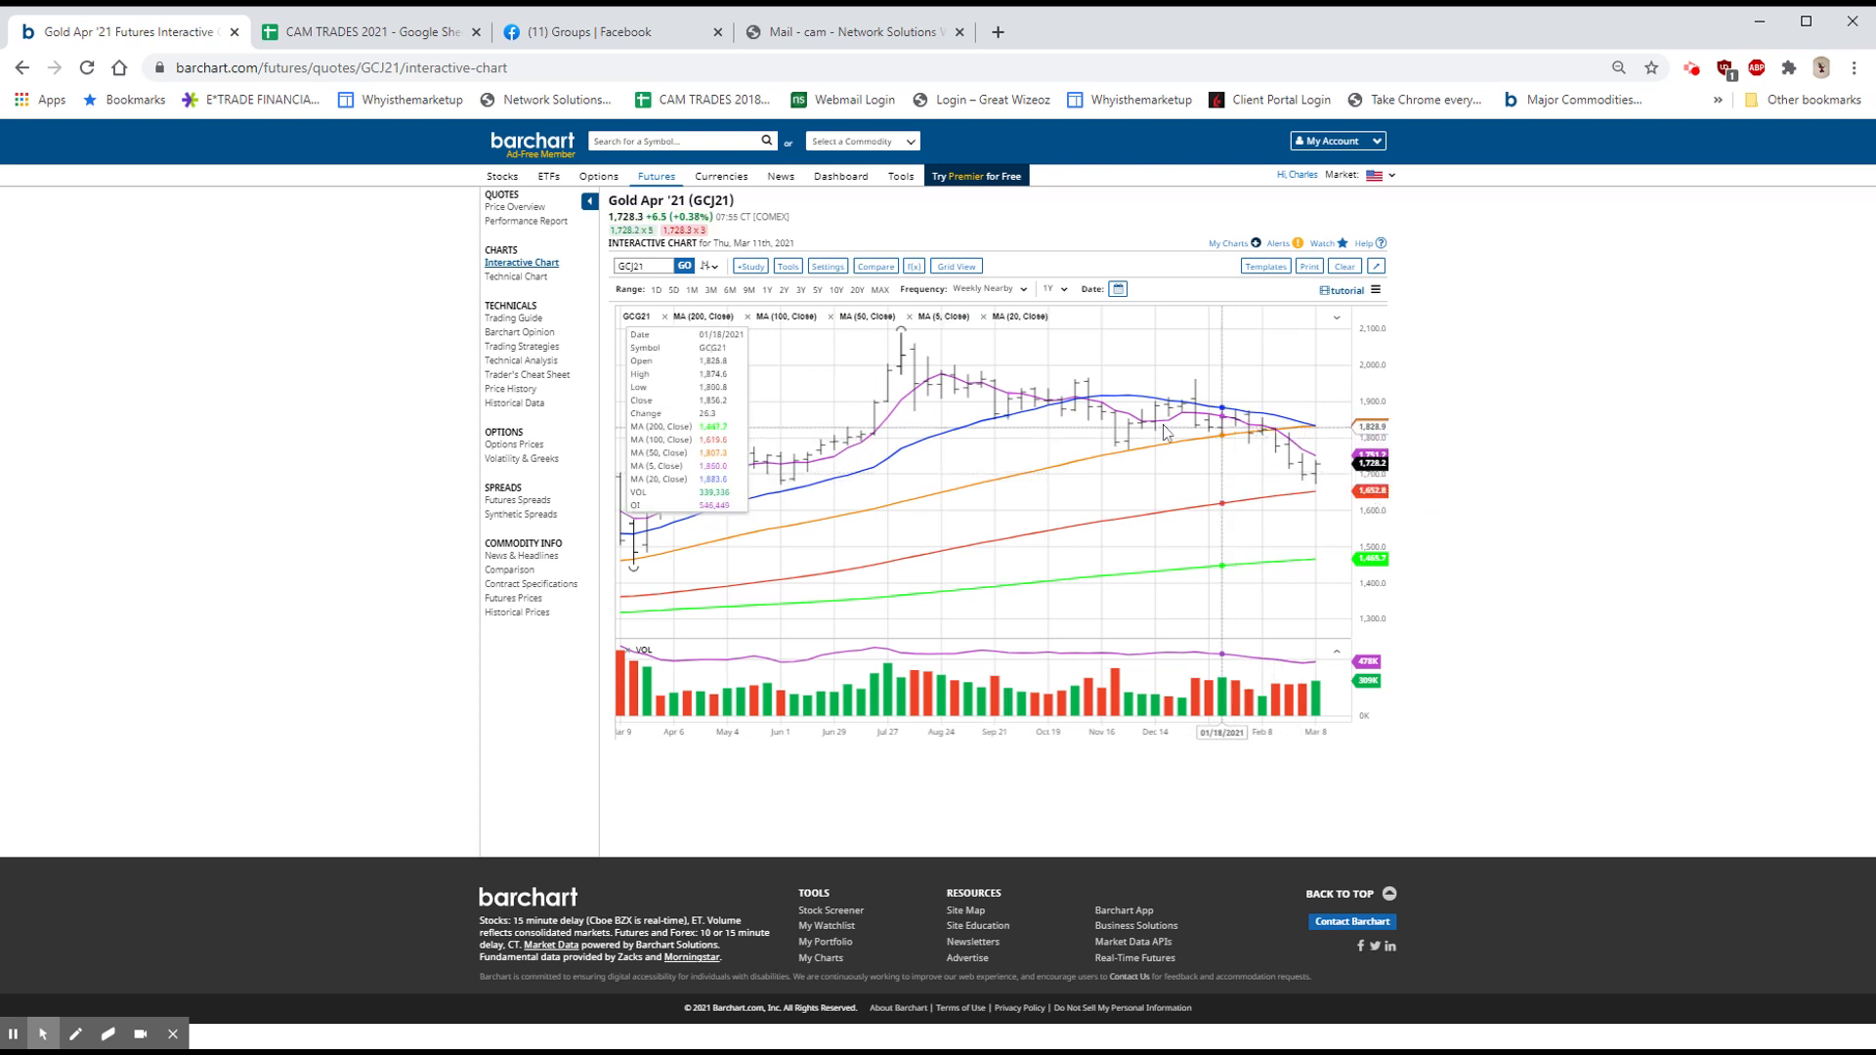
pyautogui.moveTo(1077, 398)
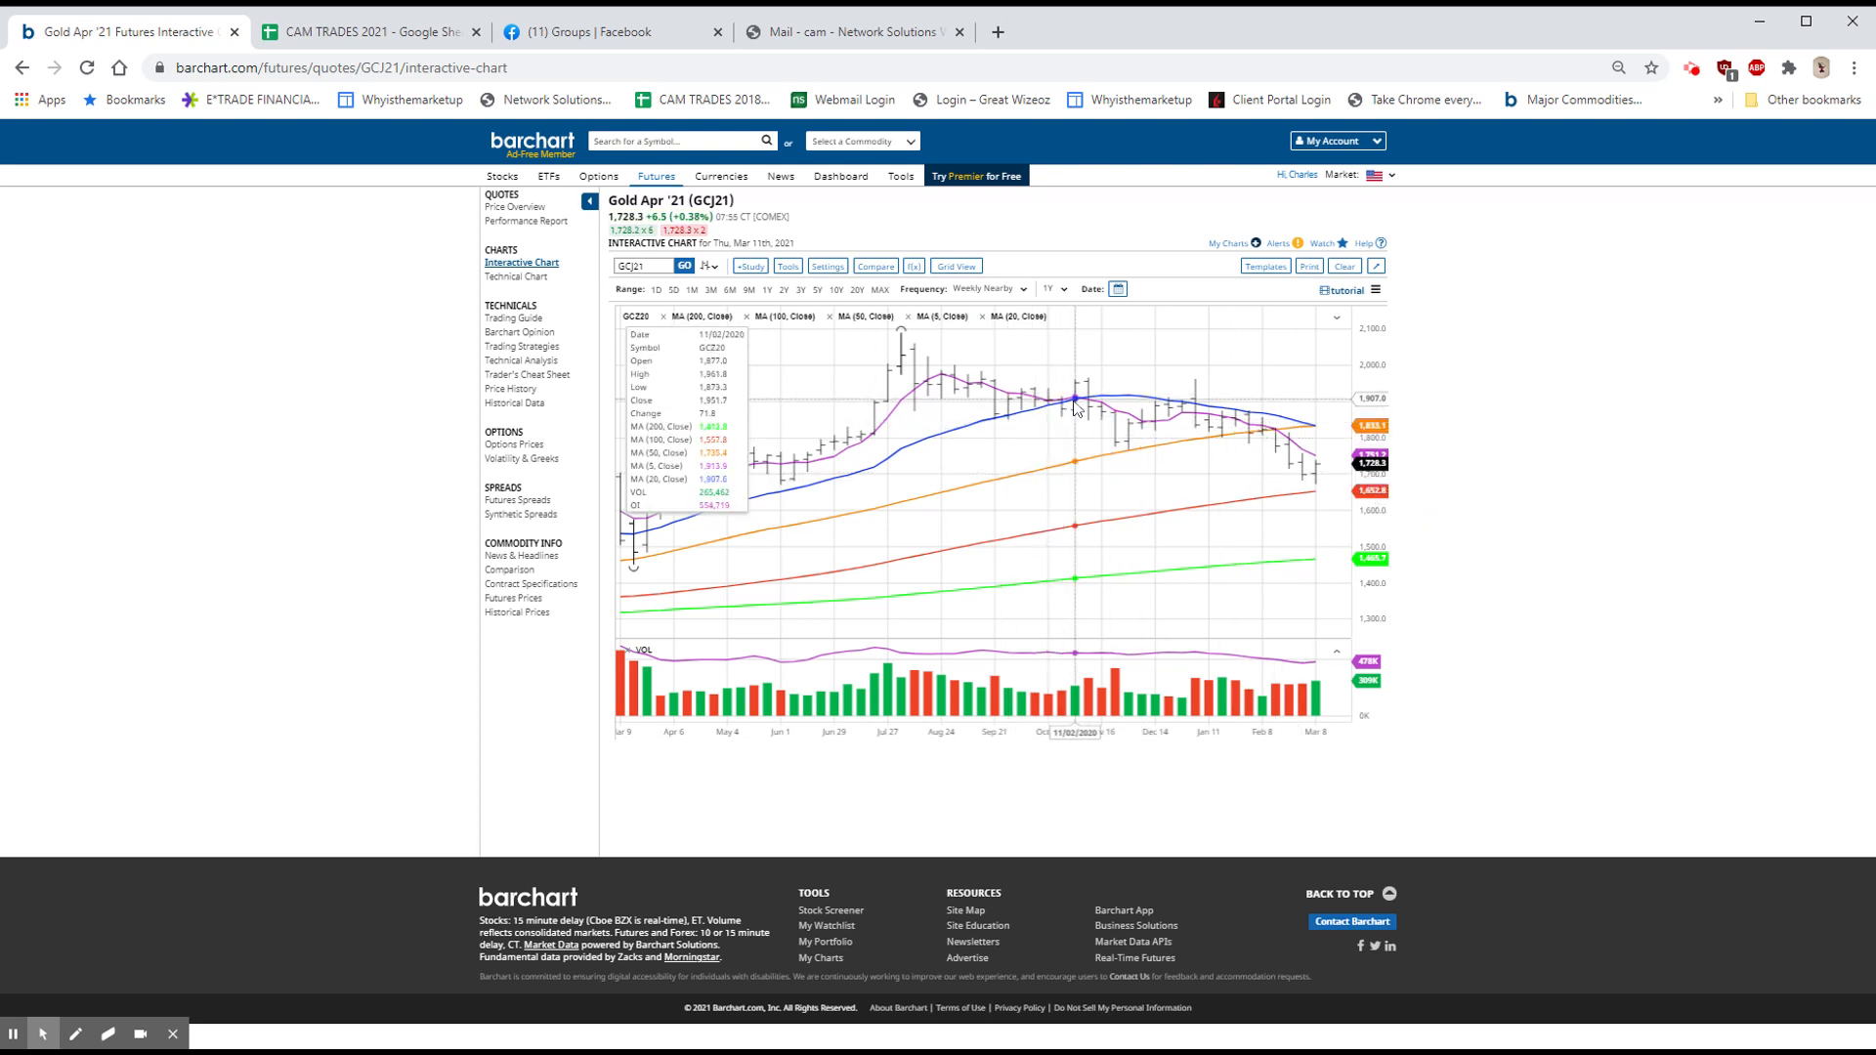
pyautogui.moveTo(1272, 441)
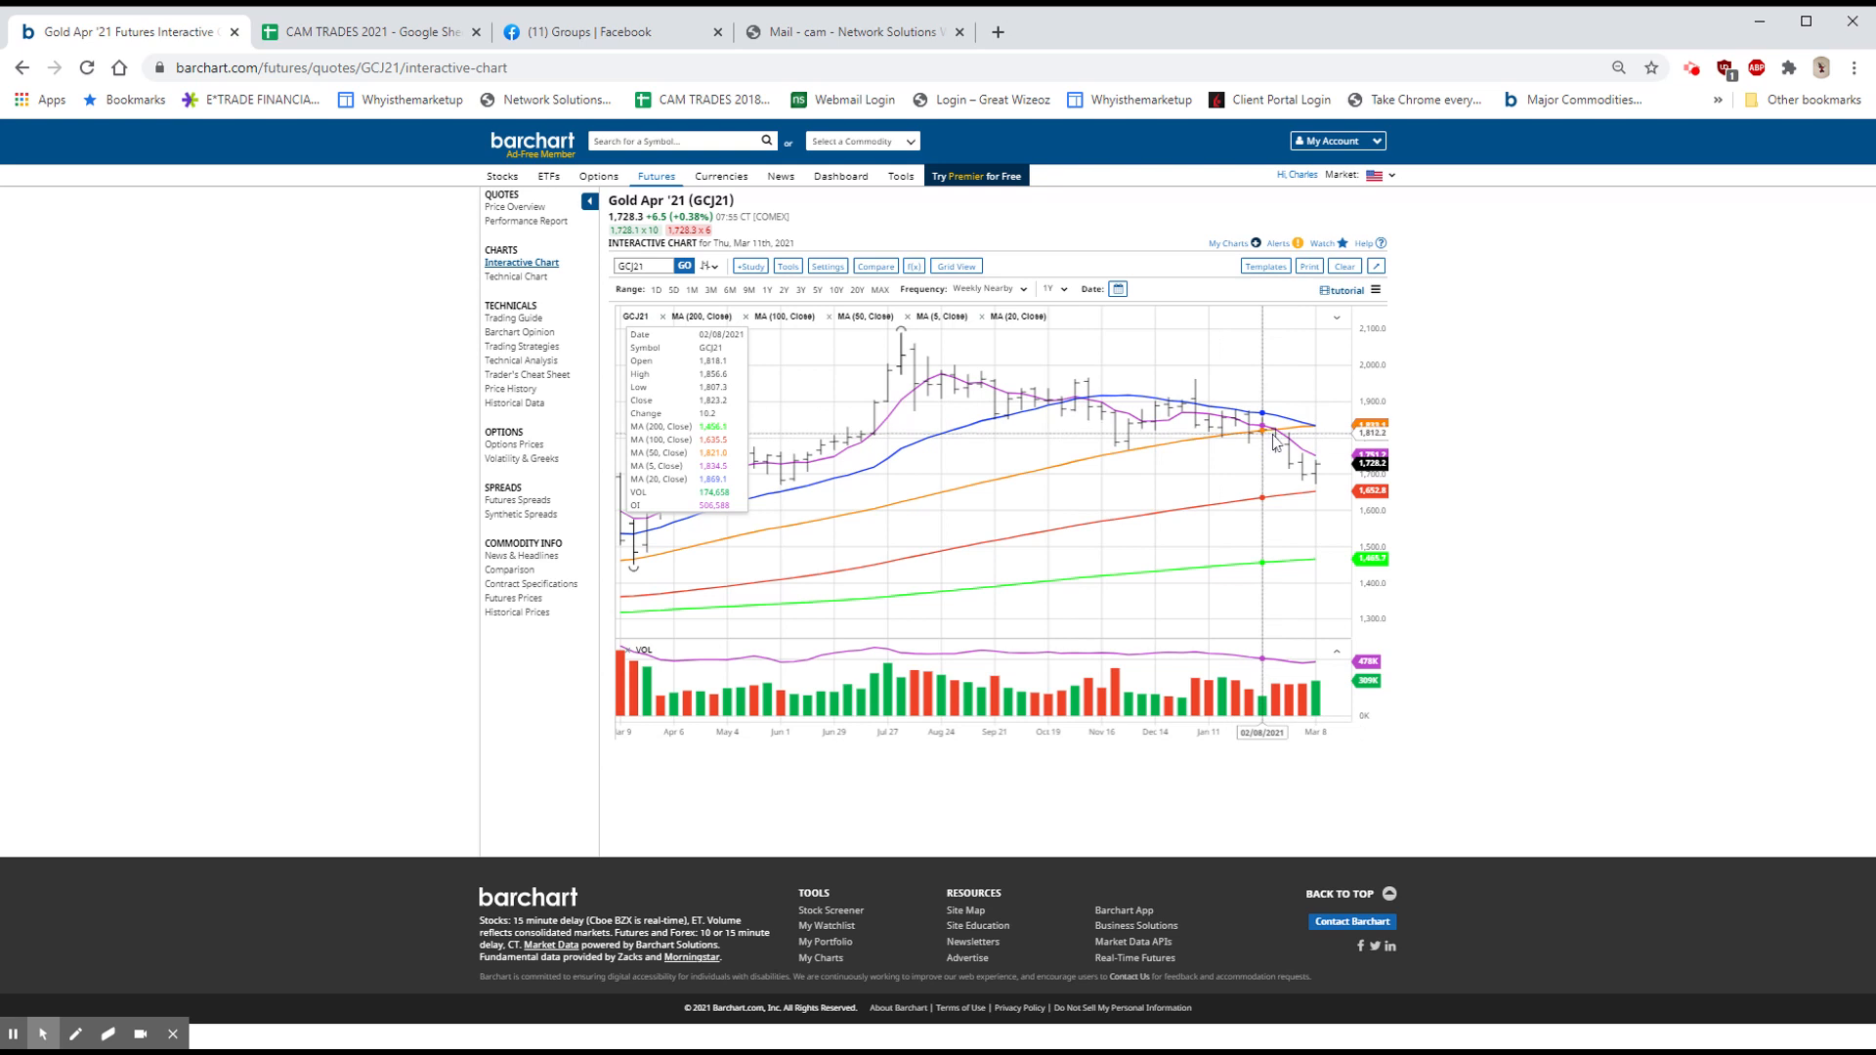
pyautogui.moveTo(1320, 499)
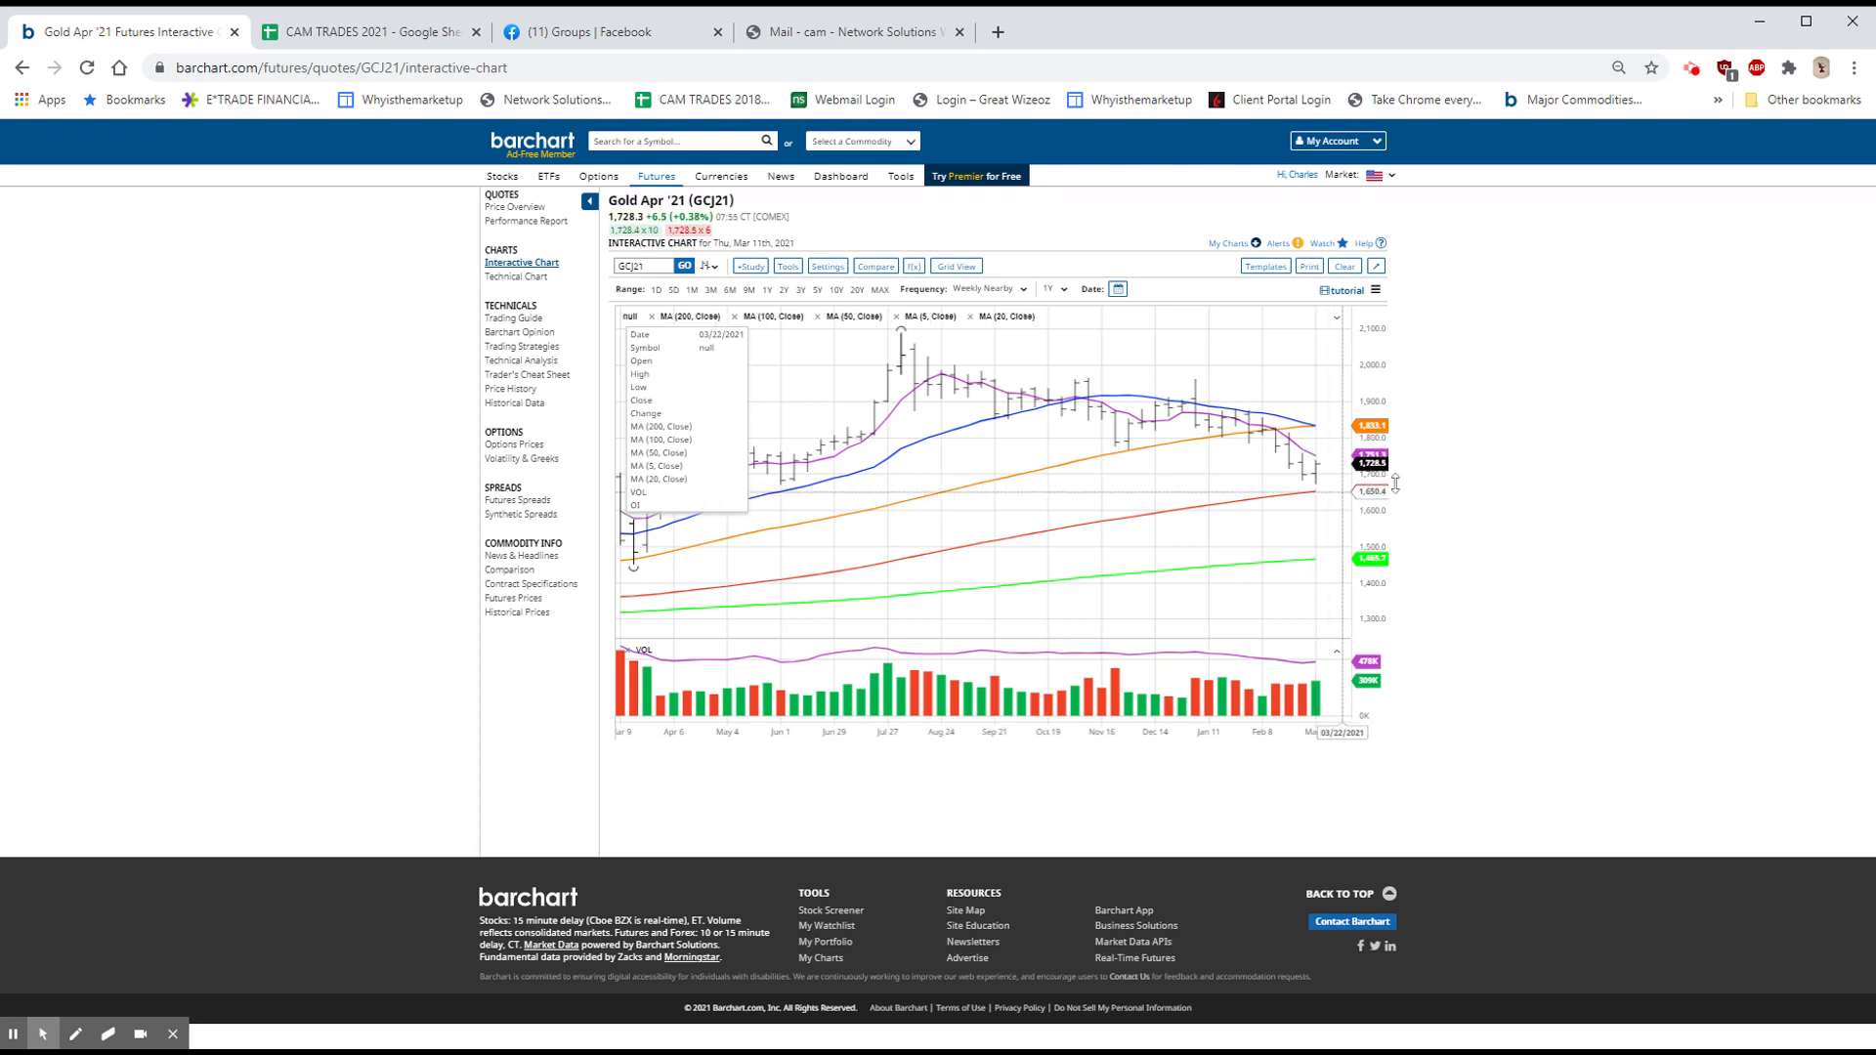
pyautogui.moveTo(1332, 500)
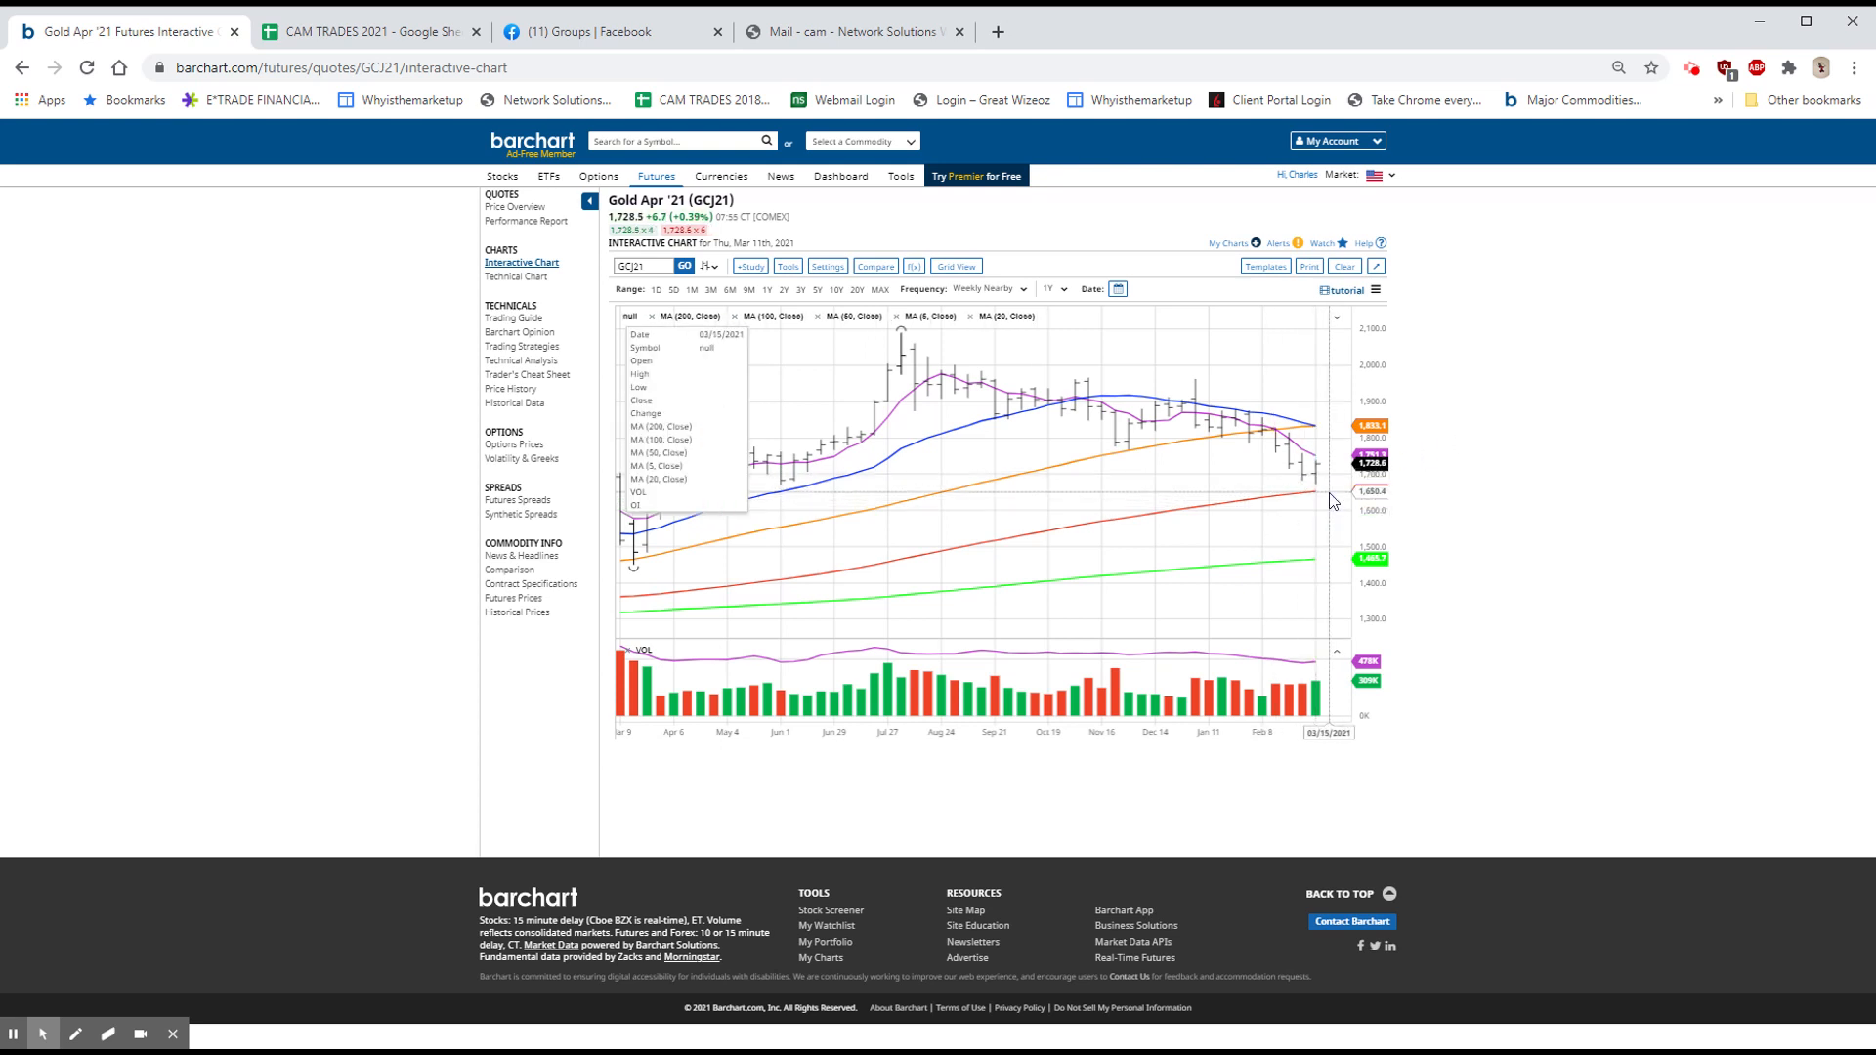
pyautogui.moveTo(1320, 502)
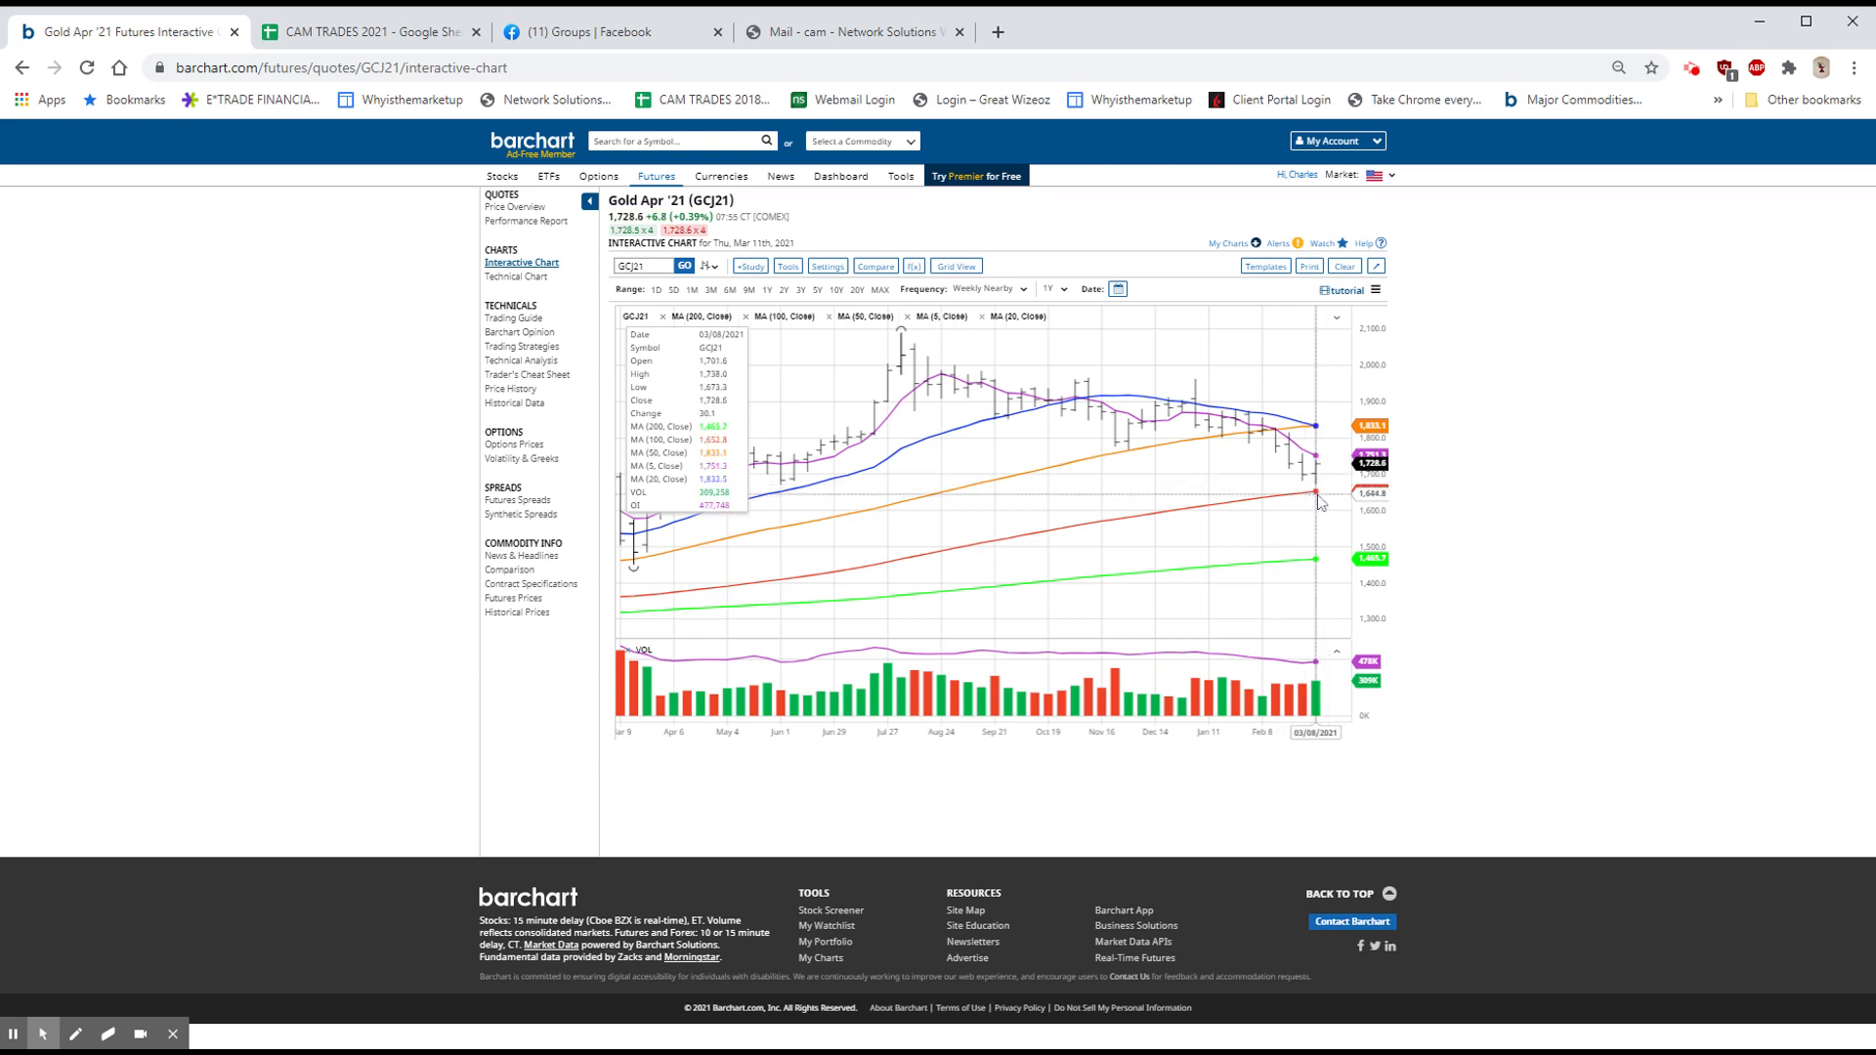
pyautogui.moveTo(1320, 500)
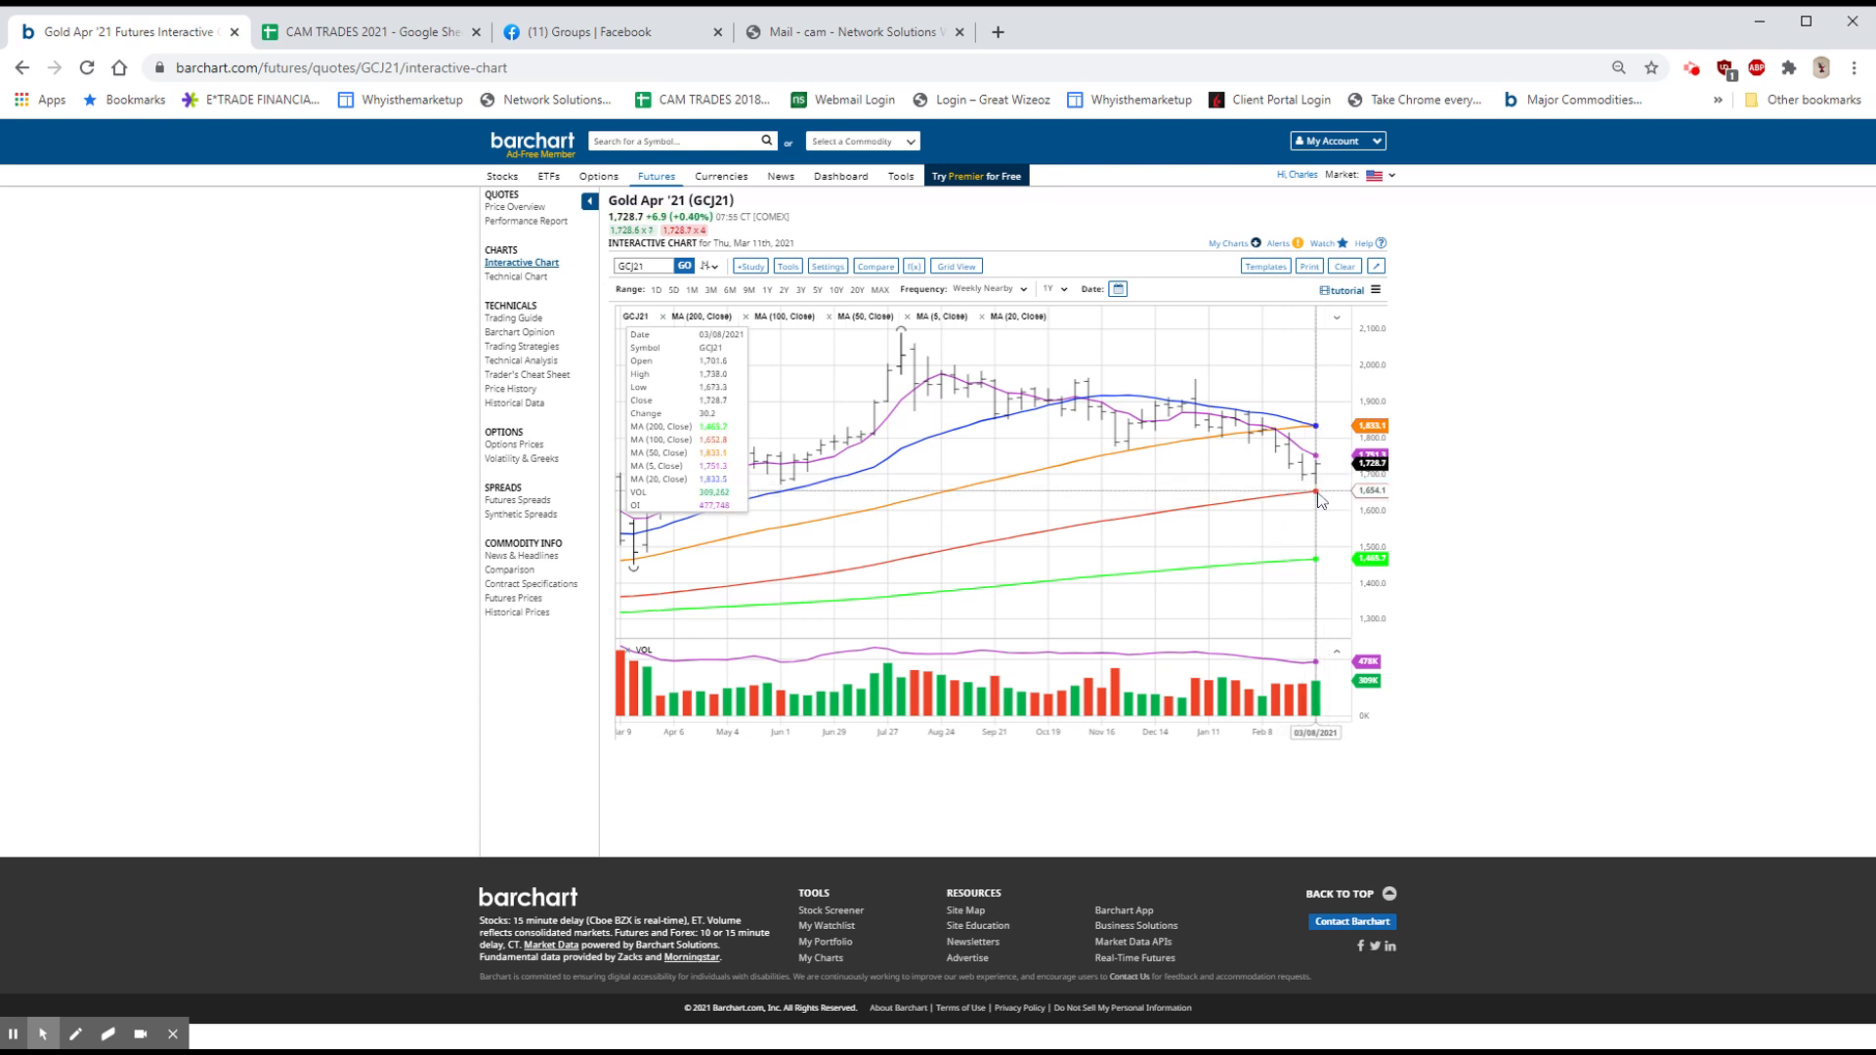
pyautogui.moveTo(1320, 502)
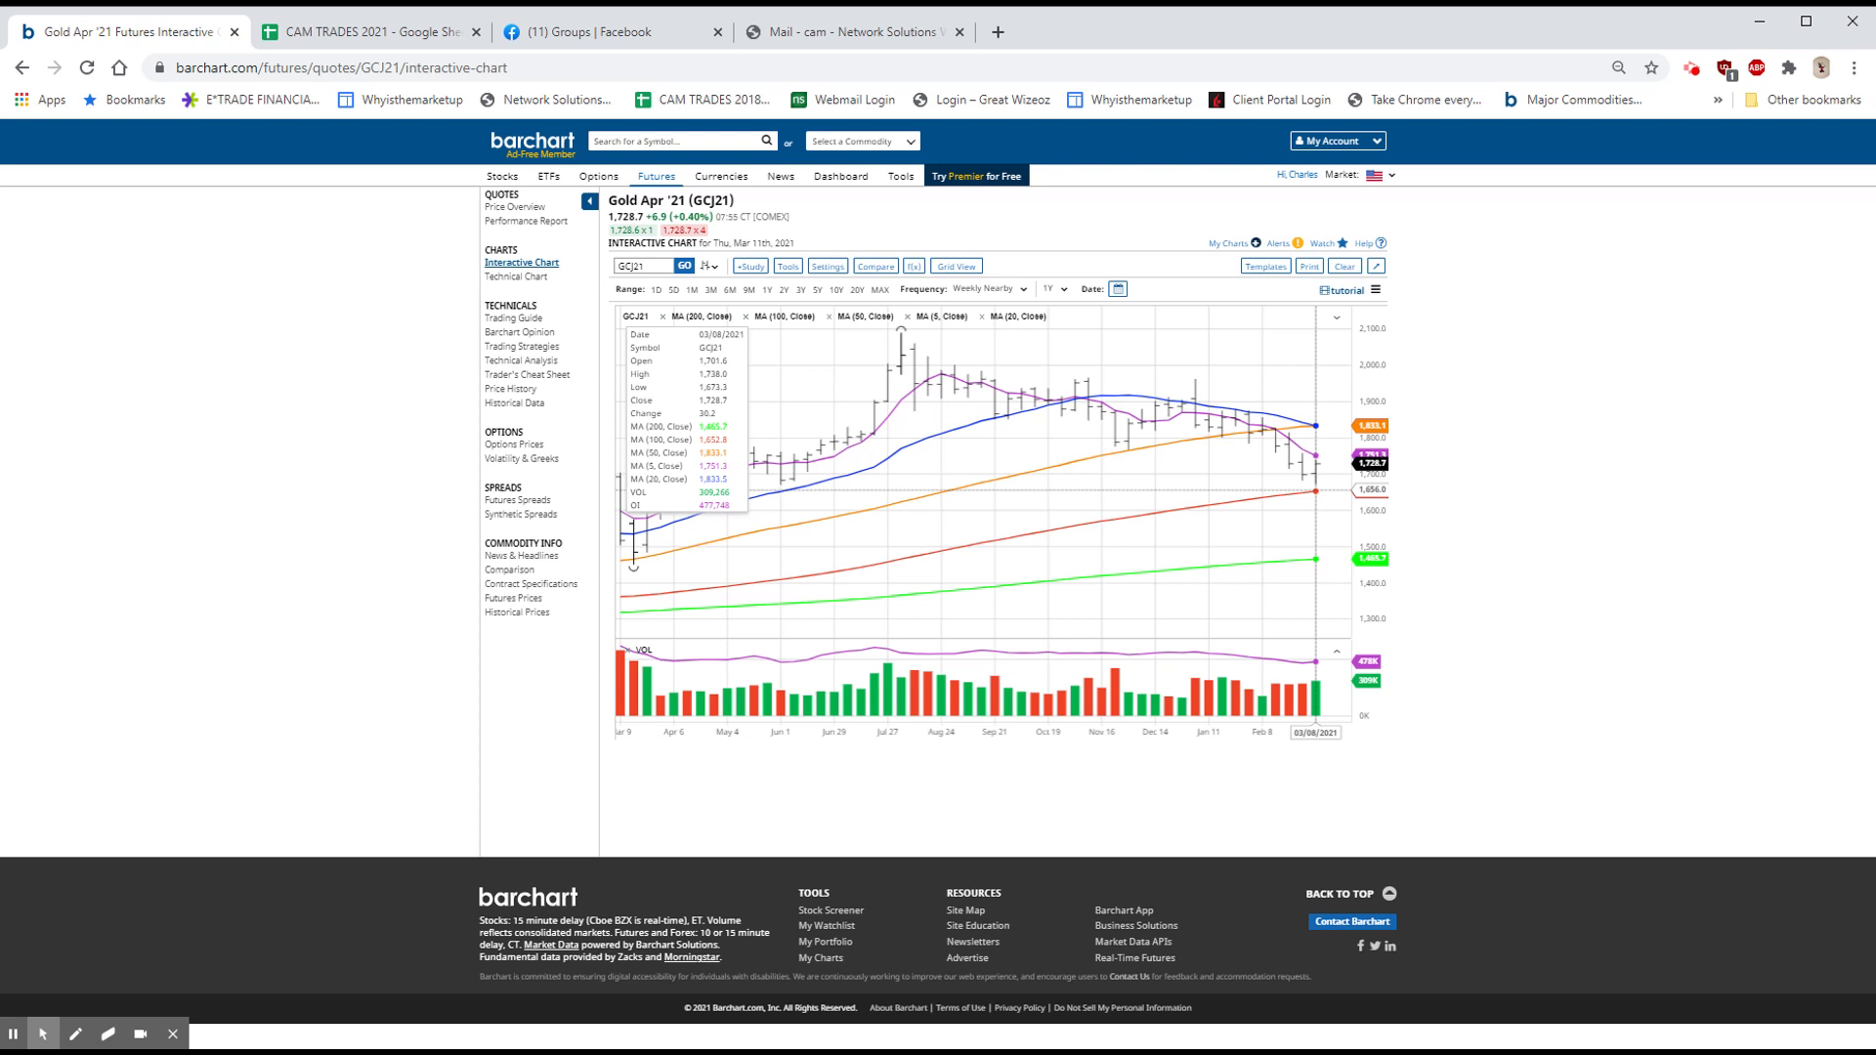
pyautogui.moveTo(1316, 470)
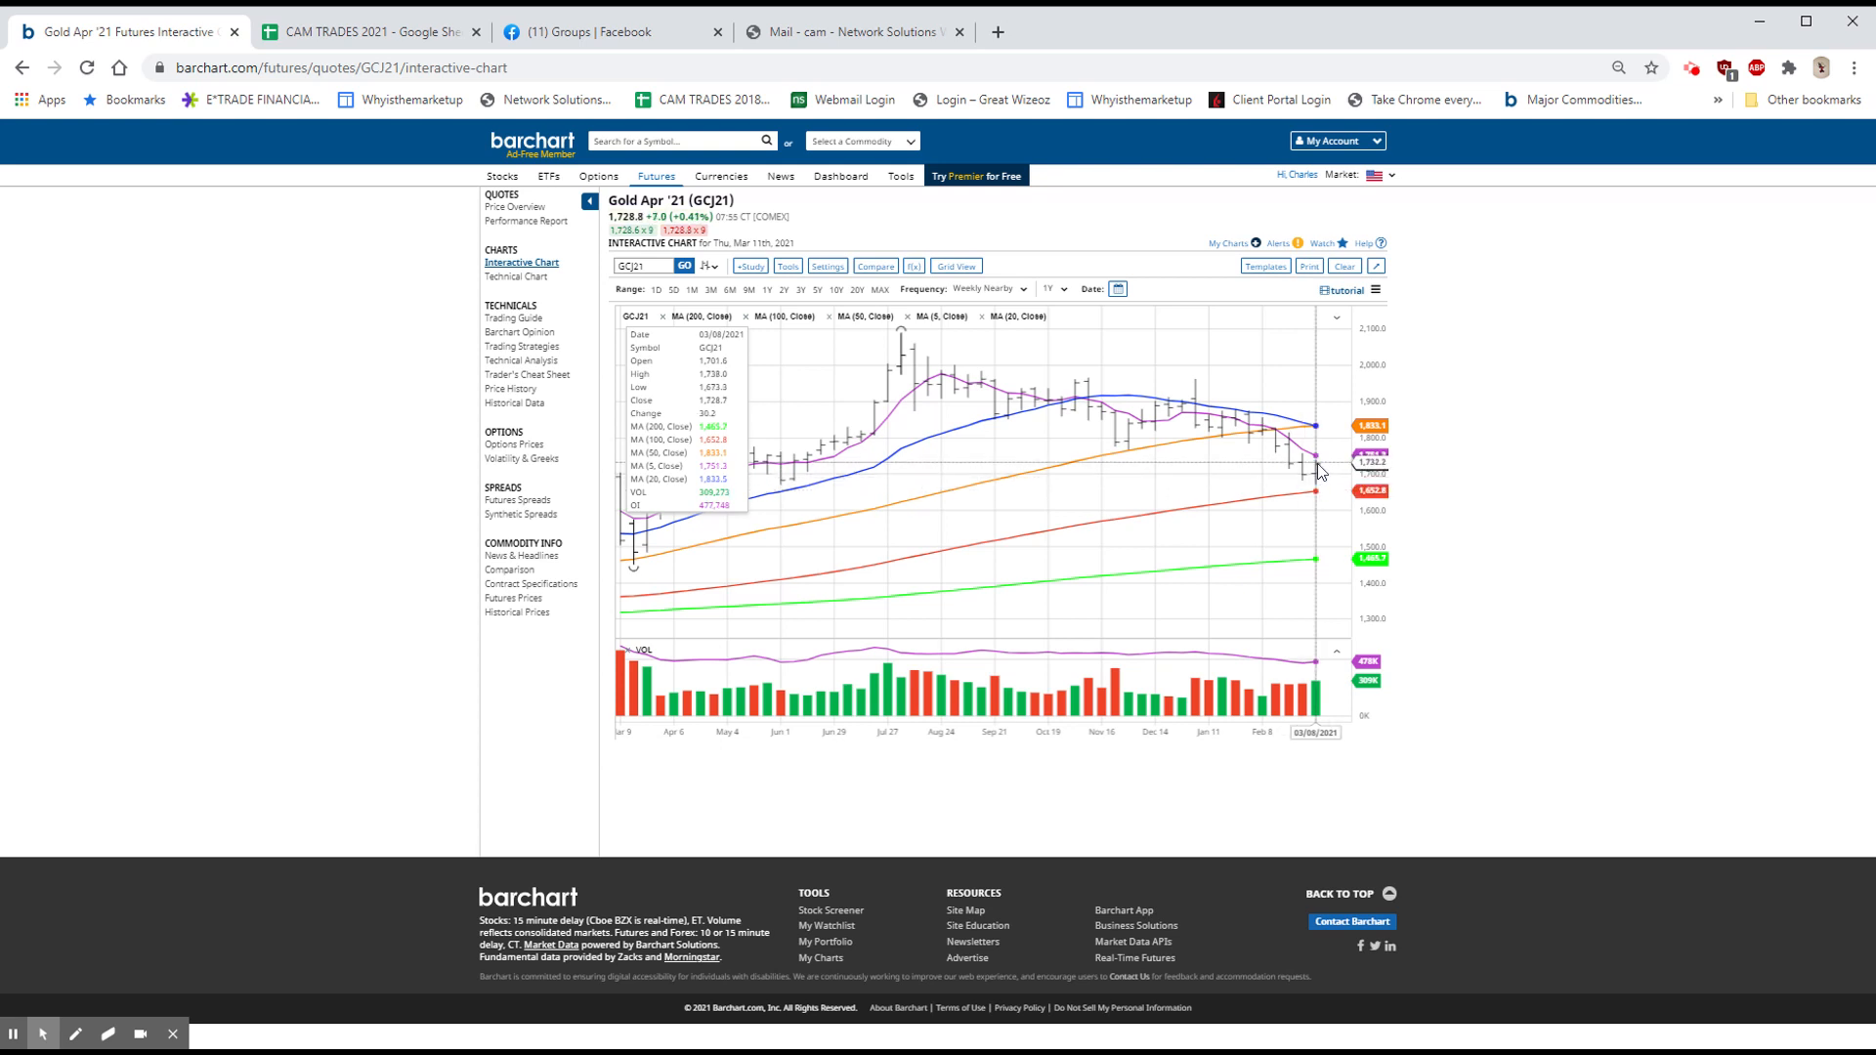
pyautogui.moveTo(1305, 467)
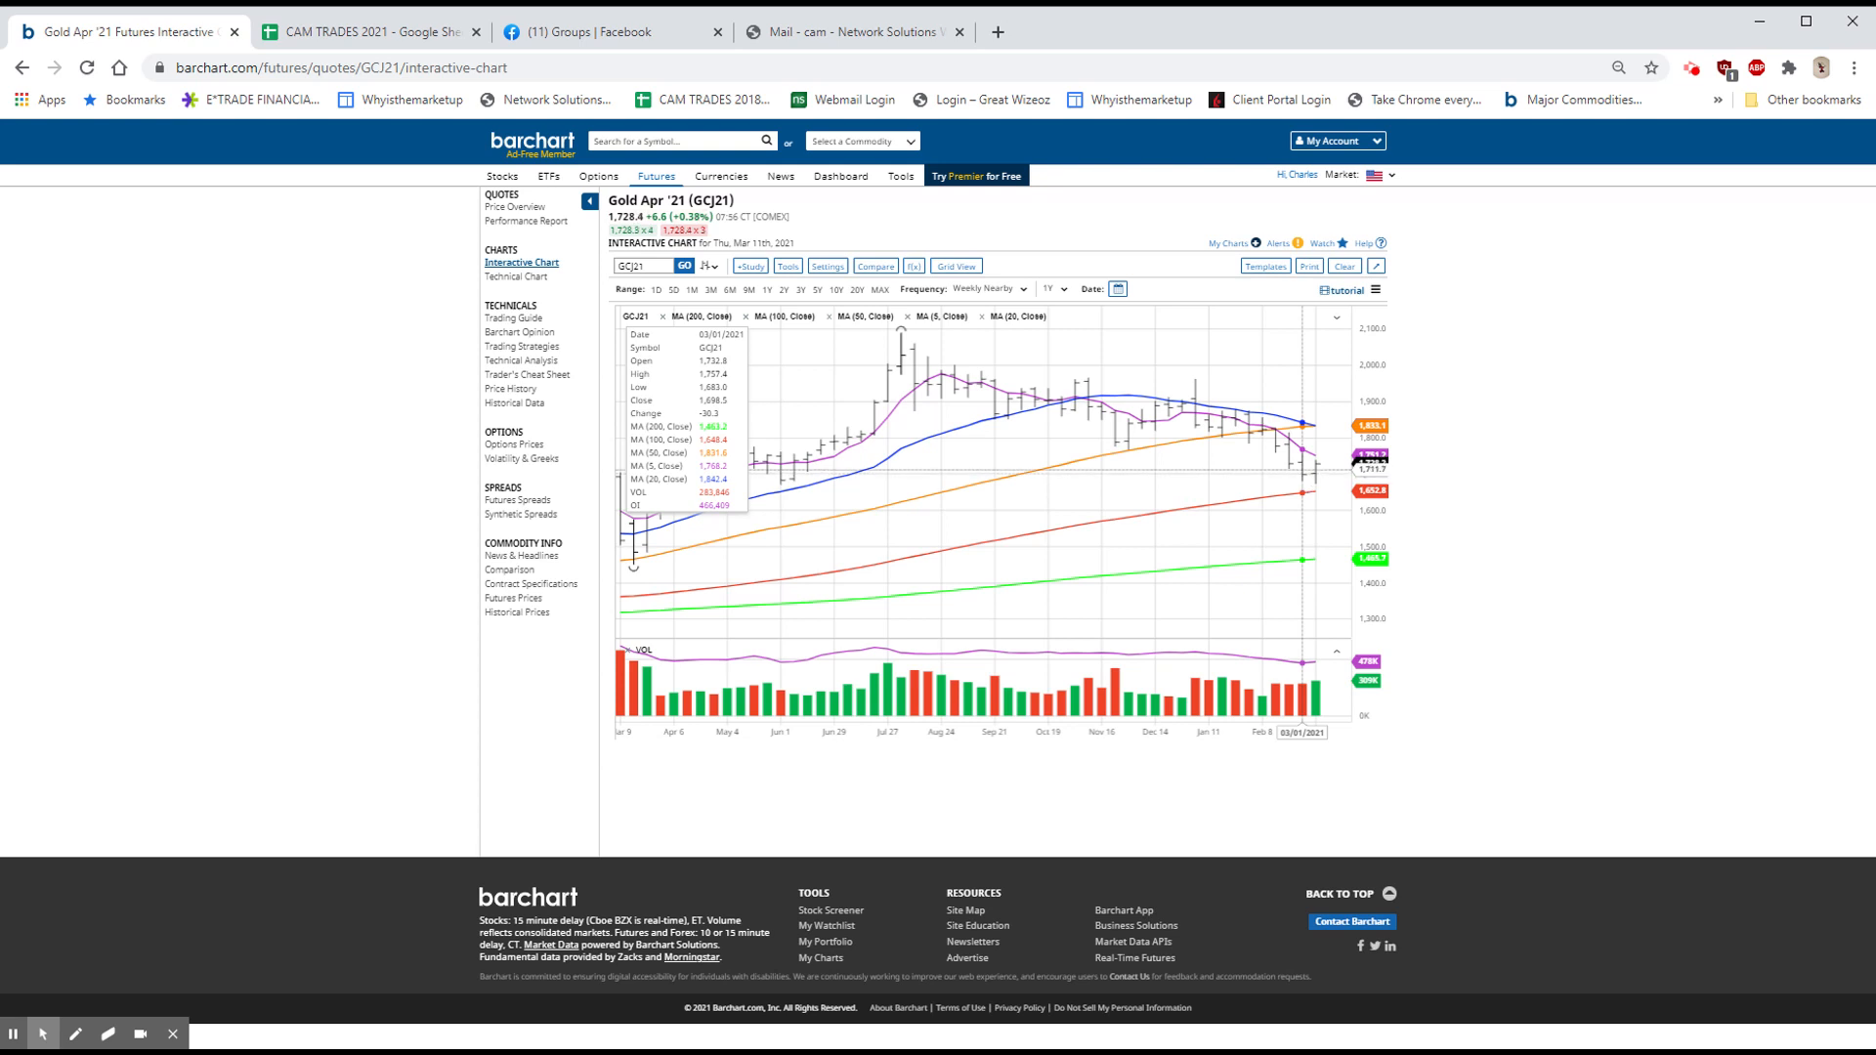
pyautogui.moveTo(1339, 443)
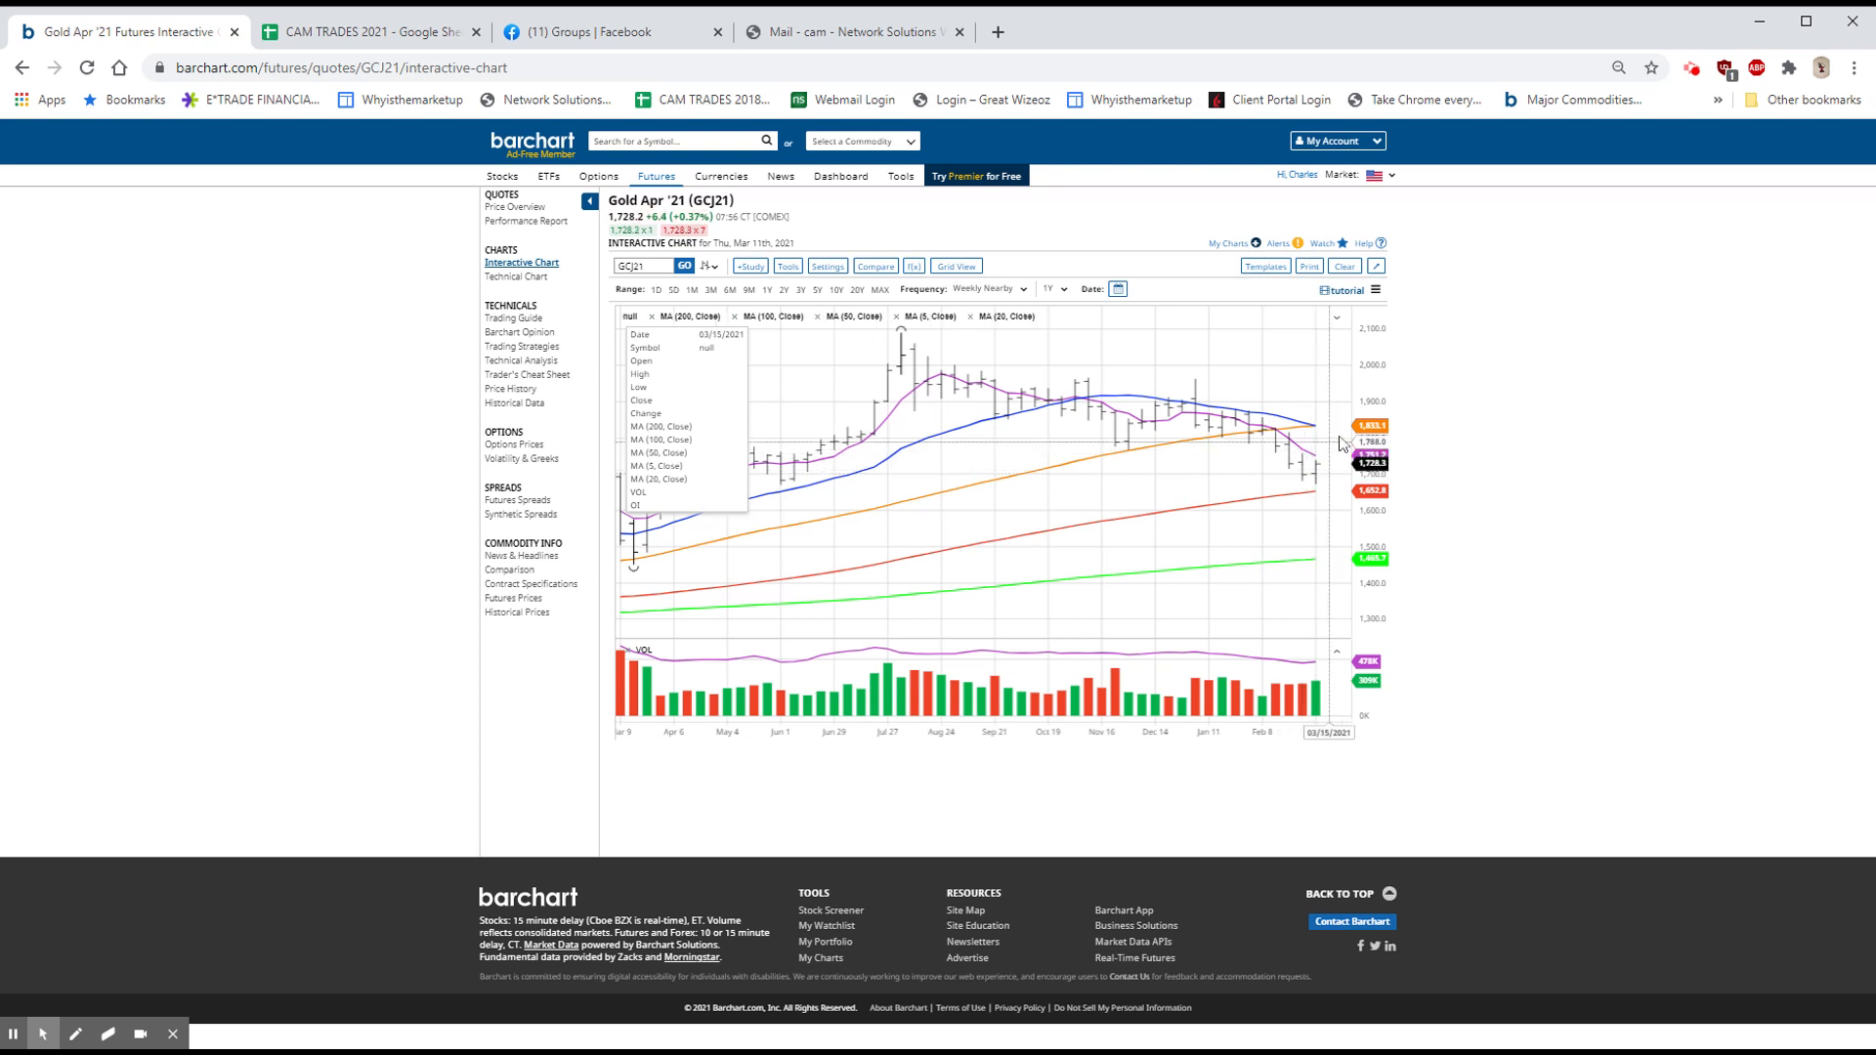
pyautogui.moveTo(1340, 442)
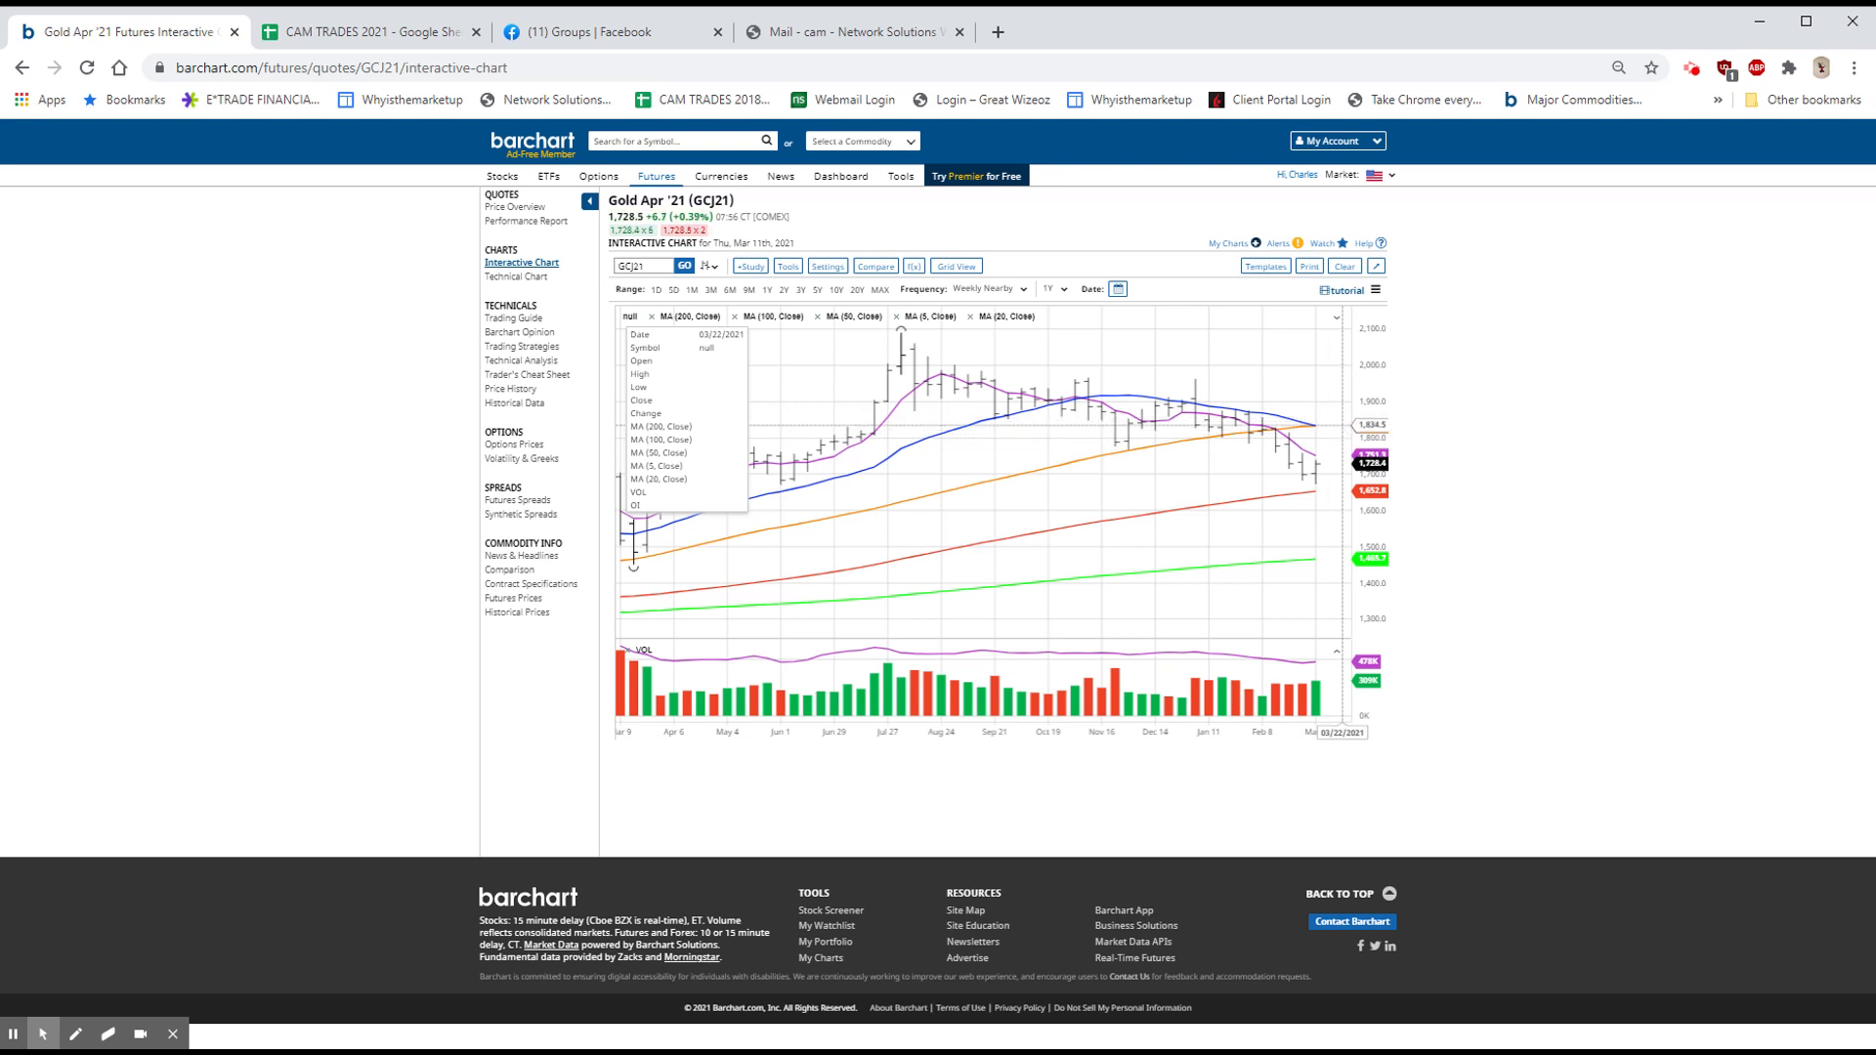
pyautogui.moveTo(1835, 236)
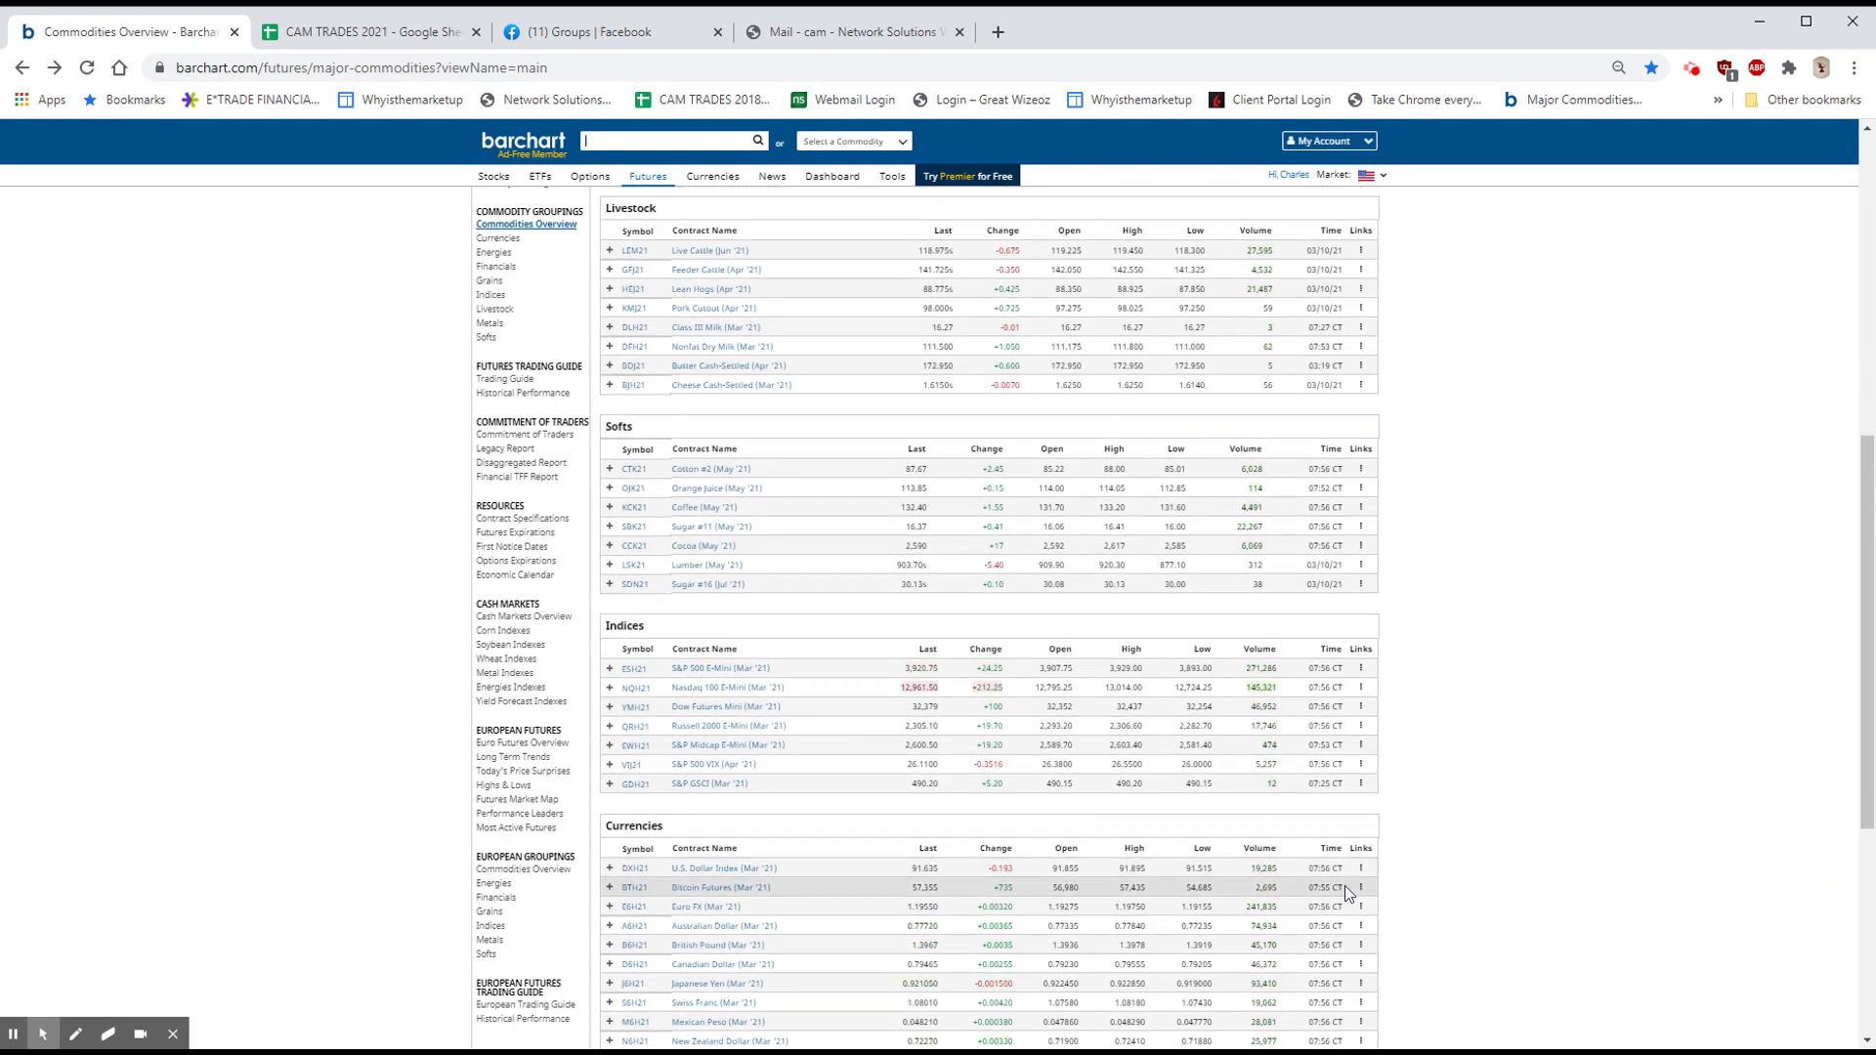
# Open the Interactive Chart from the Bitcoin Futures Mar '21 row's Links menu.
pyautogui.click(1358, 887)
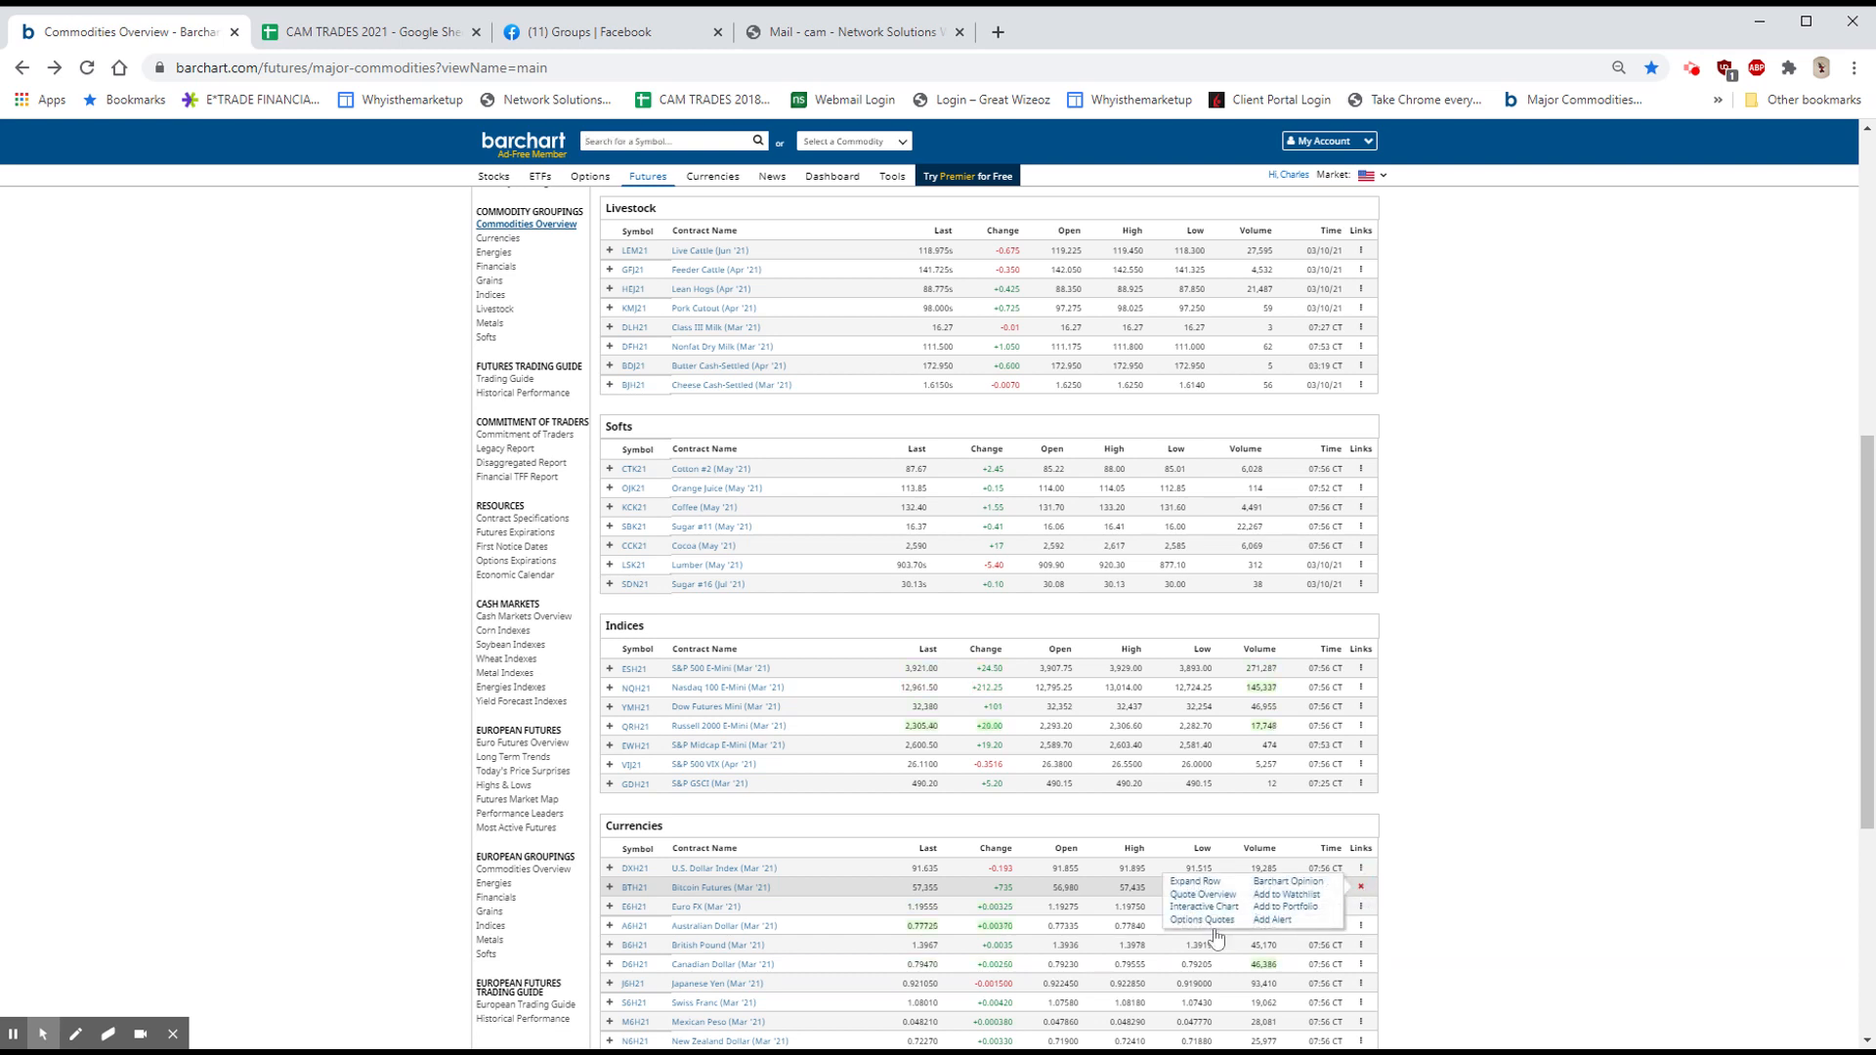
pyautogui.click(1201, 907)
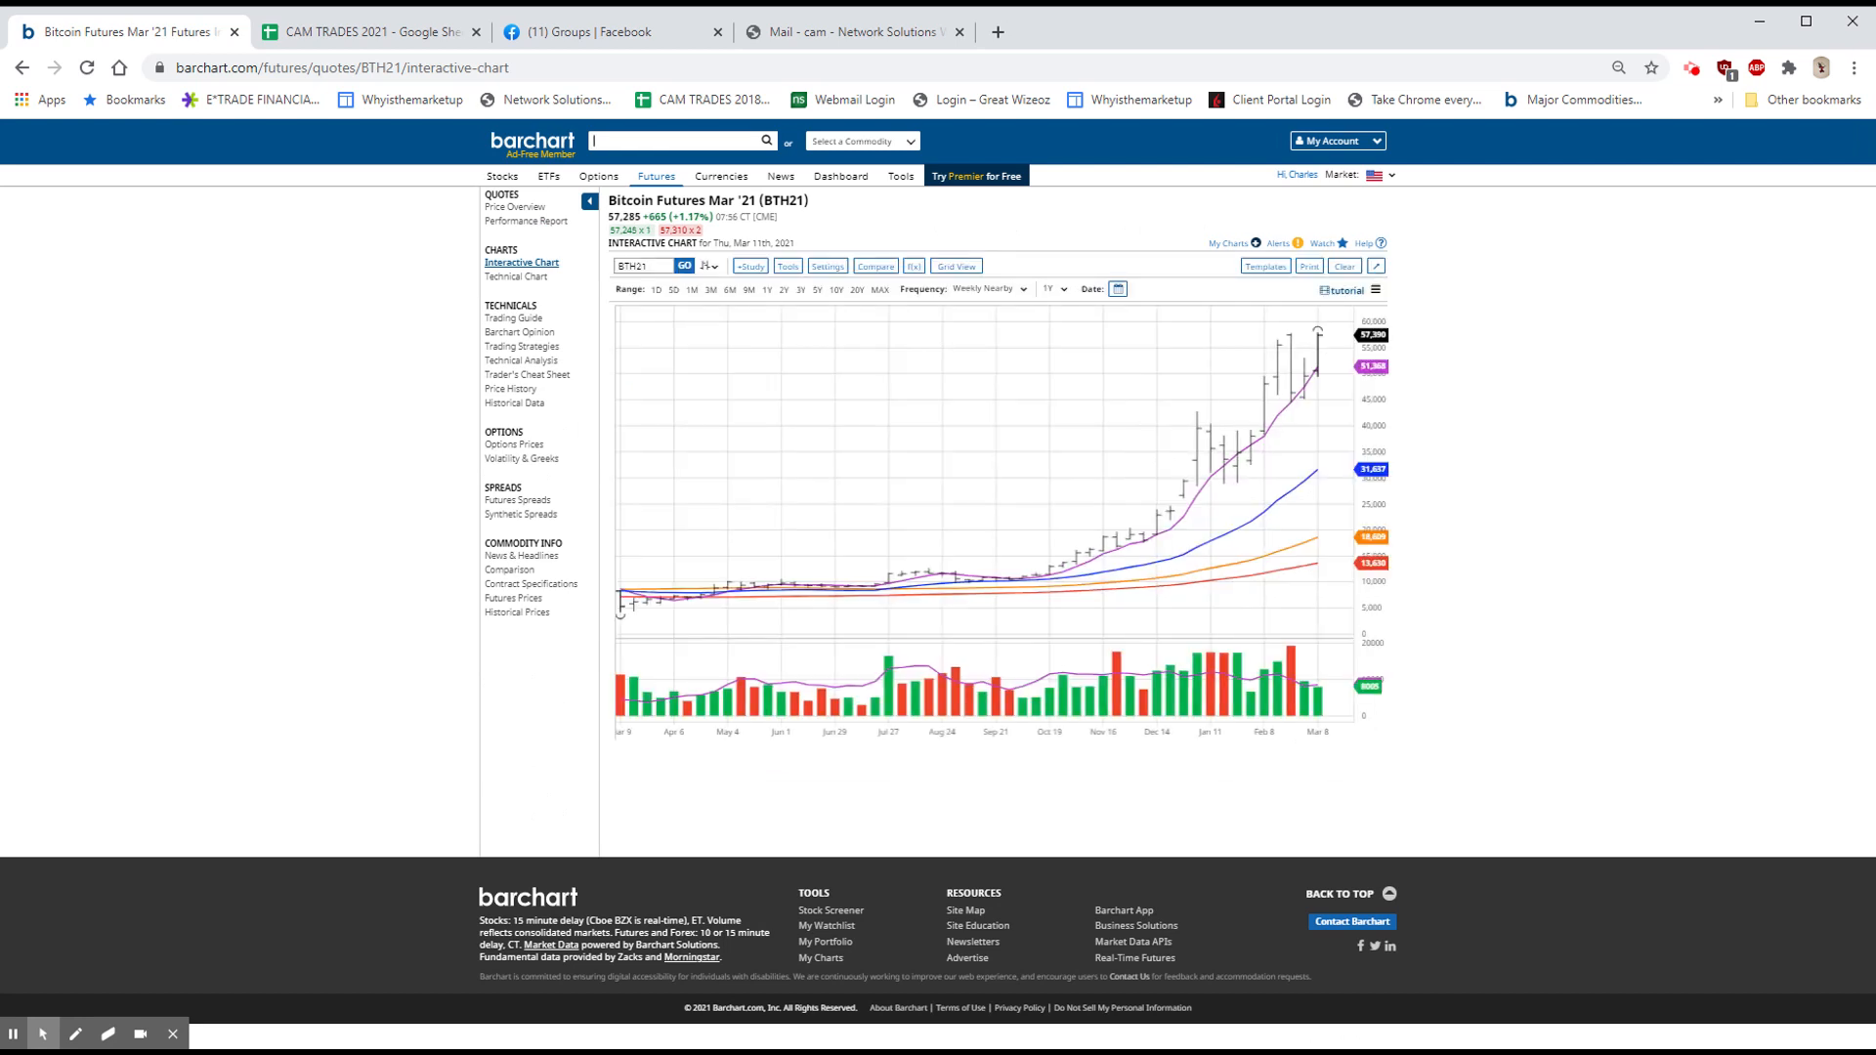
pyautogui.moveTo(1320, 397)
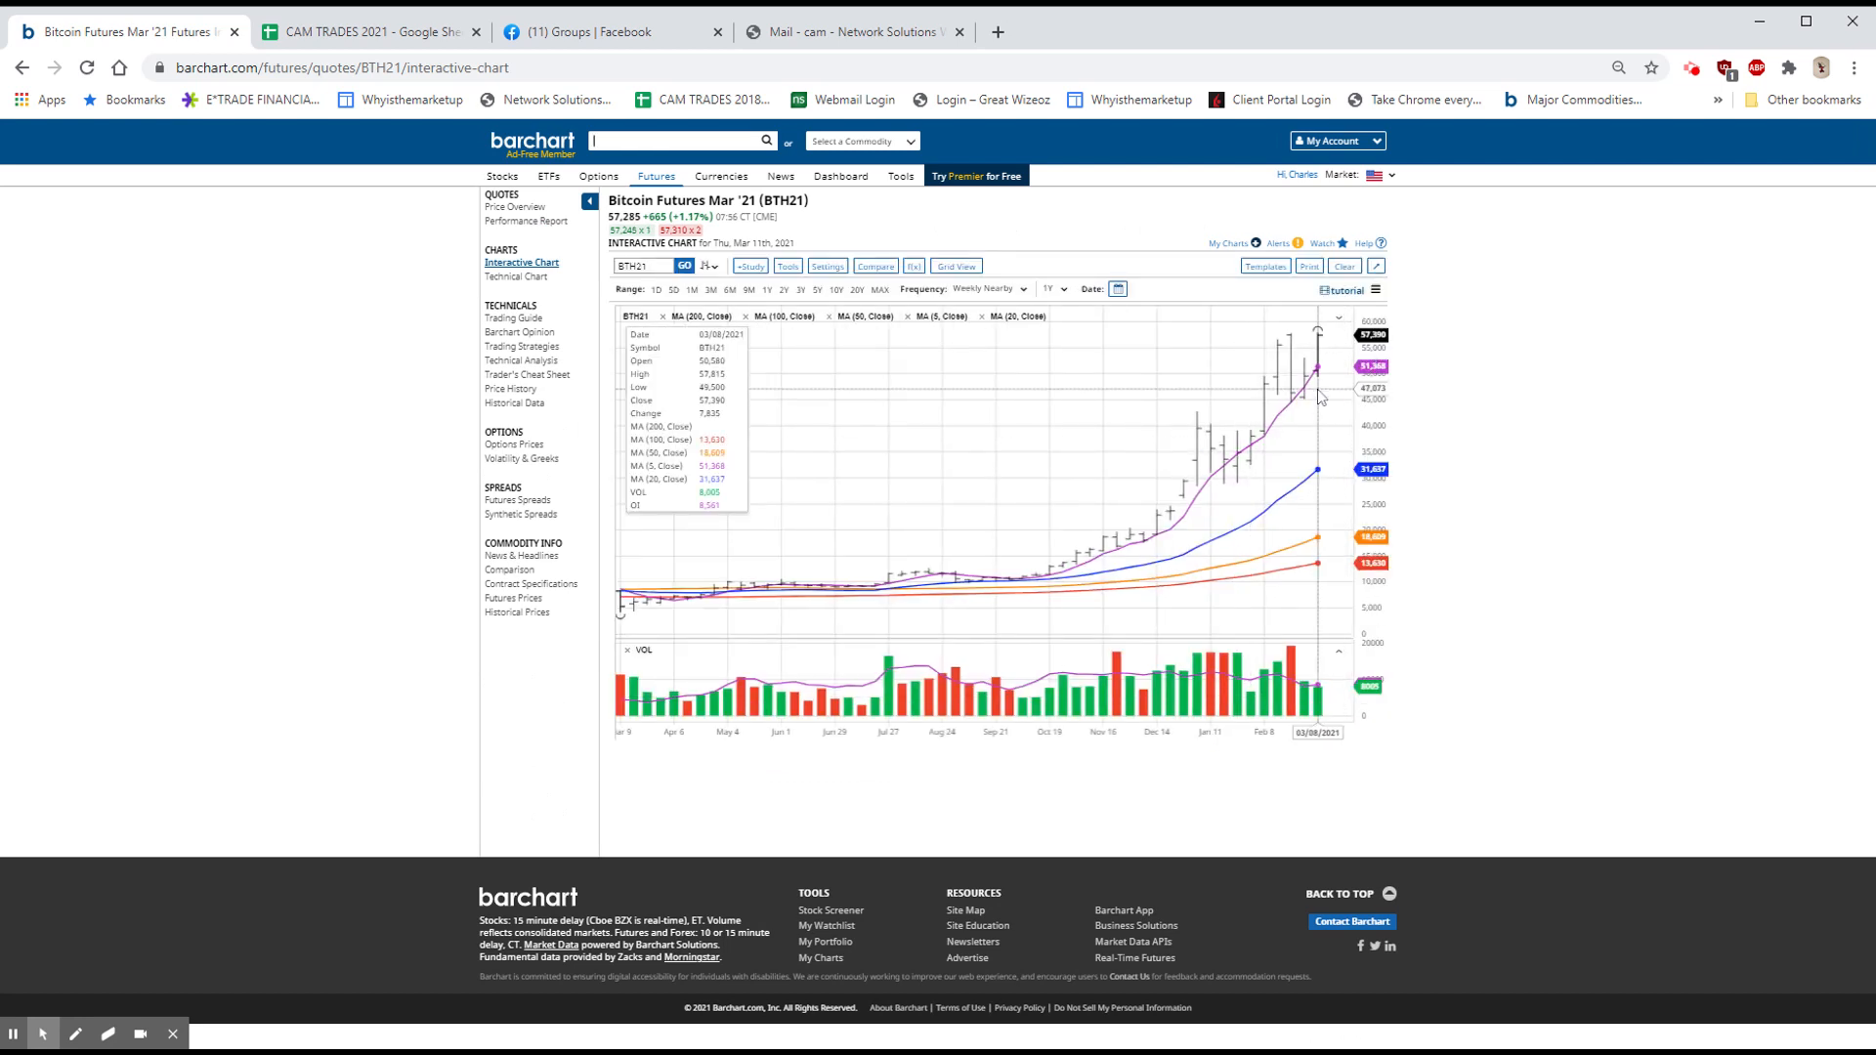
pyautogui.moveTo(1295, 362)
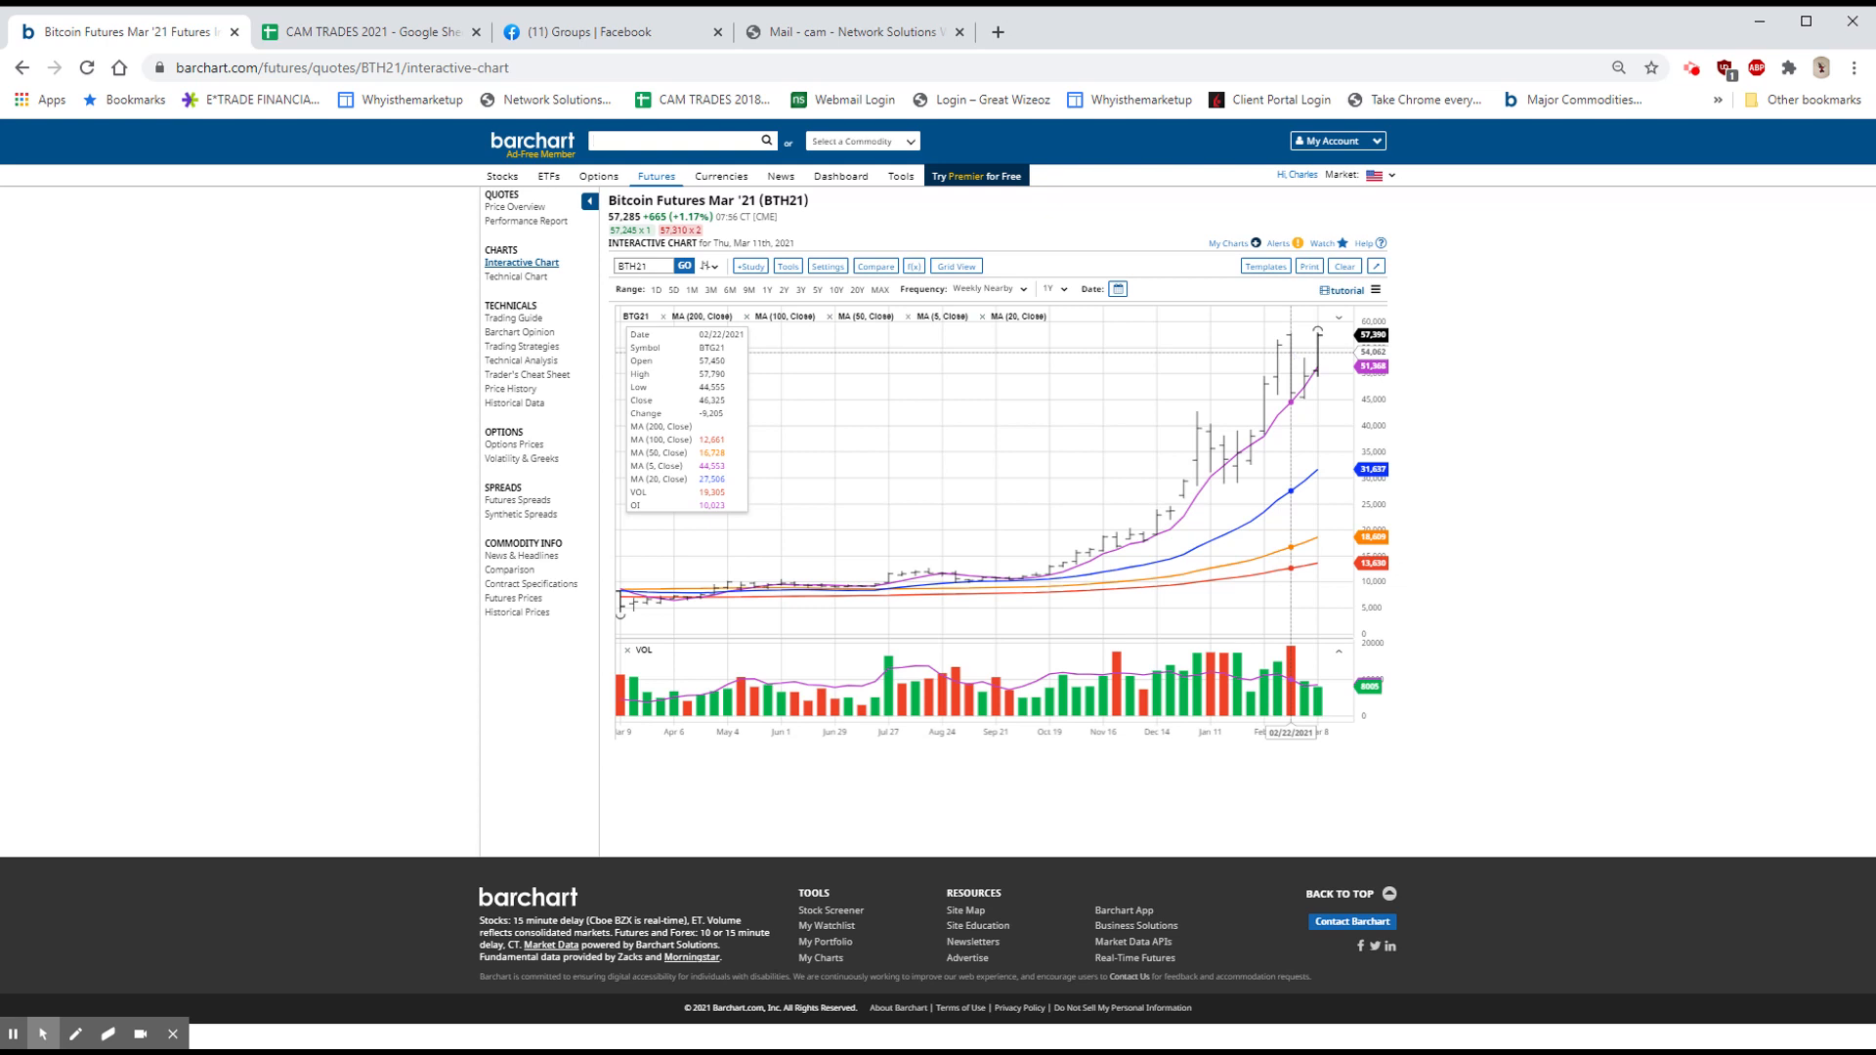
pyautogui.moveTo(1324, 380)
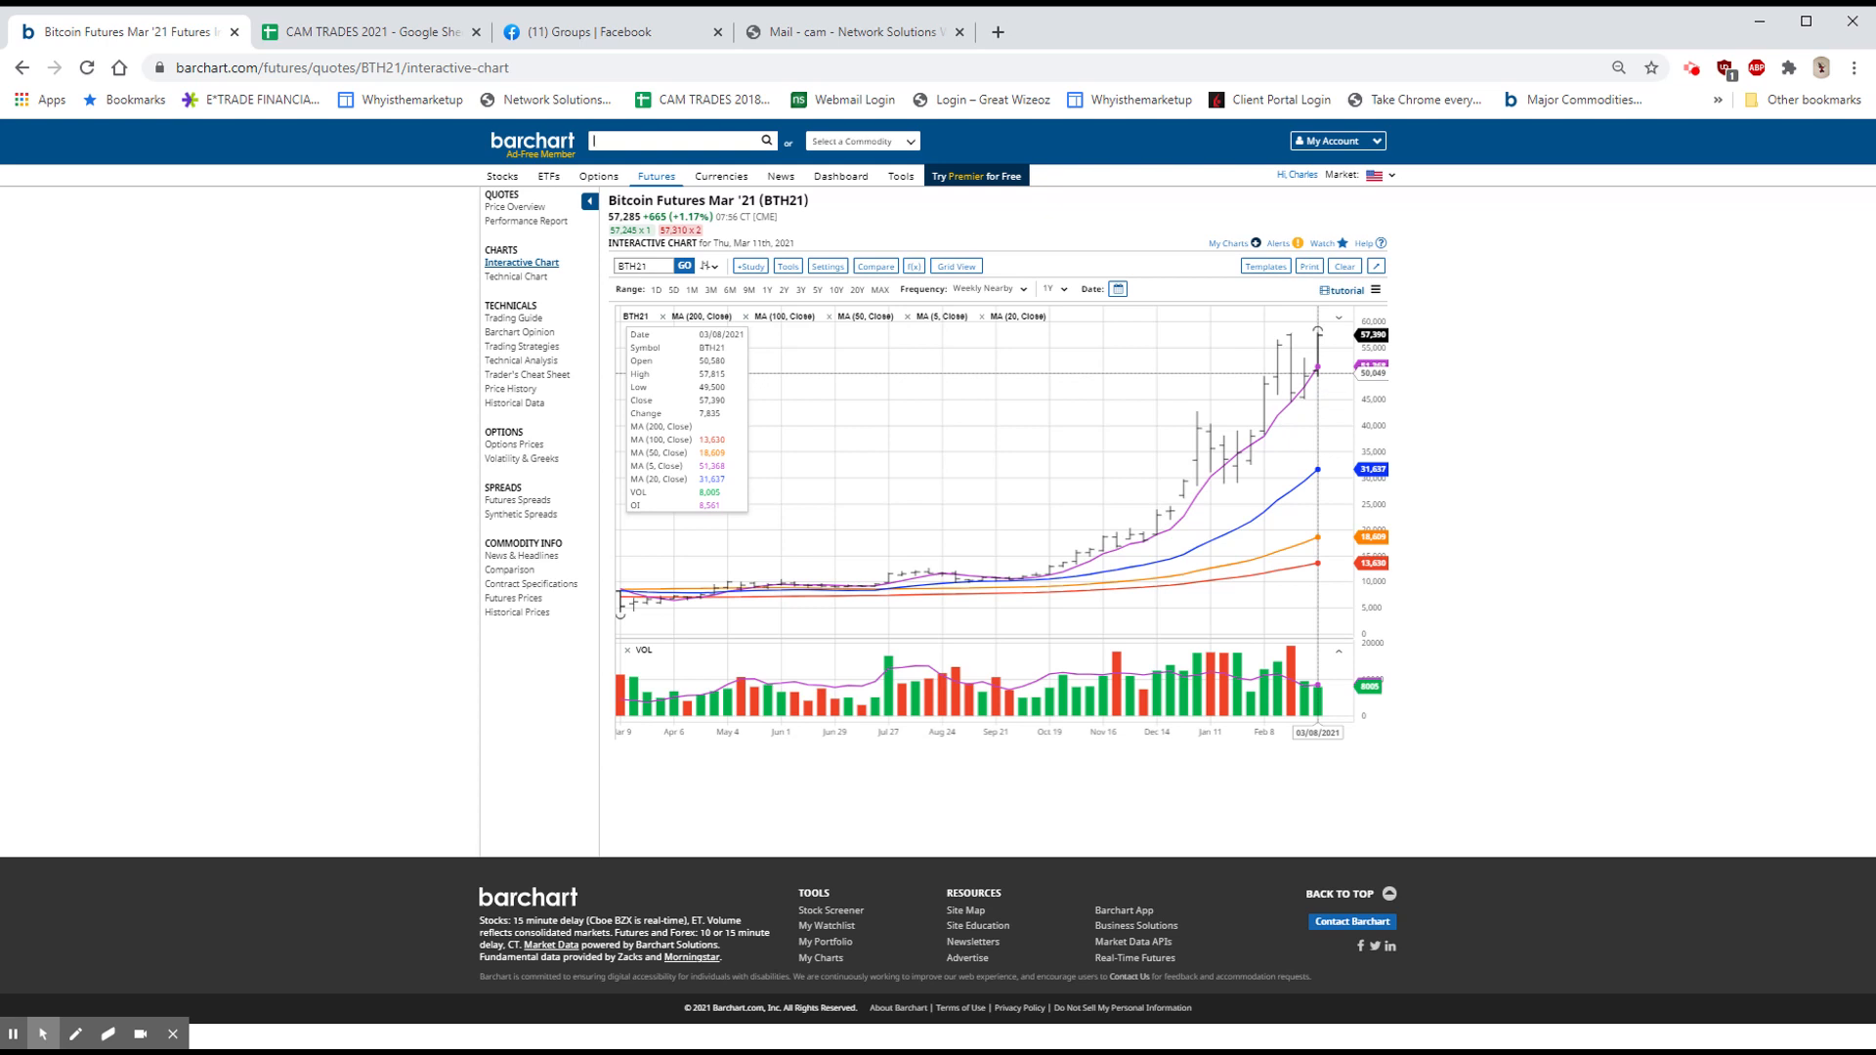
pyautogui.moveTo(1266, 393)
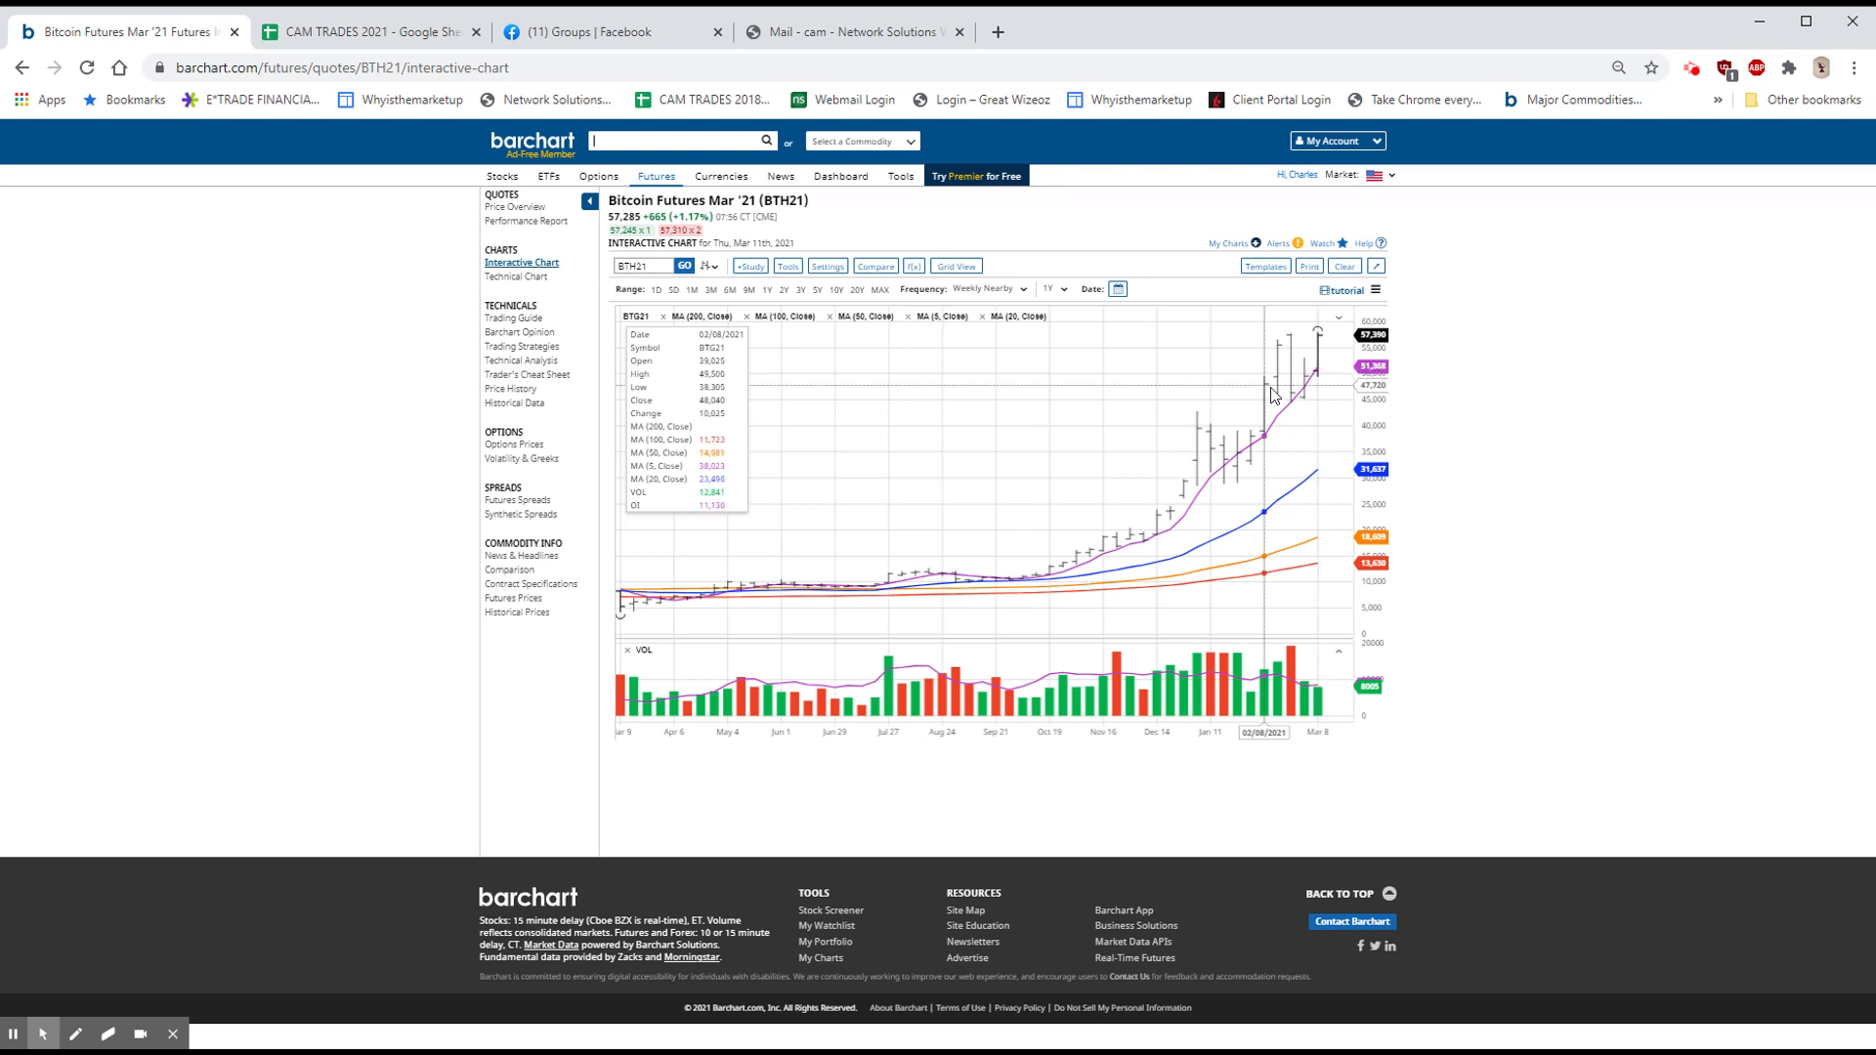
pyautogui.moveTo(1043, 302)
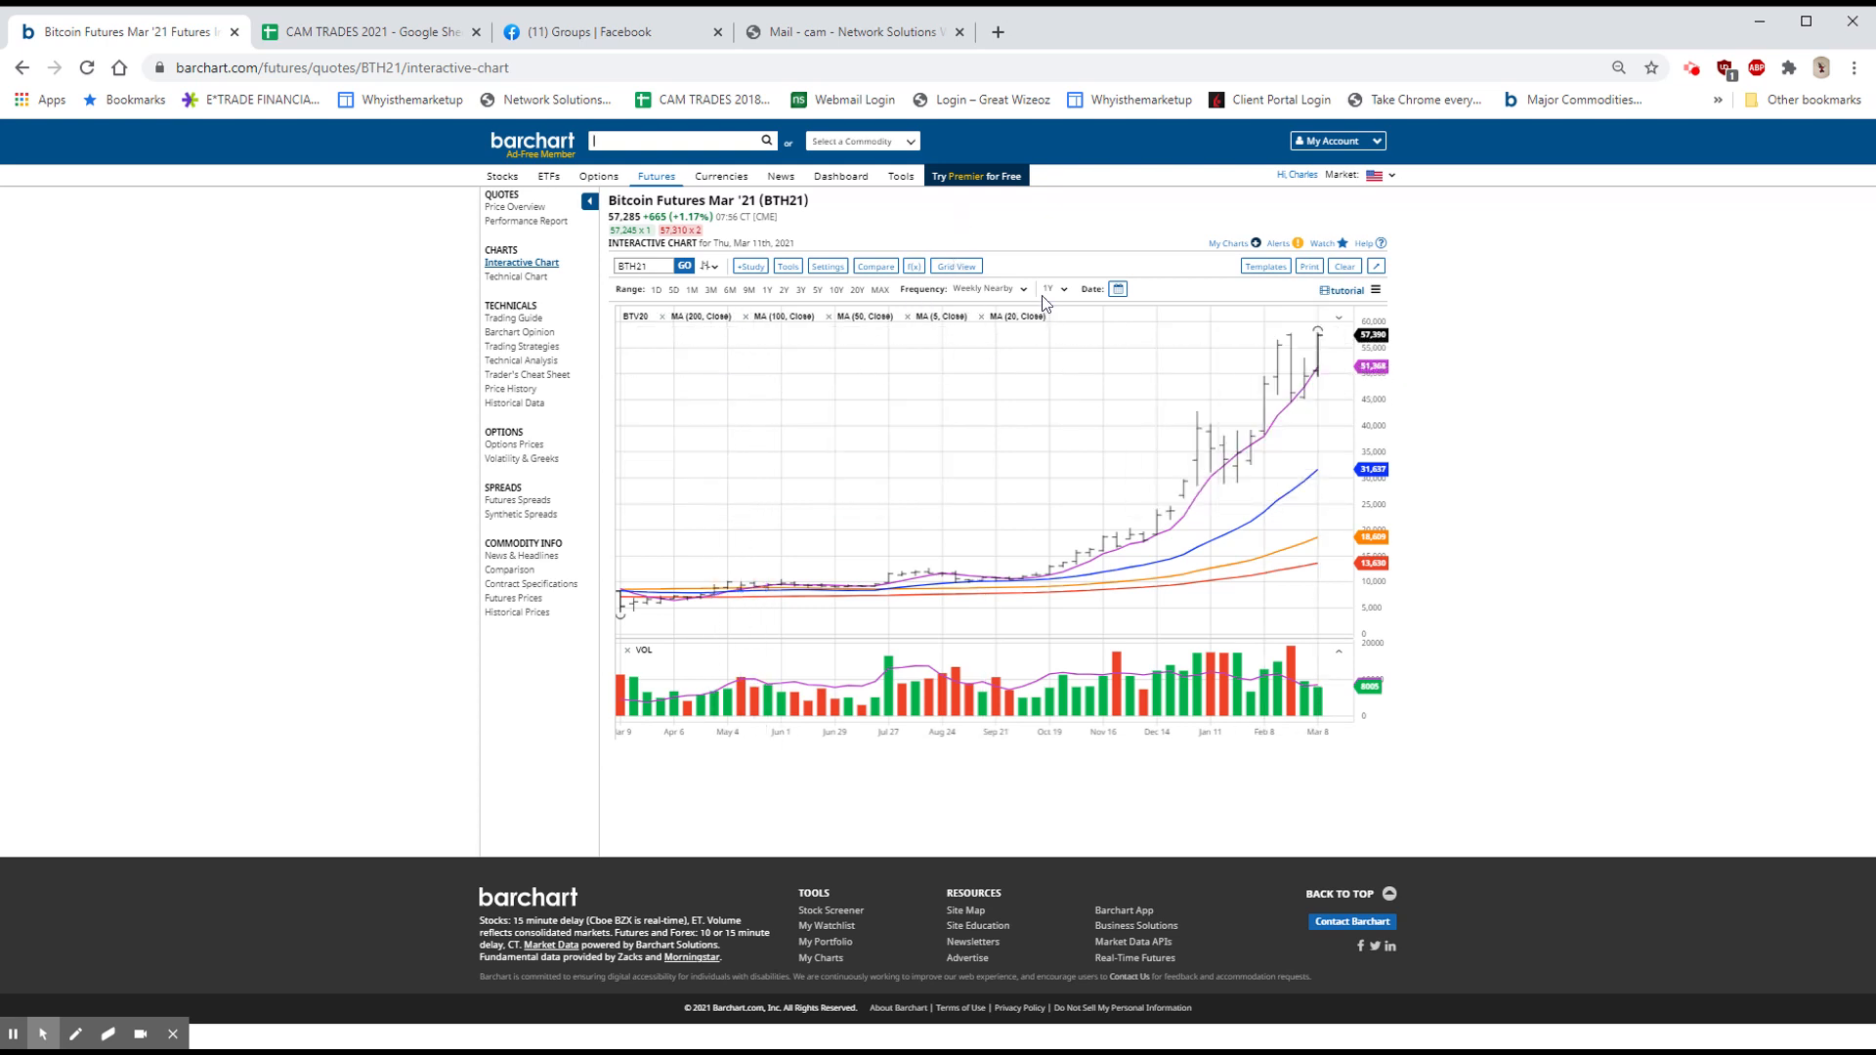
# Set the Bitcoin chart frequency to Daily Nearby and the range to 6-Month.
pyautogui.click(981, 288)
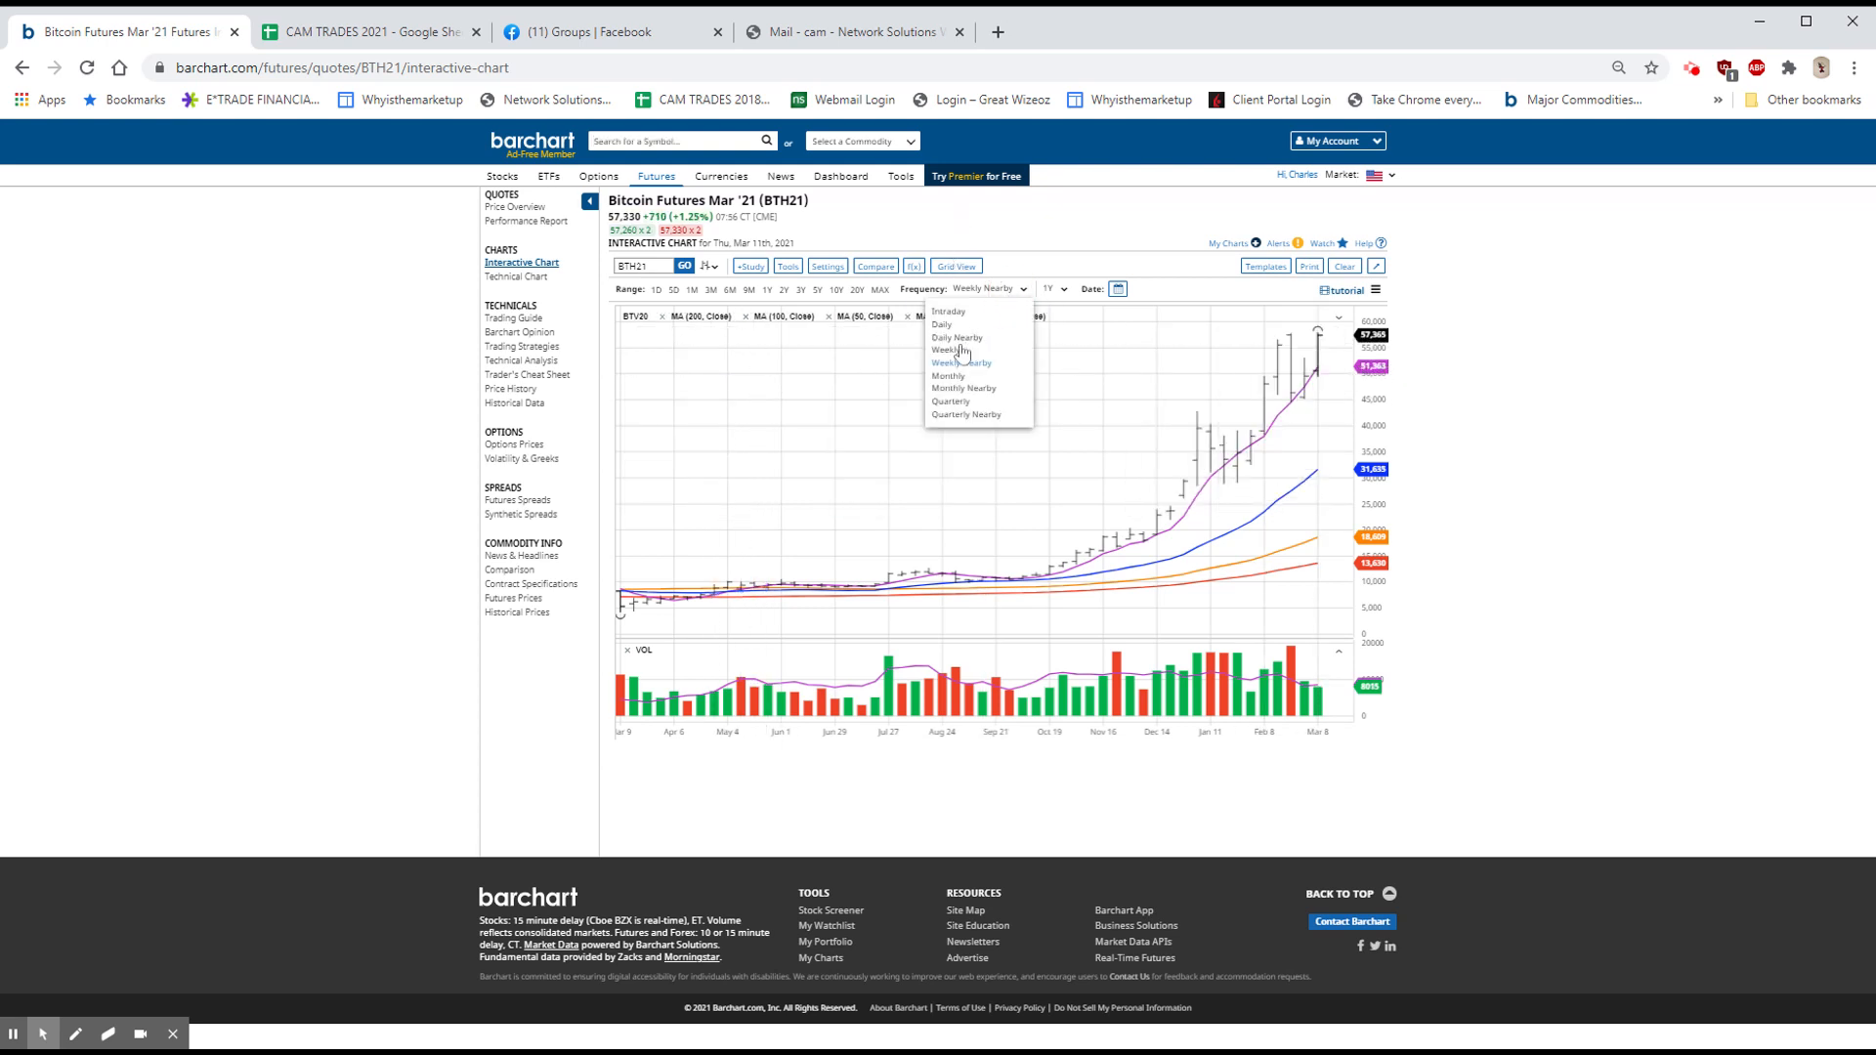
pyautogui.click(955, 337)
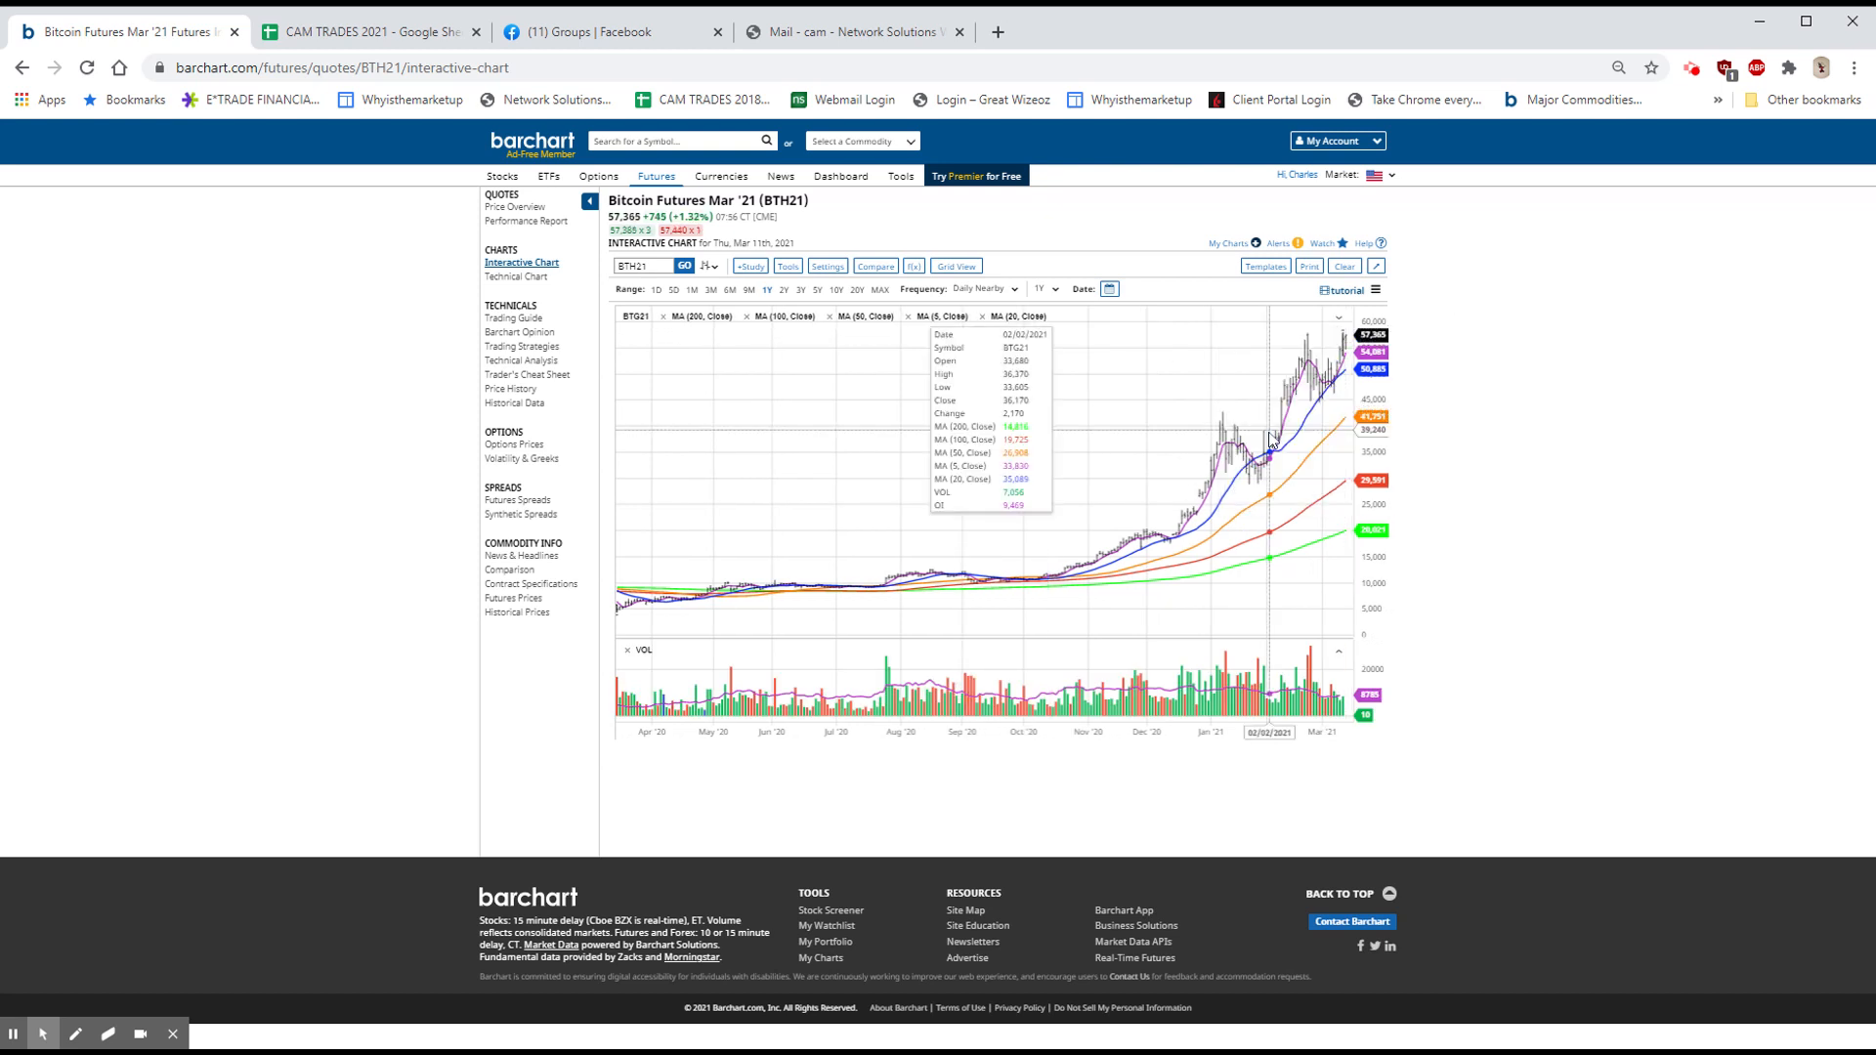
pyautogui.moveTo(1290, 351)
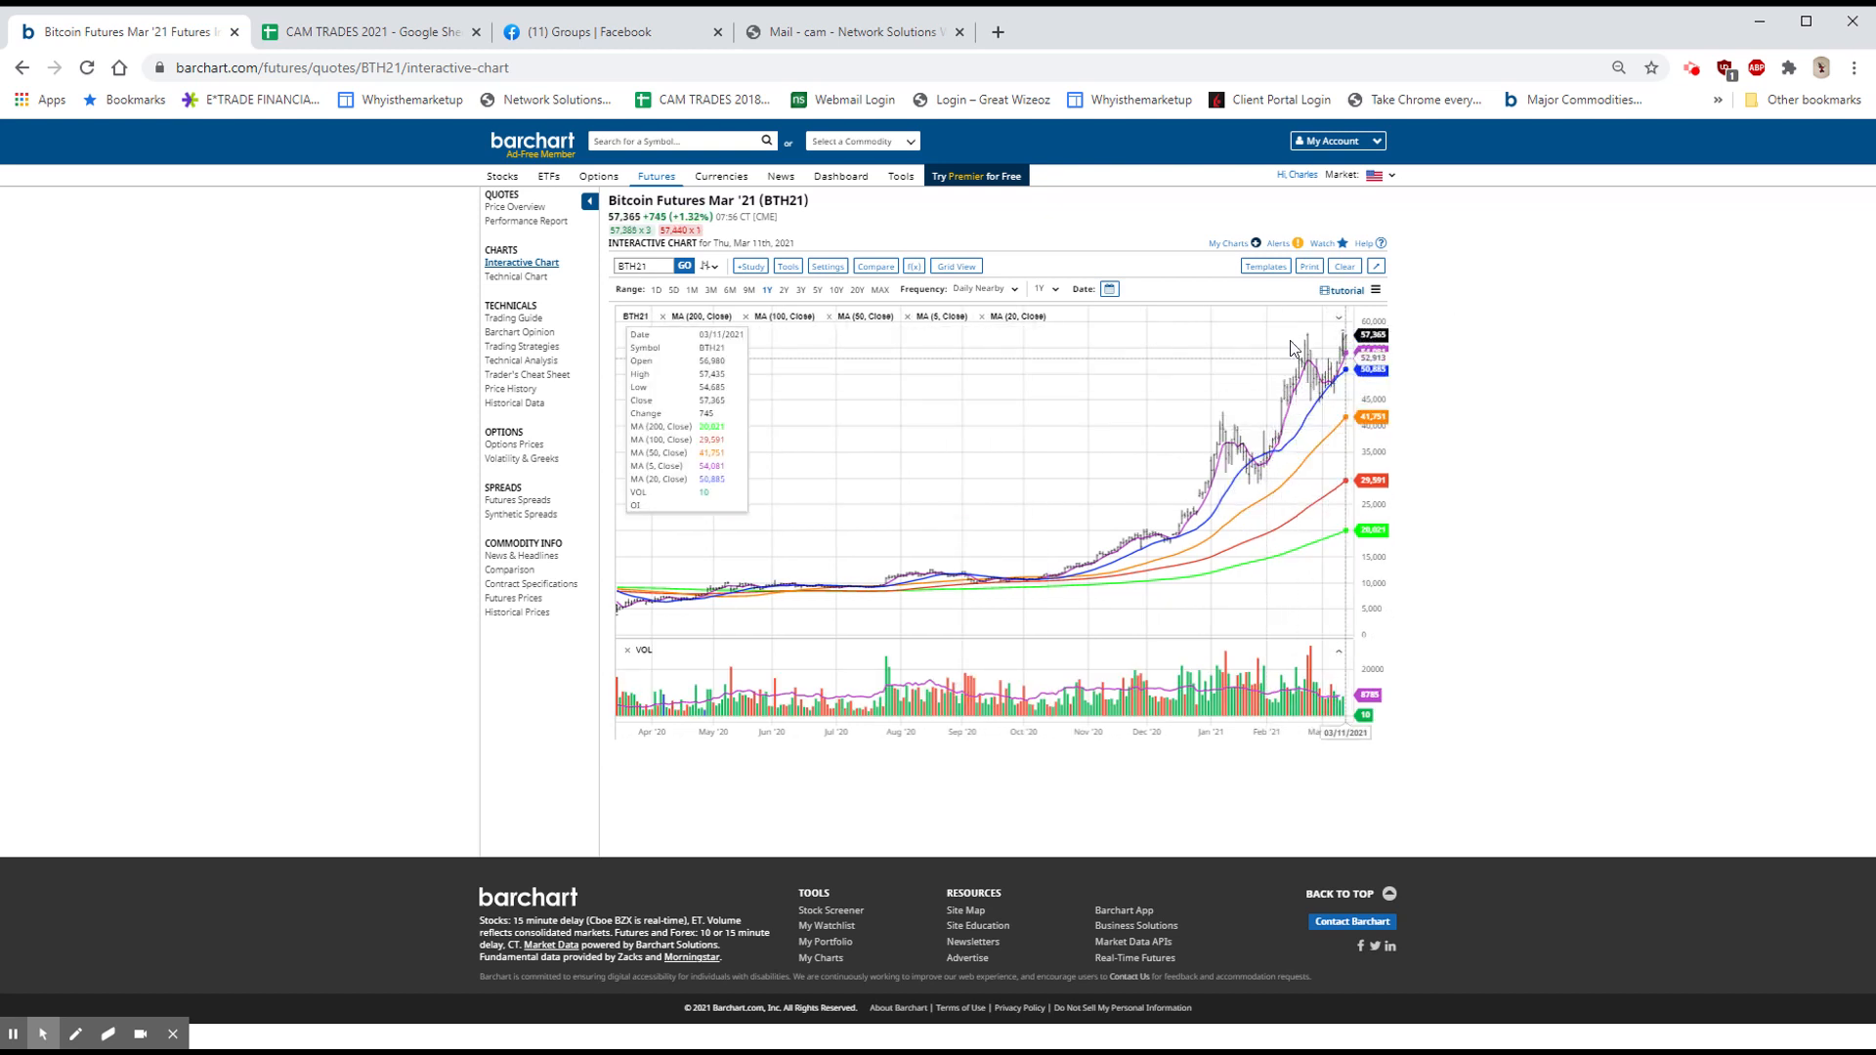
pyautogui.click(1043, 288)
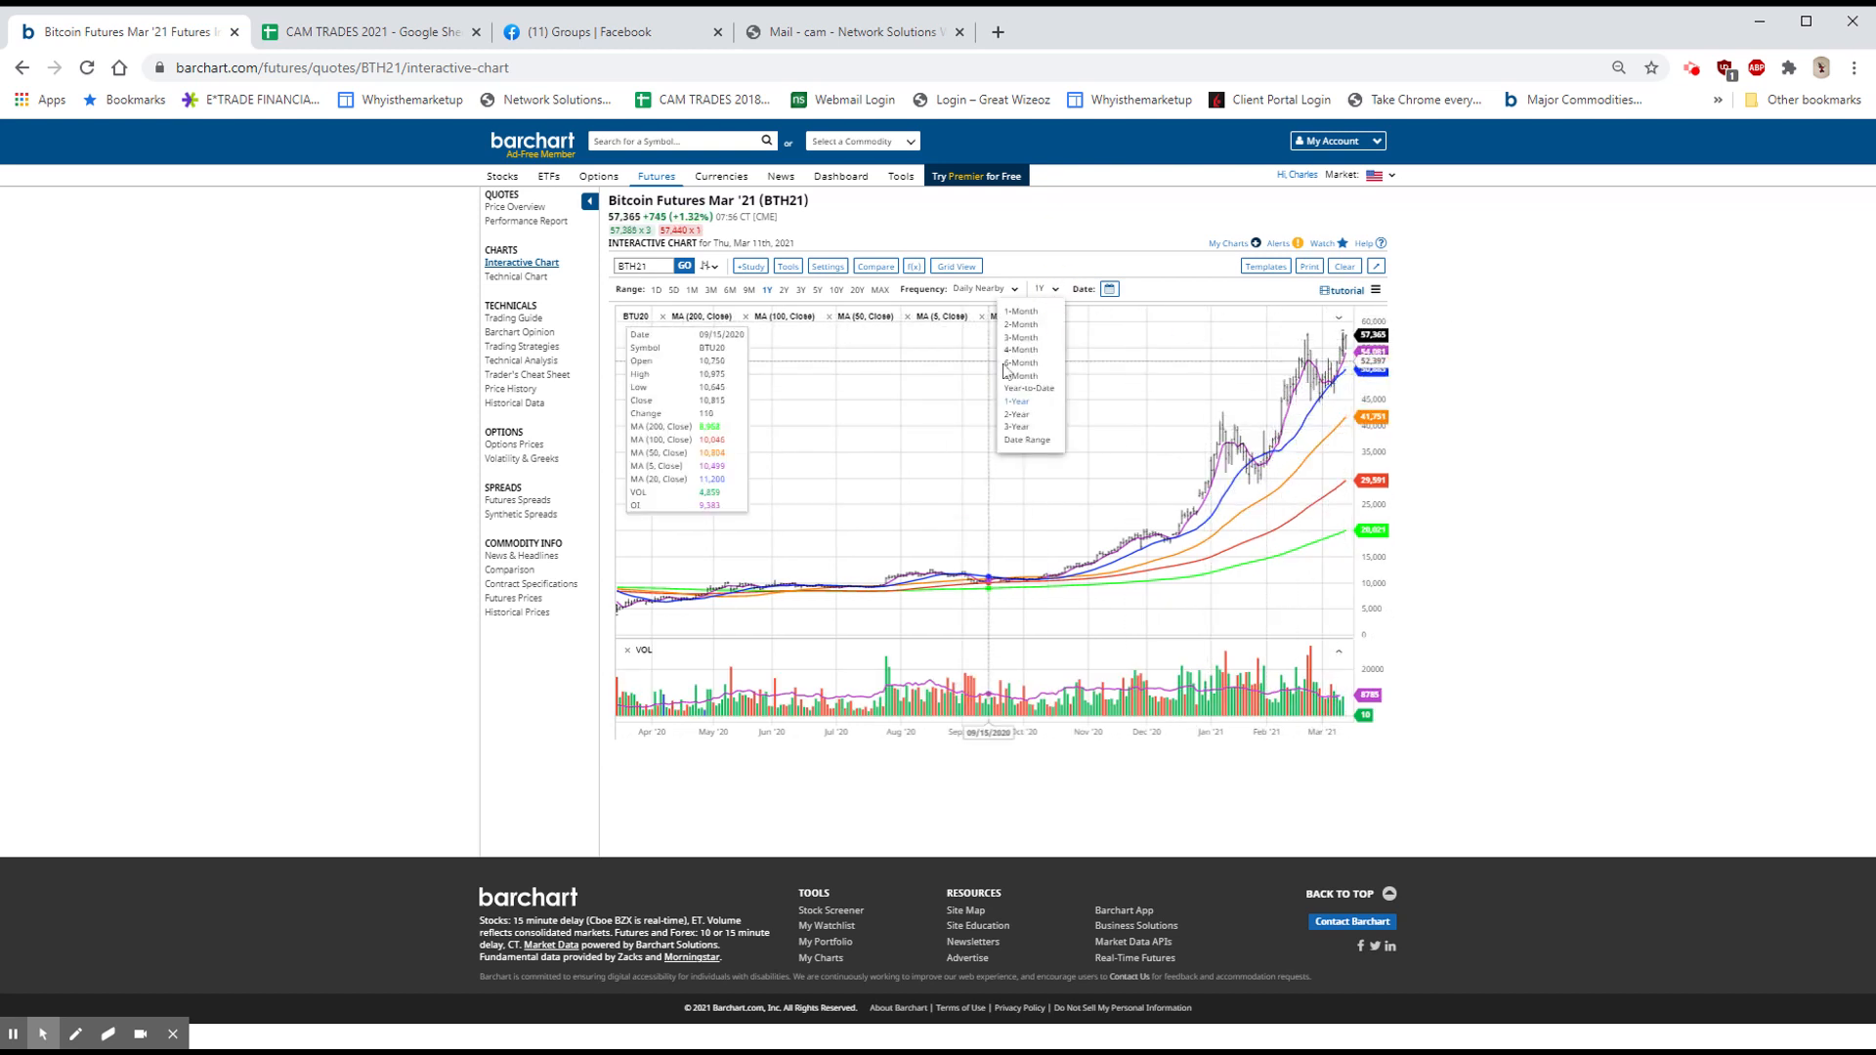
pyautogui.click(1020, 362)
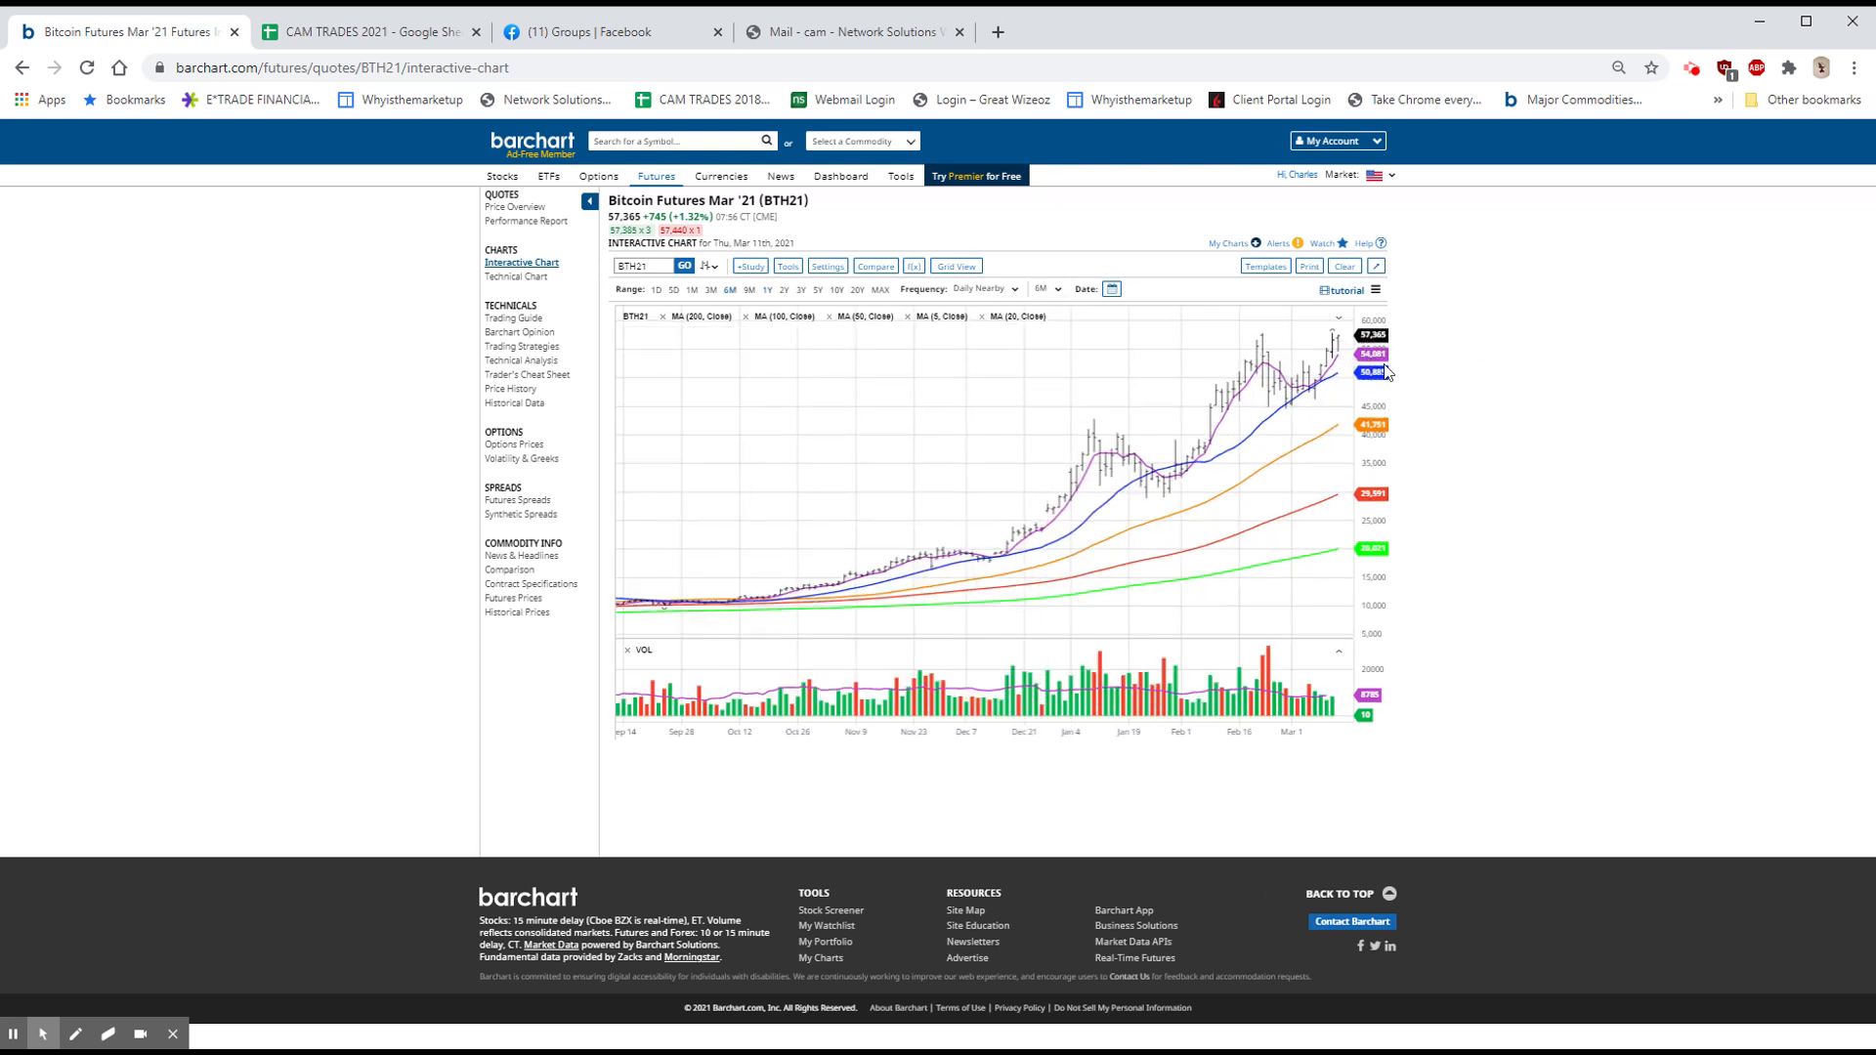
pyautogui.moveTo(1334, 364)
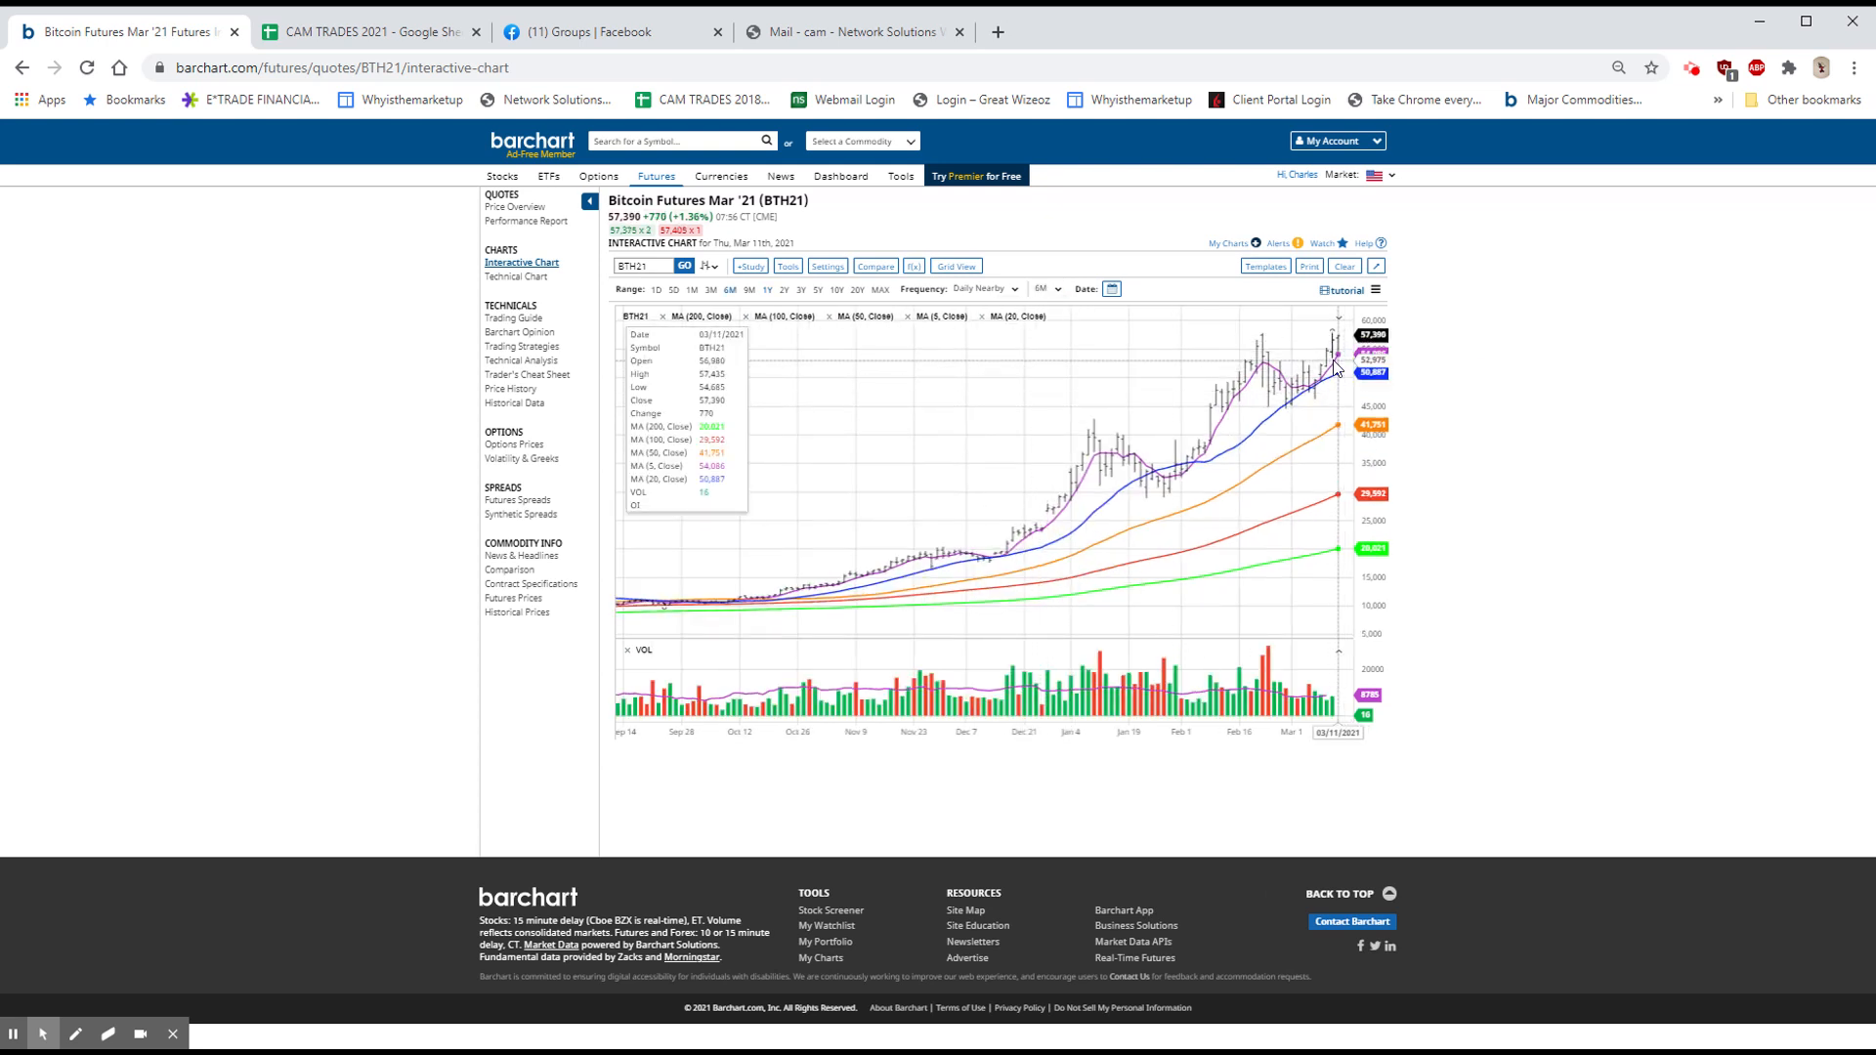
pyautogui.moveTo(1337, 359)
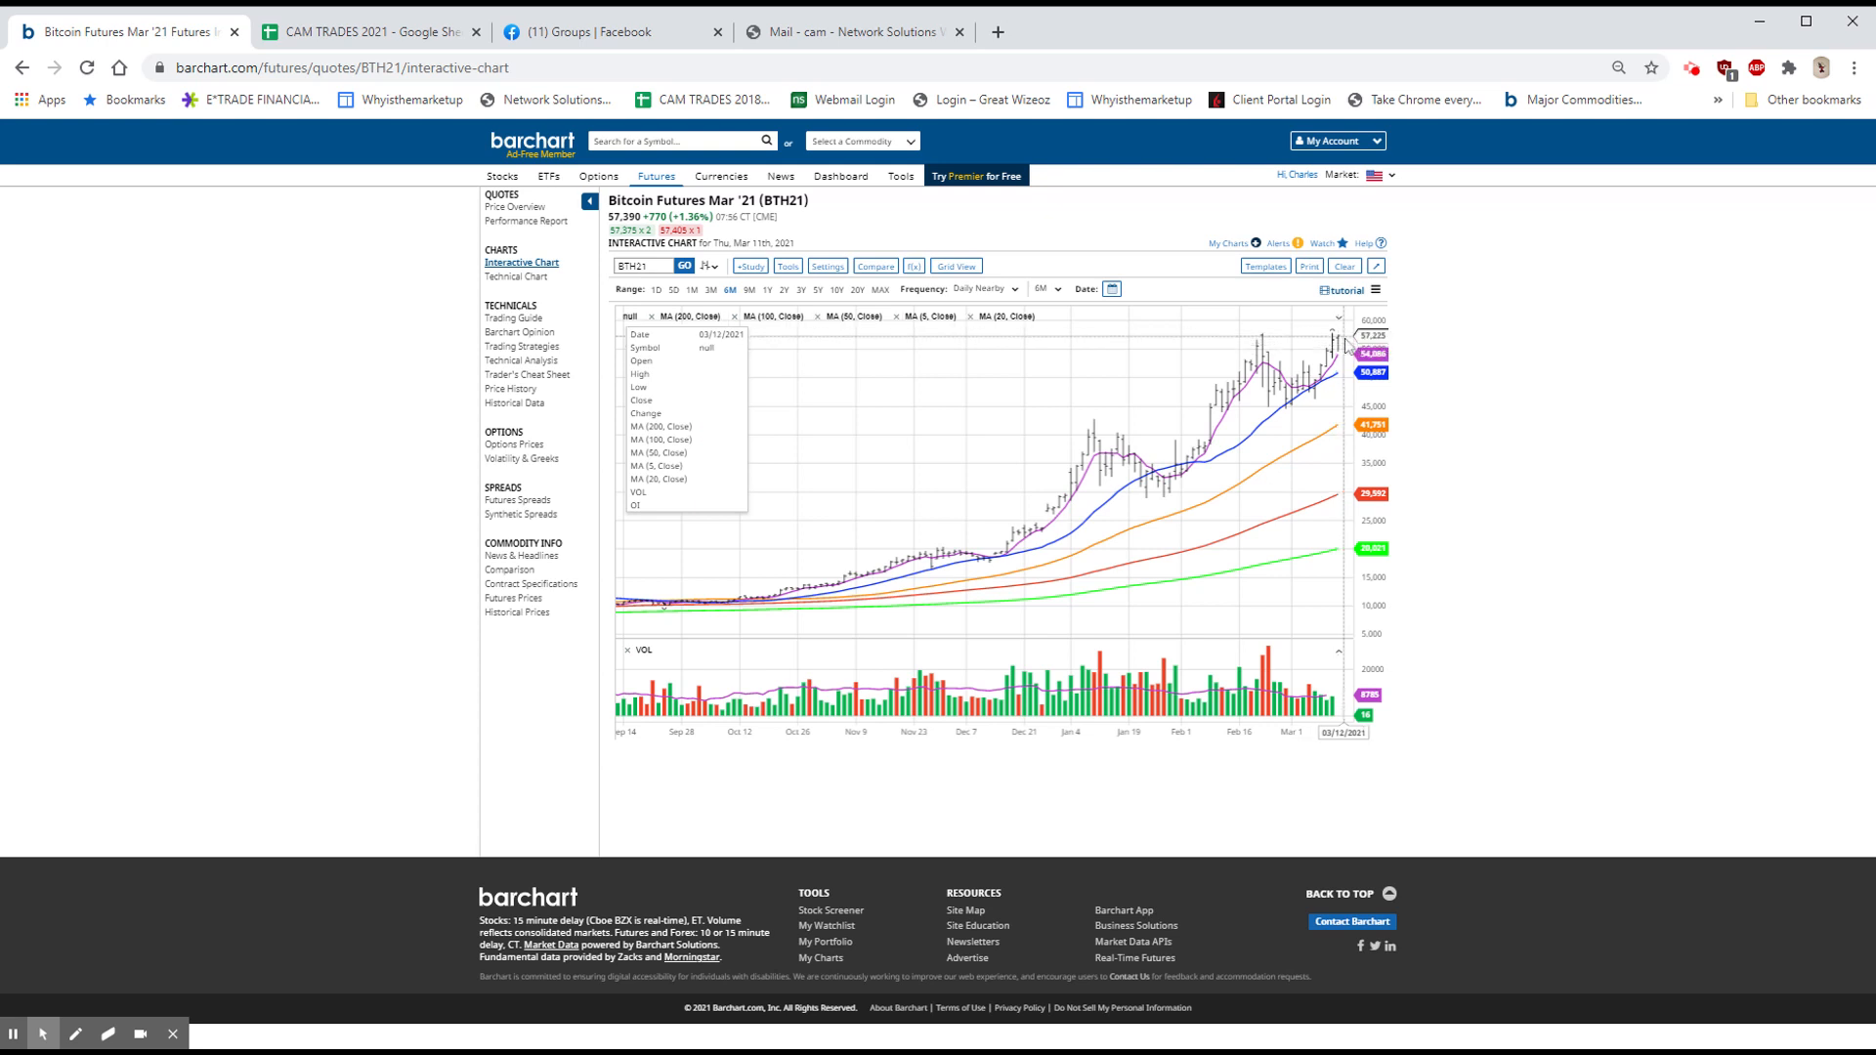
pyautogui.moveTo(1334, 345)
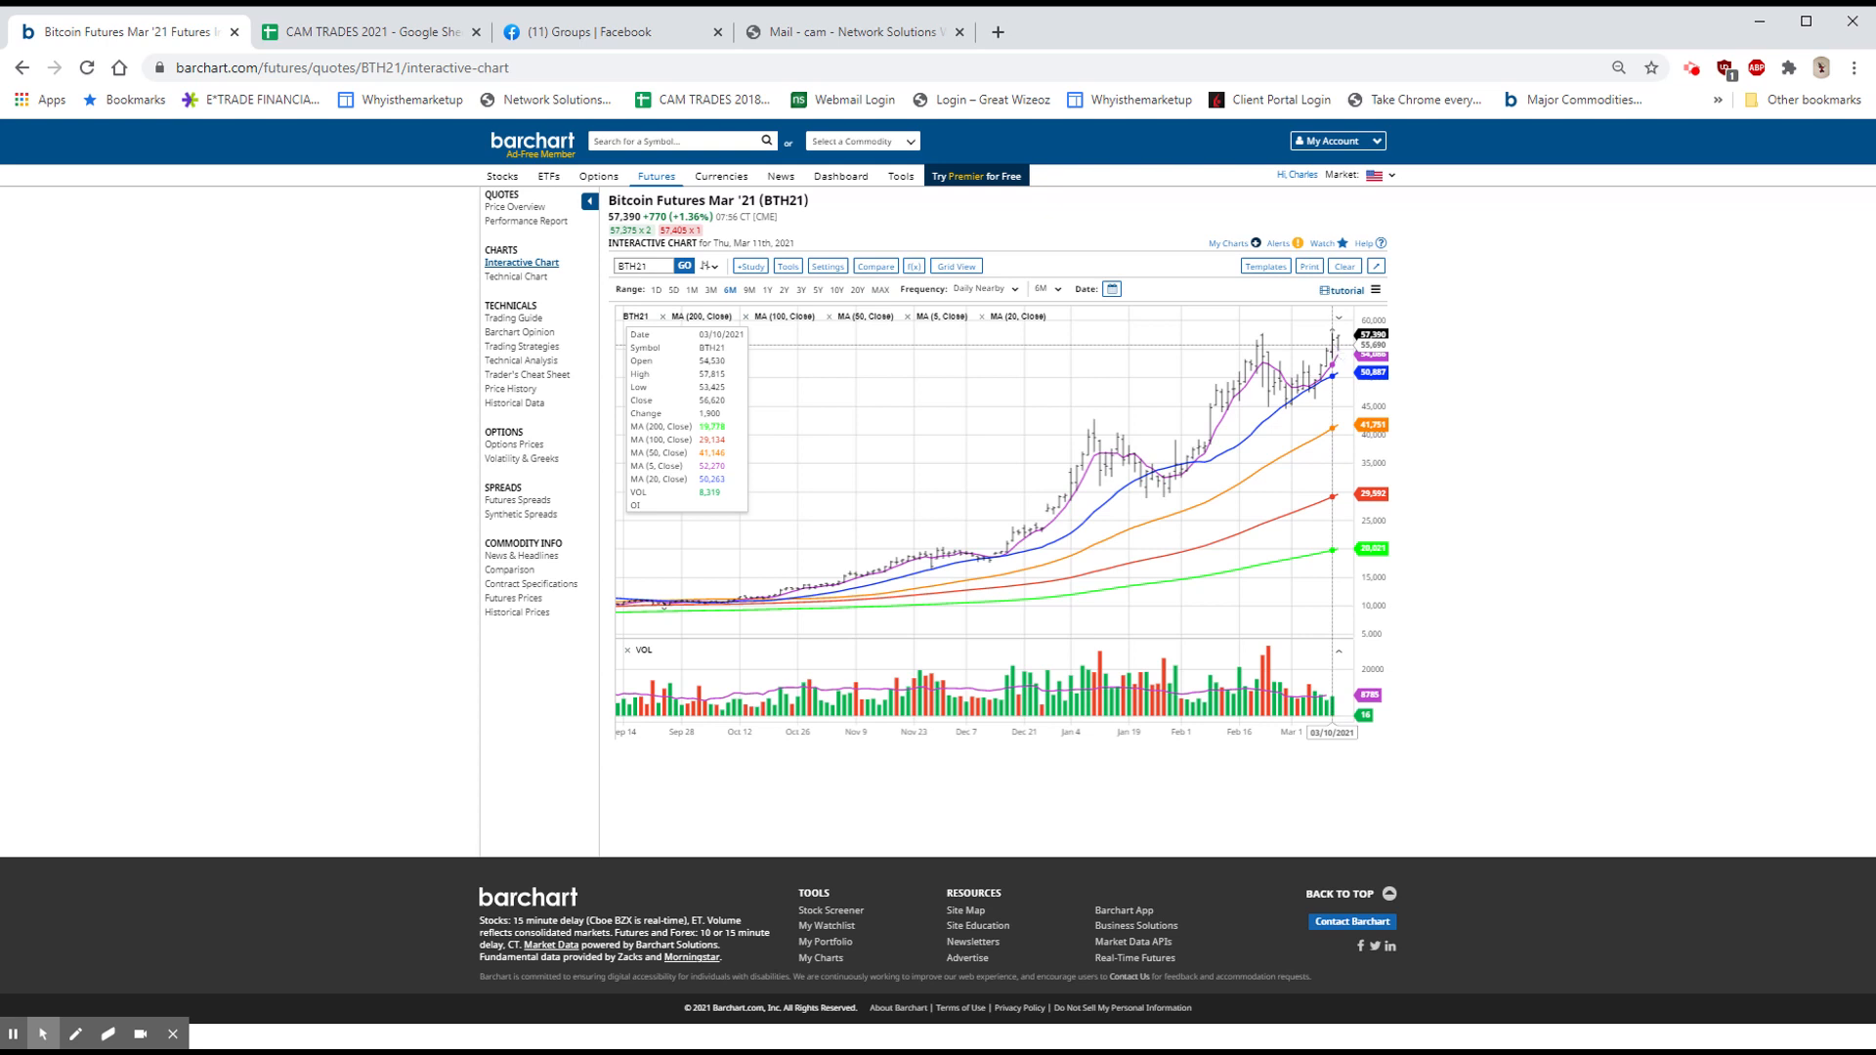
pyautogui.moveTo(1328, 491)
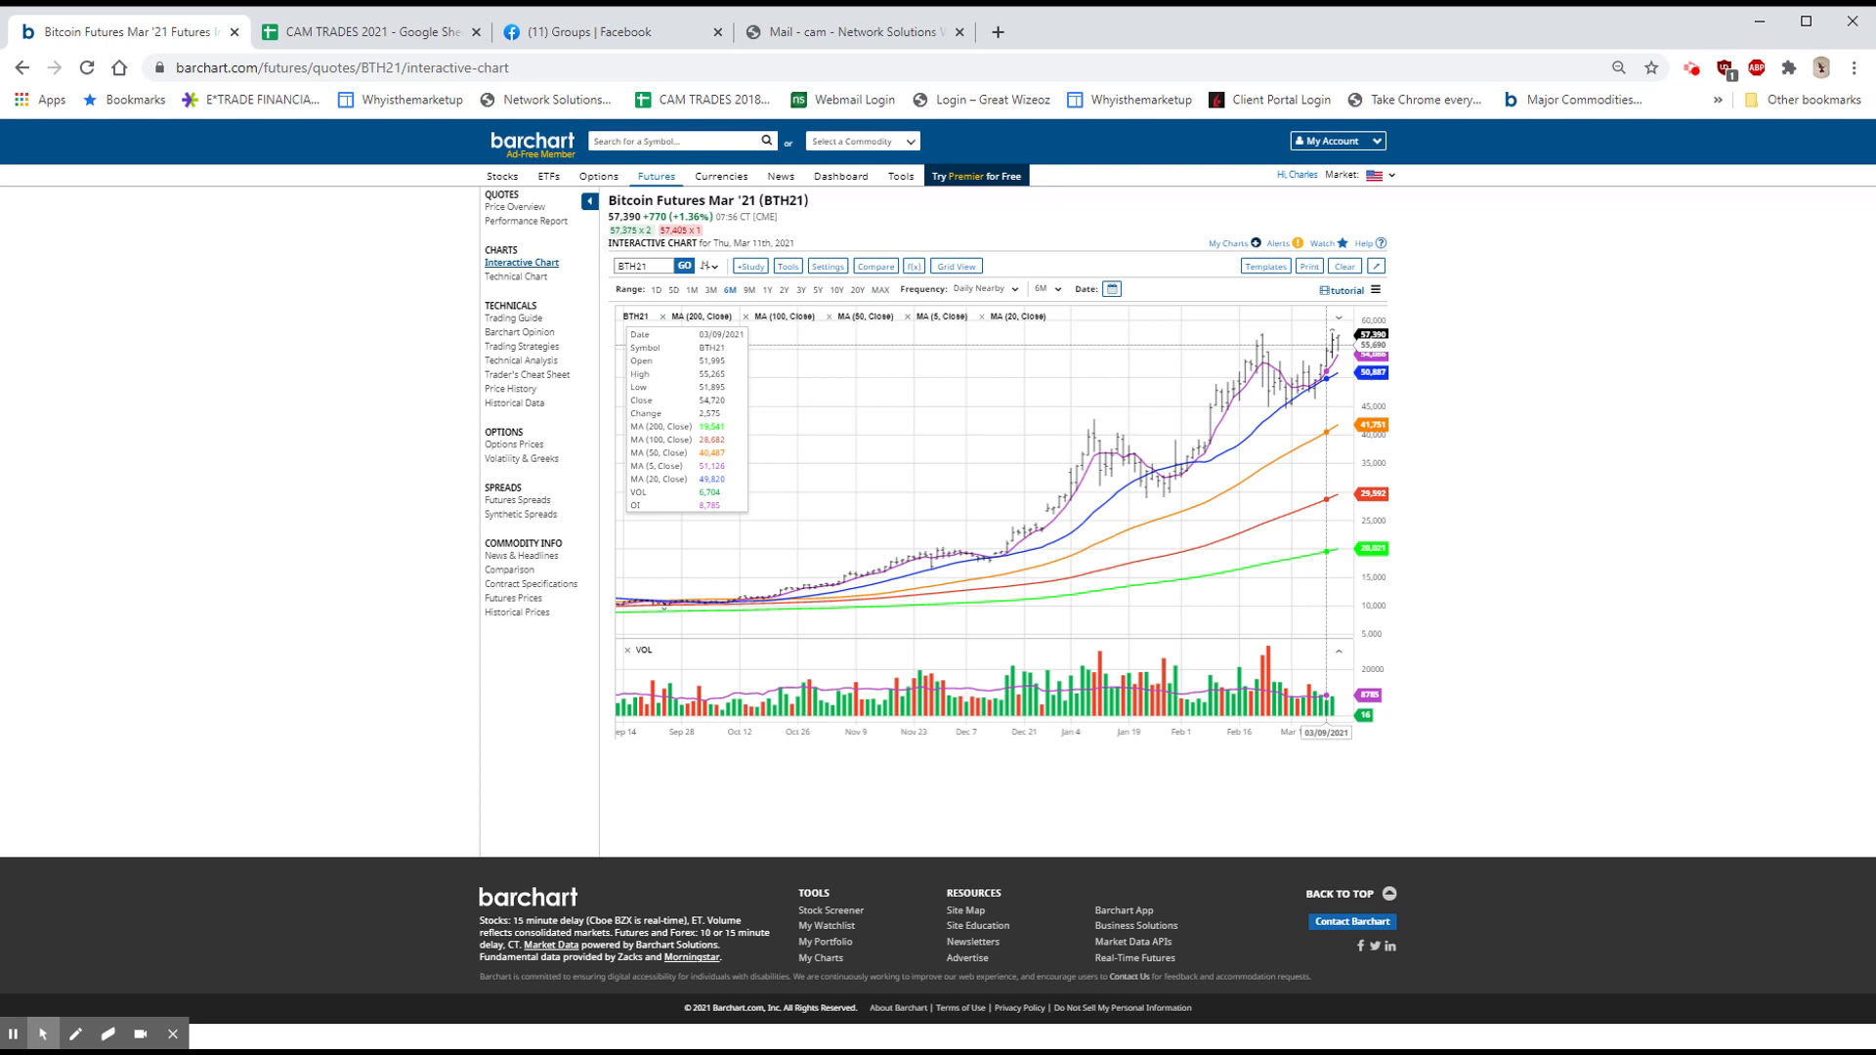
pyautogui.moveTo(1317, 464)
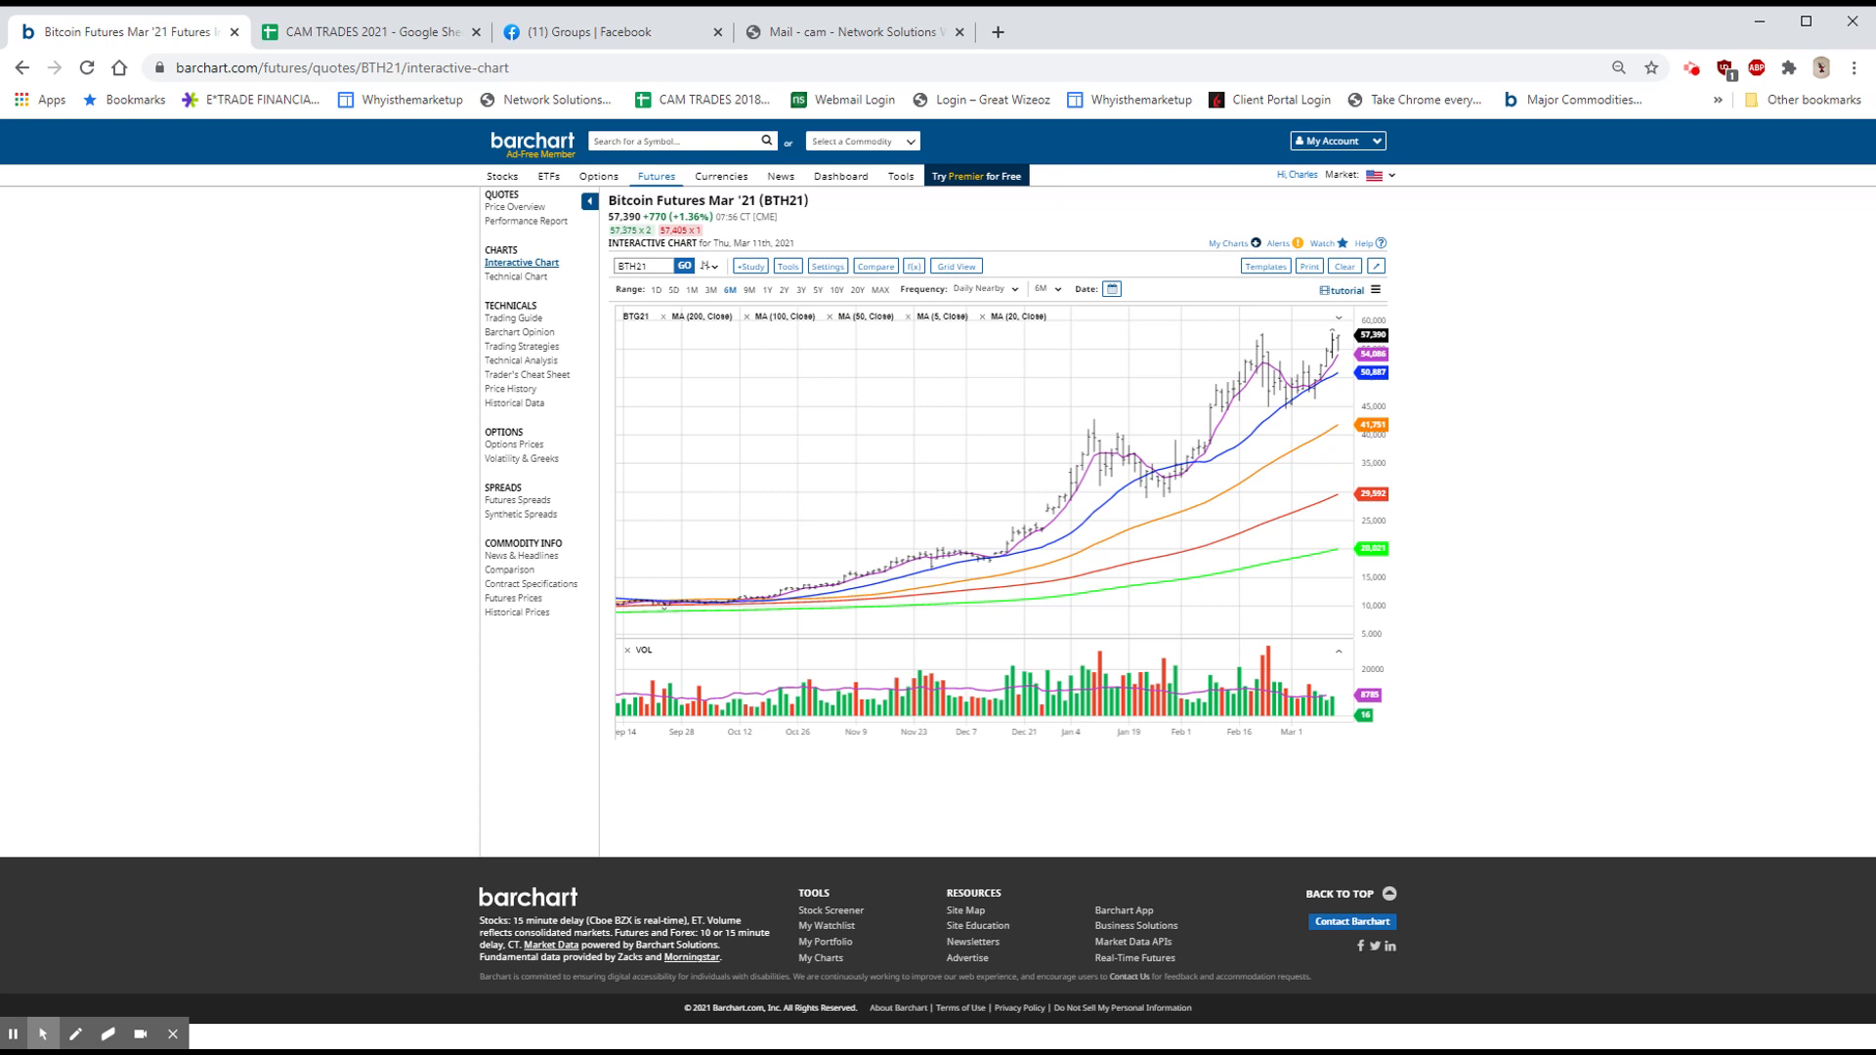
pyautogui.moveTo(1216, 988)
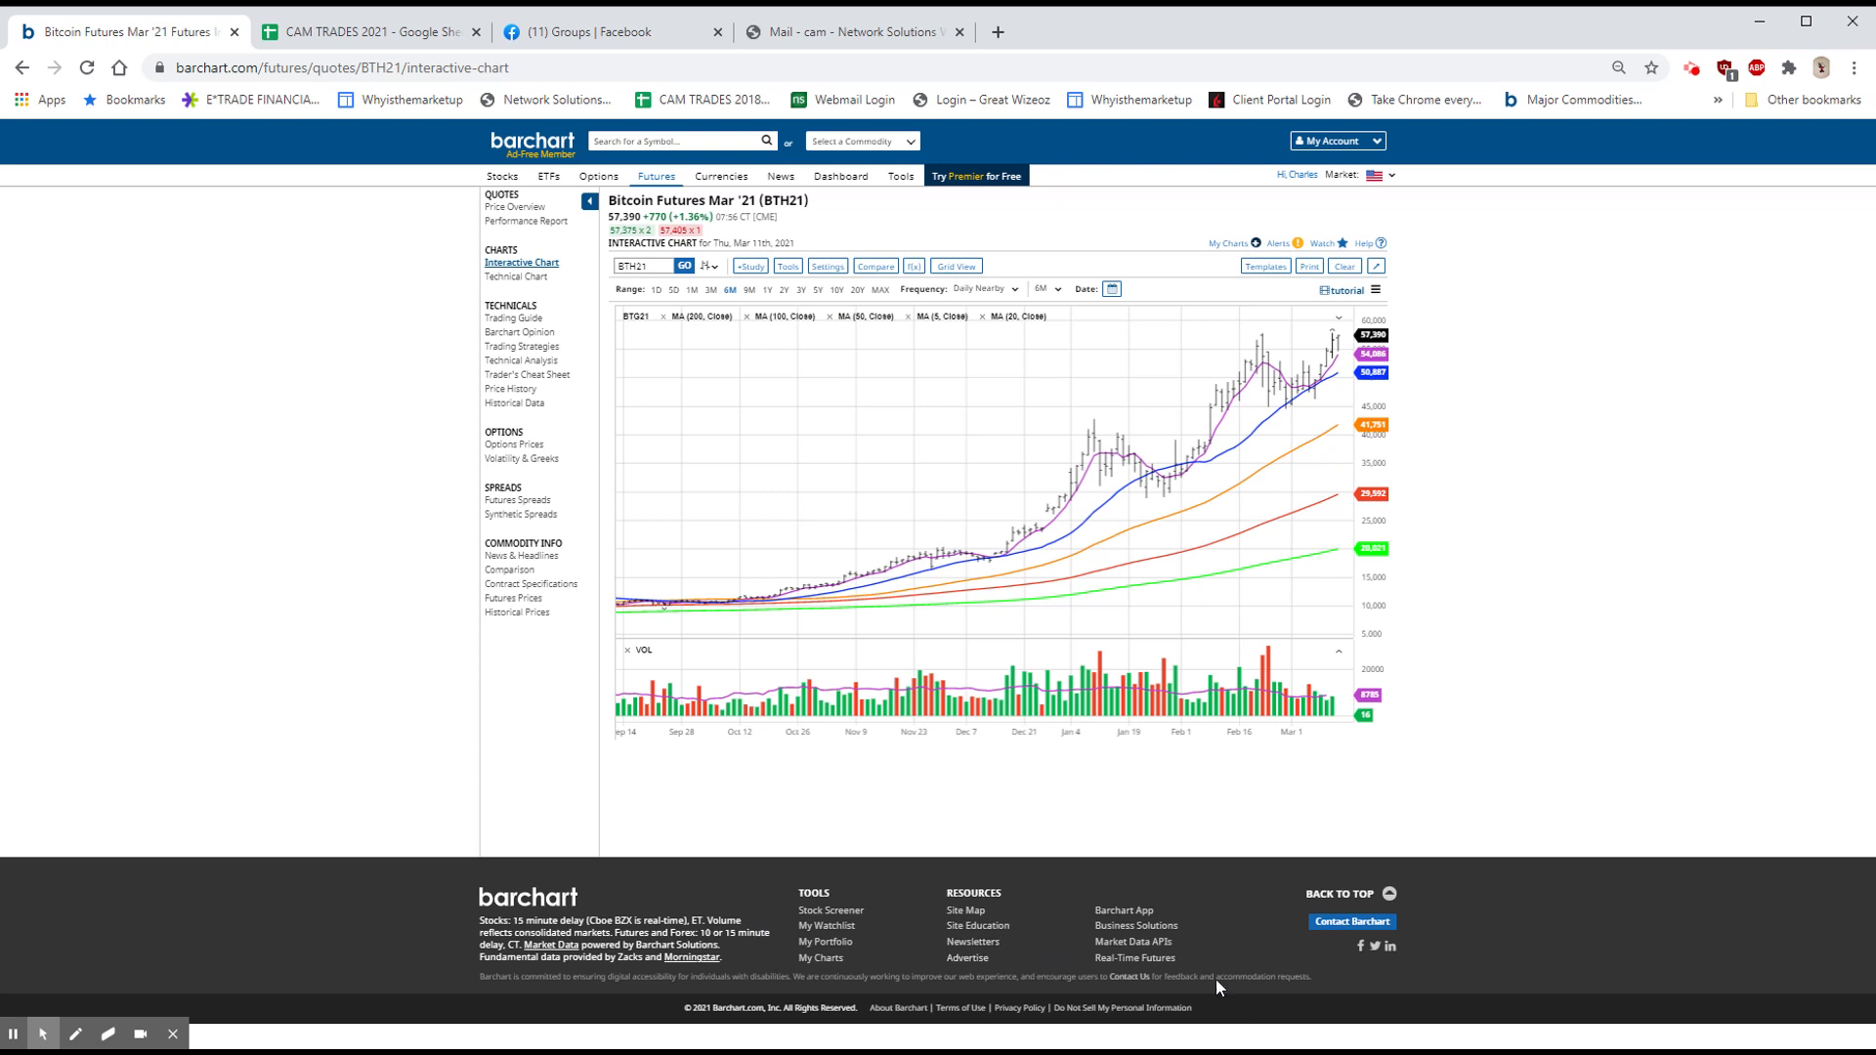
pyautogui.moveTo(1077, 1016)
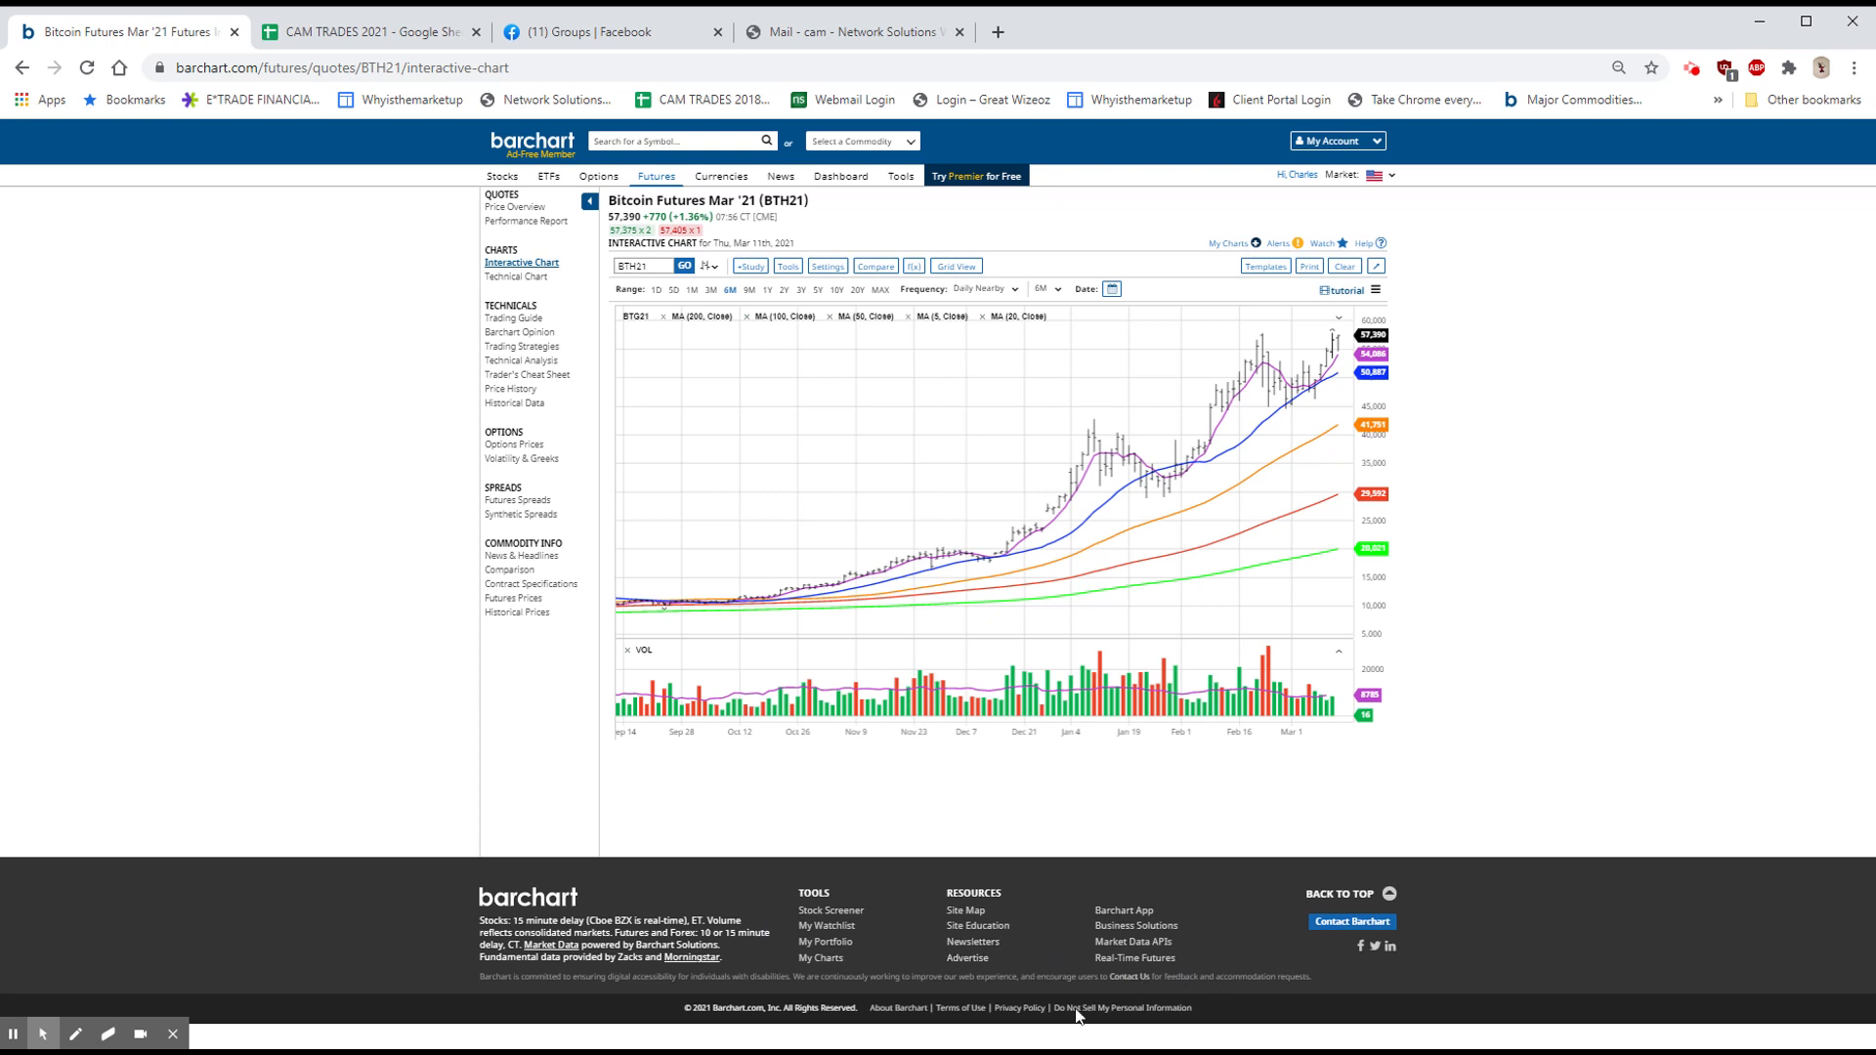